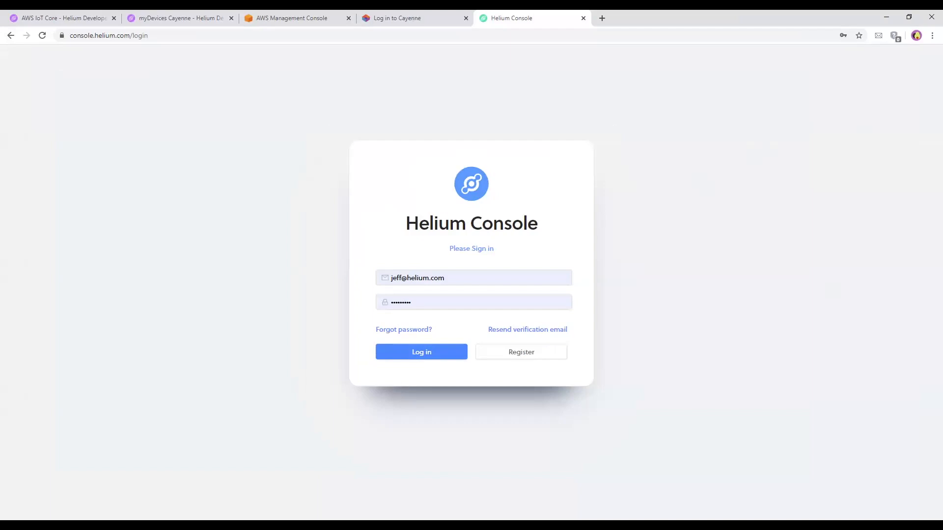
mouse_move(724, 296)
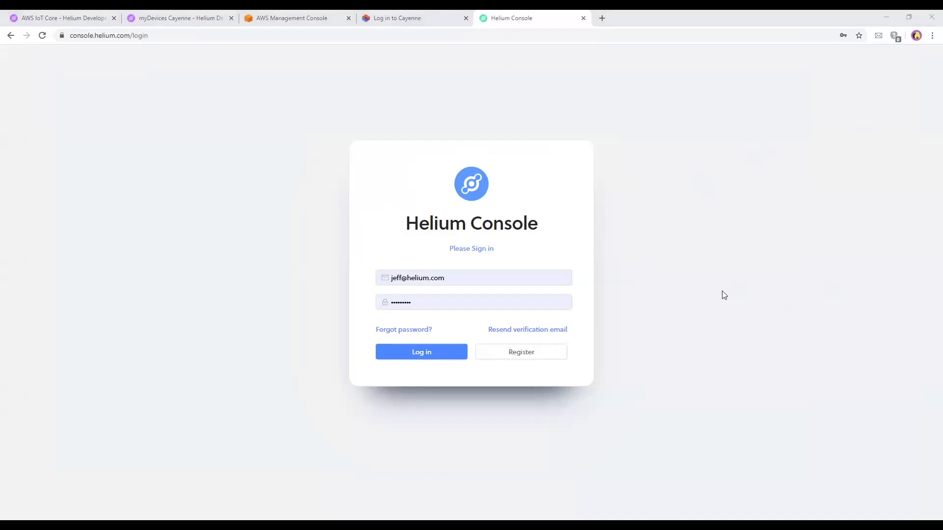
mouse_move(644, 164)
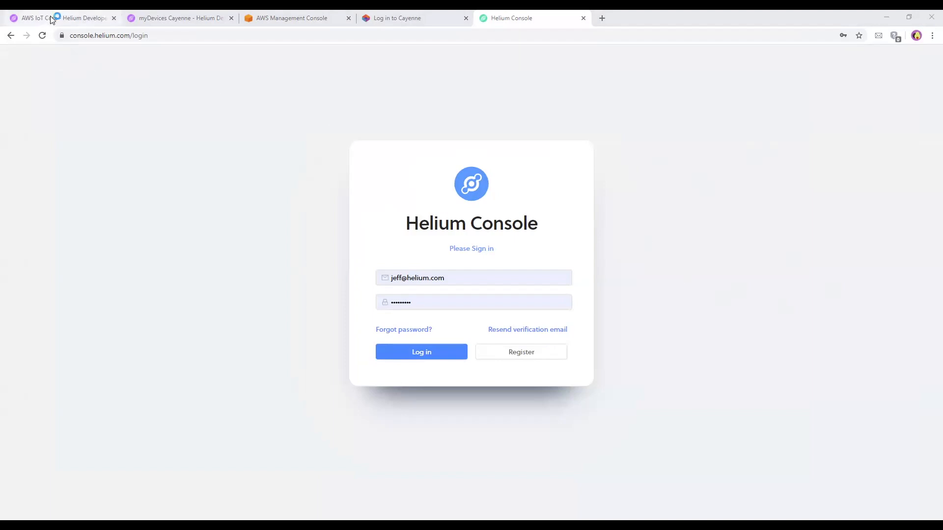
Review the AWS IoT Core docs page, then switch to the myDevices Cayenne integration guide.
click(60, 18)
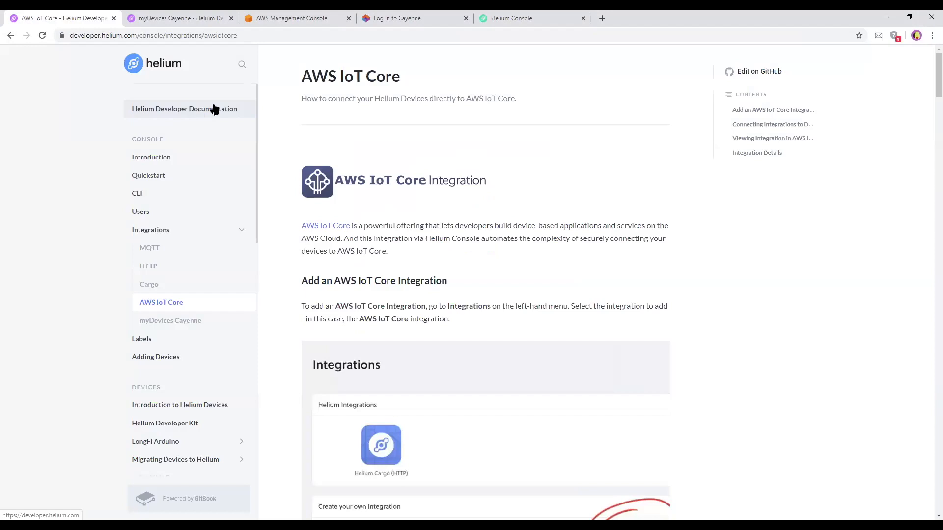
mouse_move(334, 179)
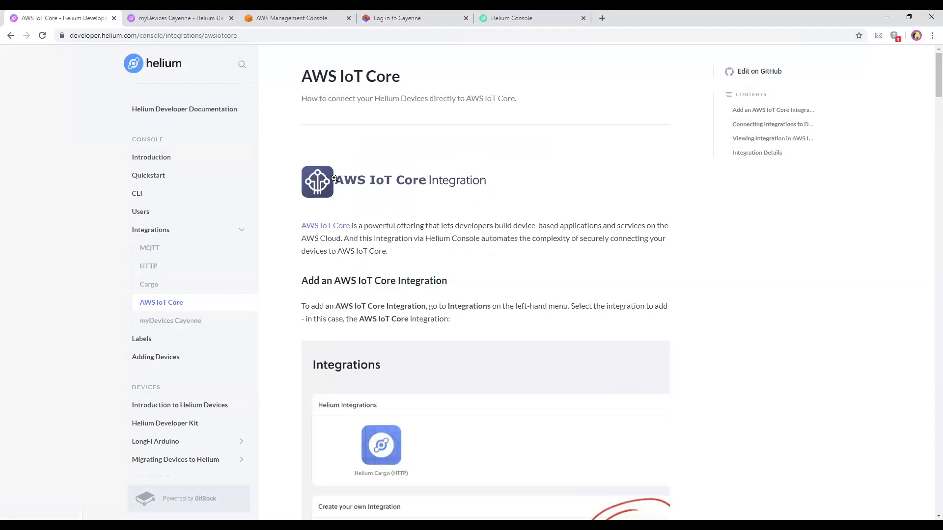
mouse_move(749, 220)
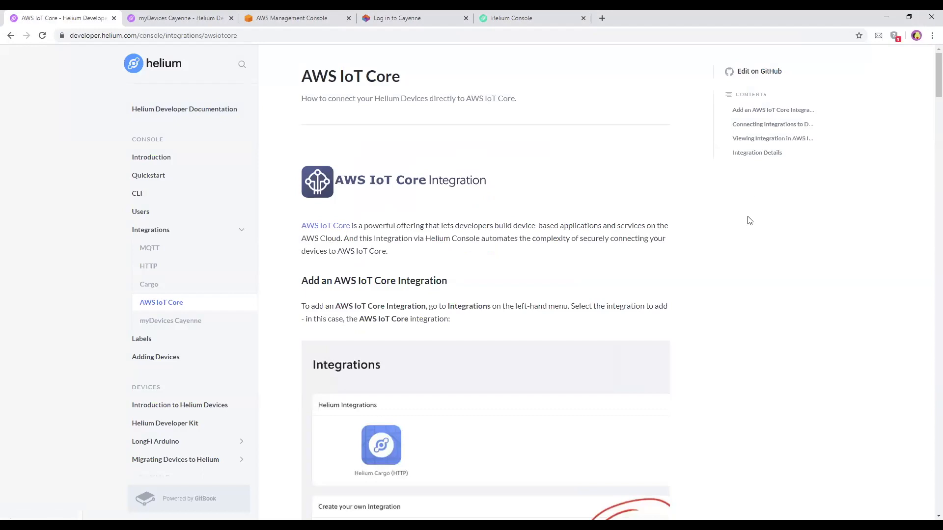
click(170, 320)
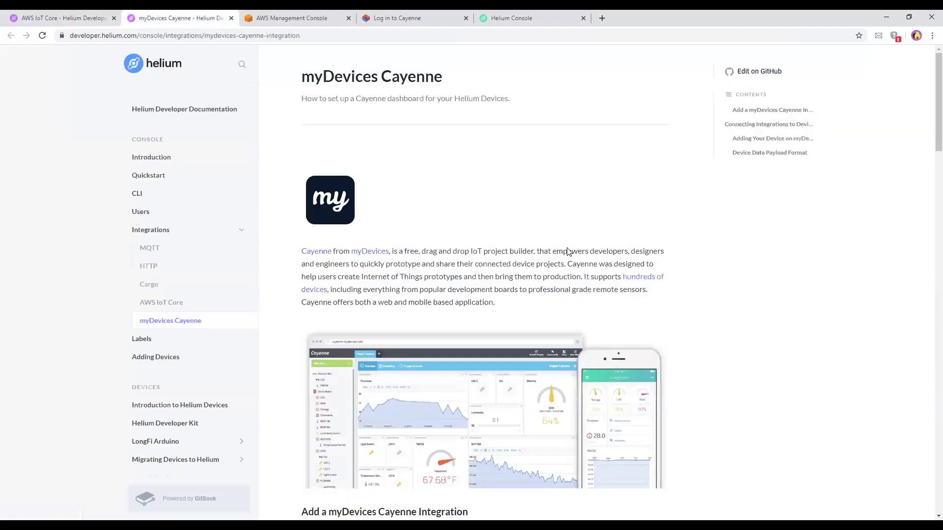
mouse_move(599, 209)
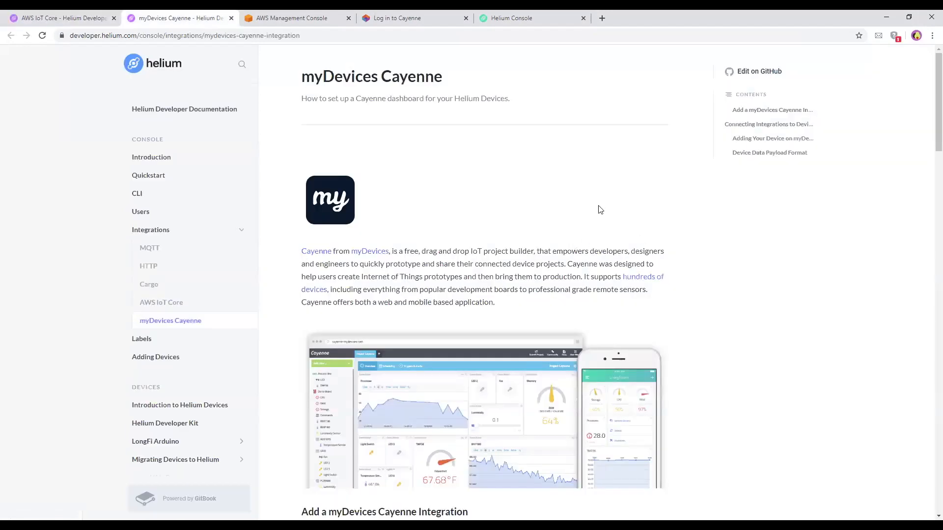
mouse_move(523, 170)
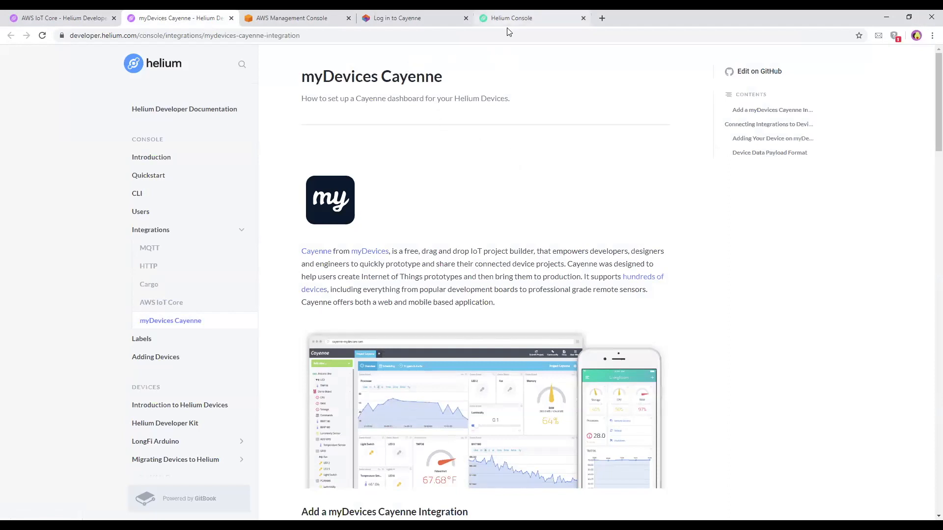
Sign in to Helium Console and switch to the jeff-webinar organization.
click(531, 18)
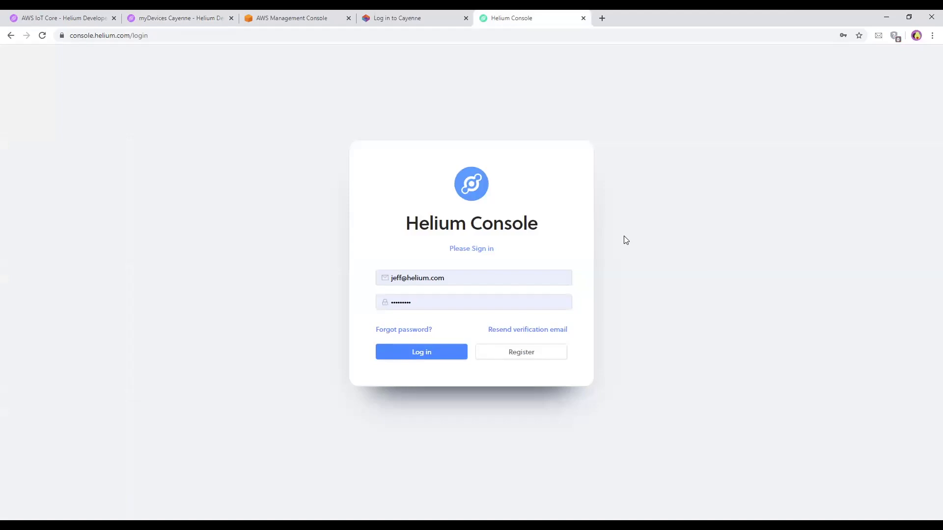
mouse_move(478, 233)
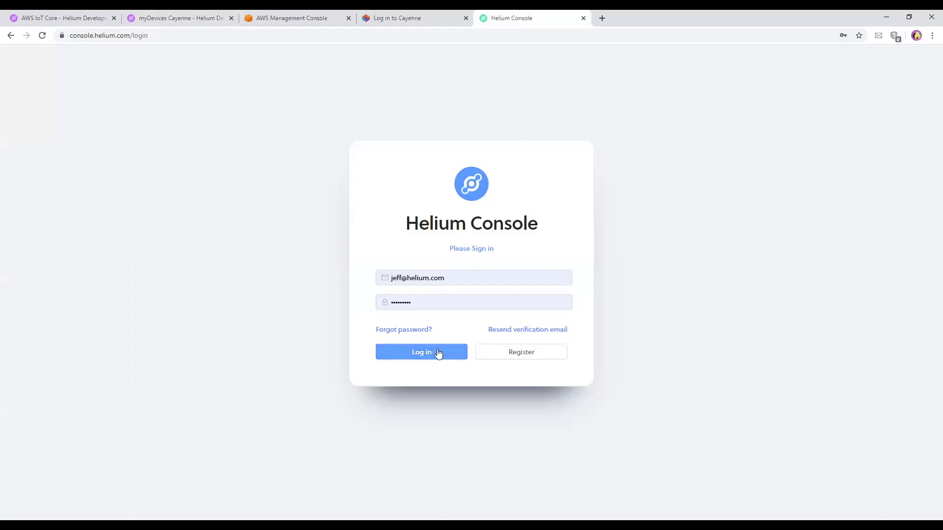
click(422, 351)
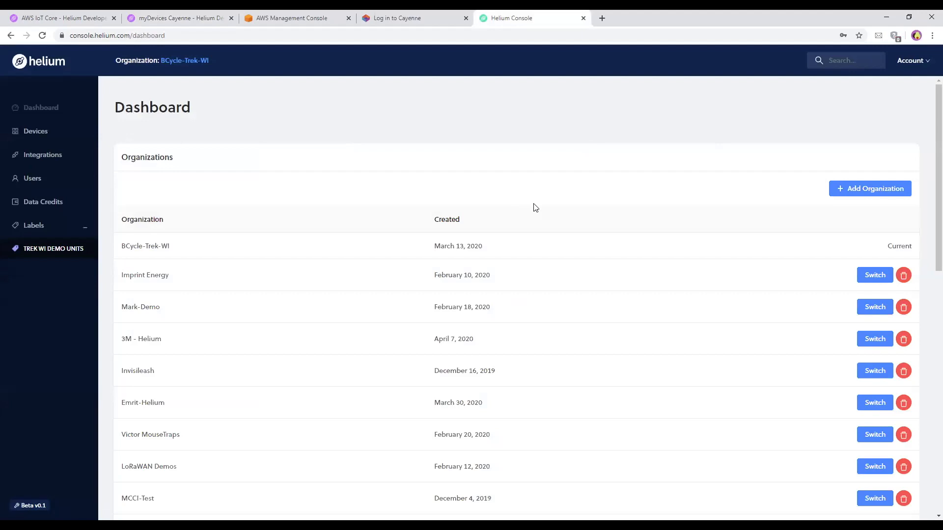
scroll(down, 3)
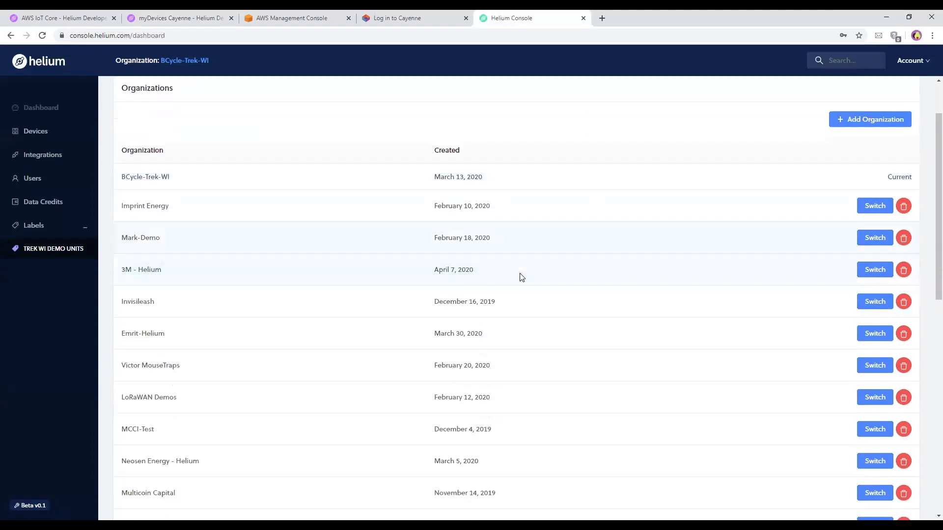
scroll(down, 3)
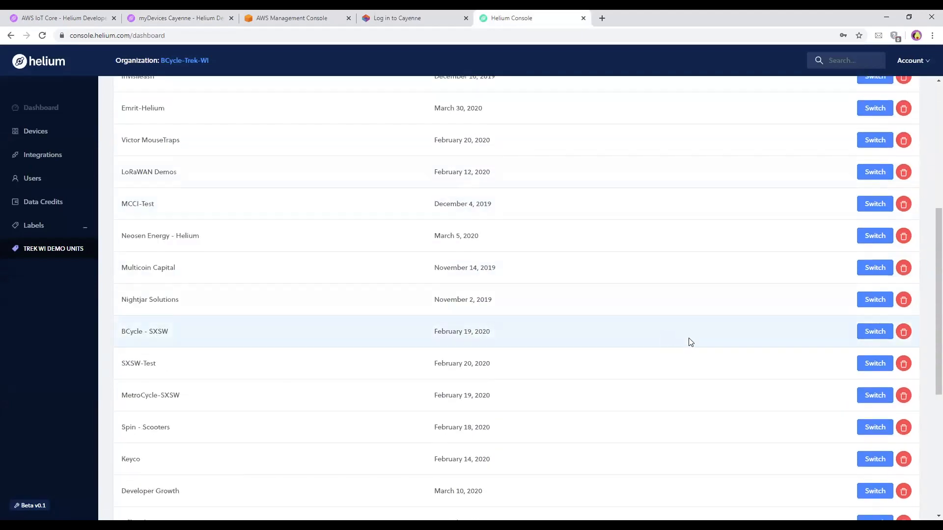
scroll(down, 3)
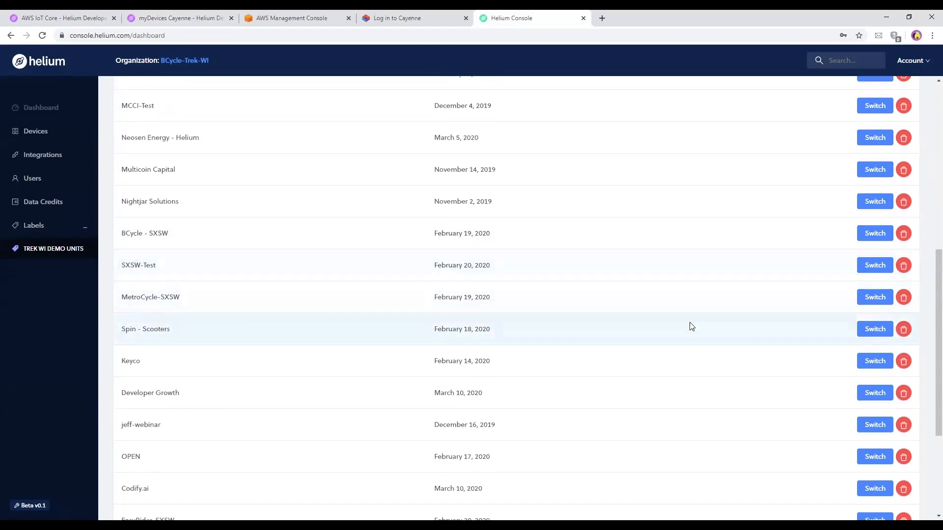
scroll(down, 3)
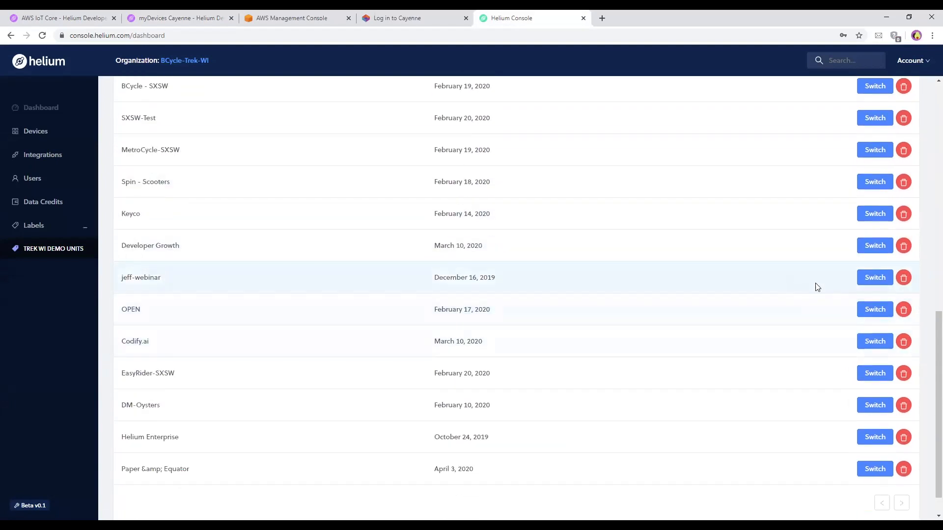
click(874, 277)
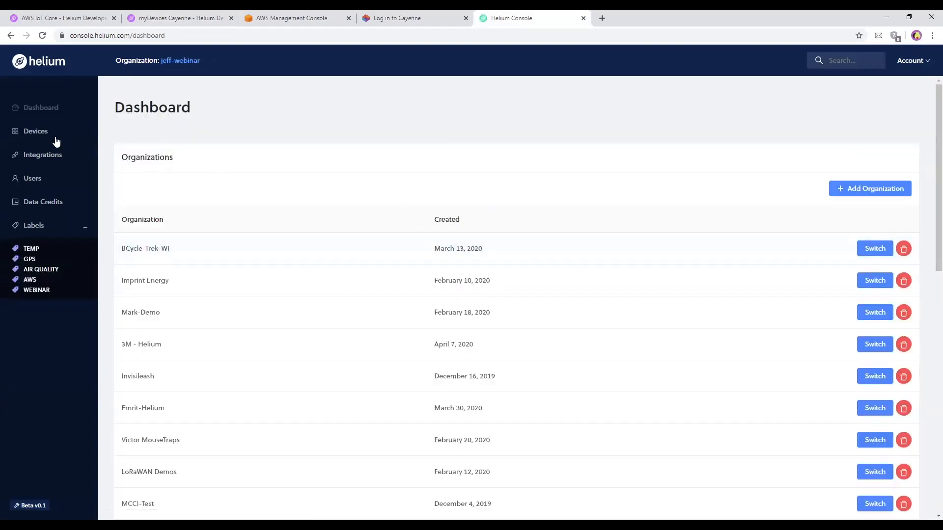
Show the jeff-webinar organization's six devices via Devices in the sidebar.
click(35, 130)
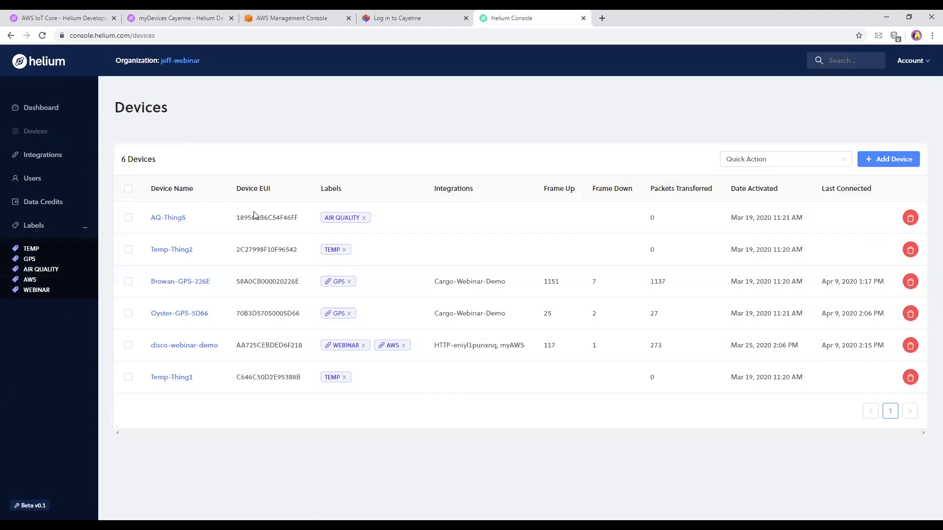
mouse_move(503, 322)
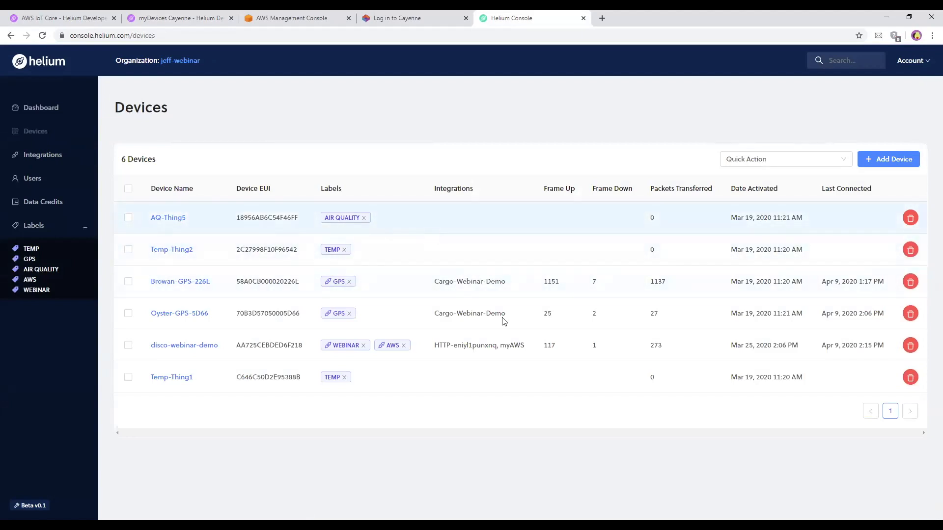
mouse_move(312, 310)
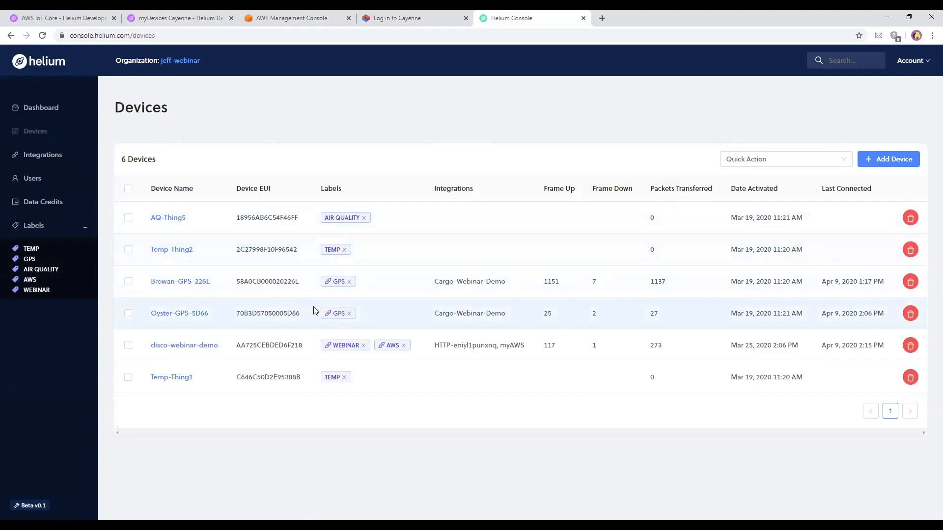
mouse_move(190, 351)
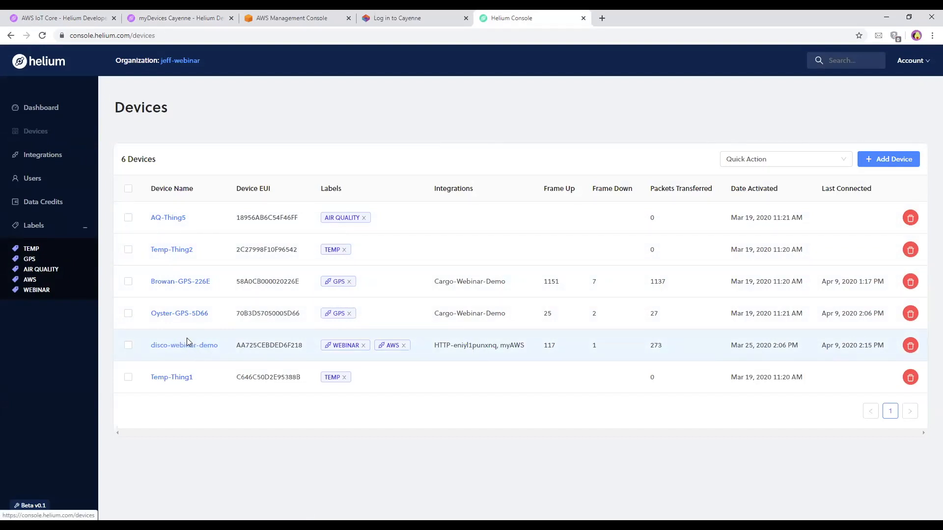
mouse_move(186, 350)
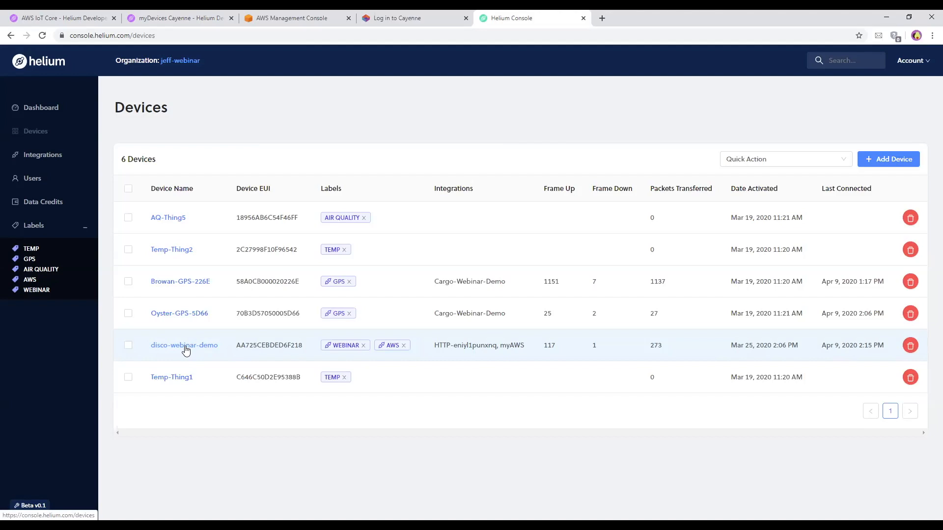
mouse_move(193, 147)
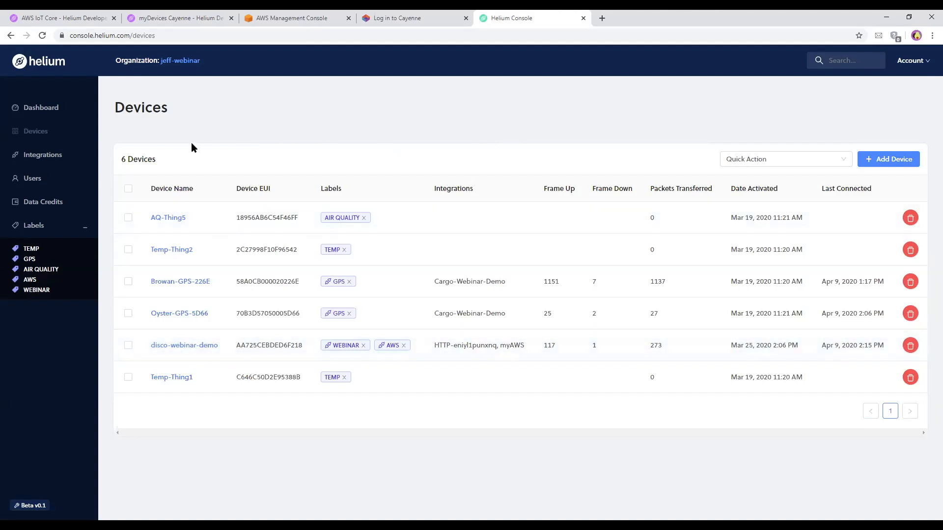
mouse_move(43, 154)
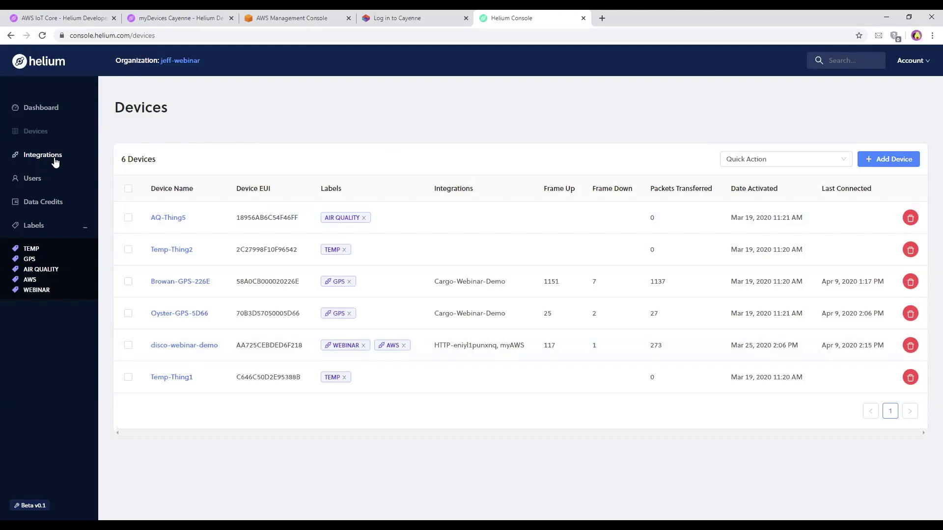
From the integrations overview, start a new myDevices Cayenne HTTP integration.
click(43, 156)
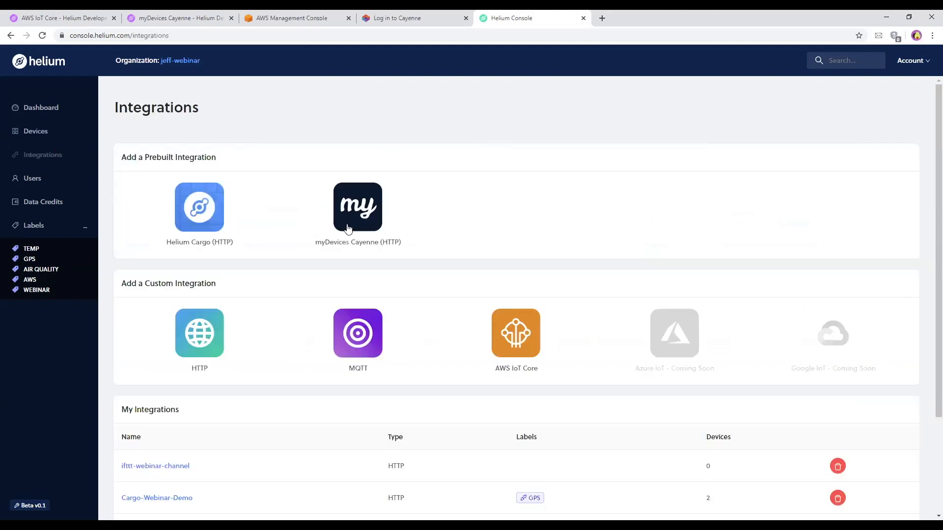
mouse_move(351, 221)
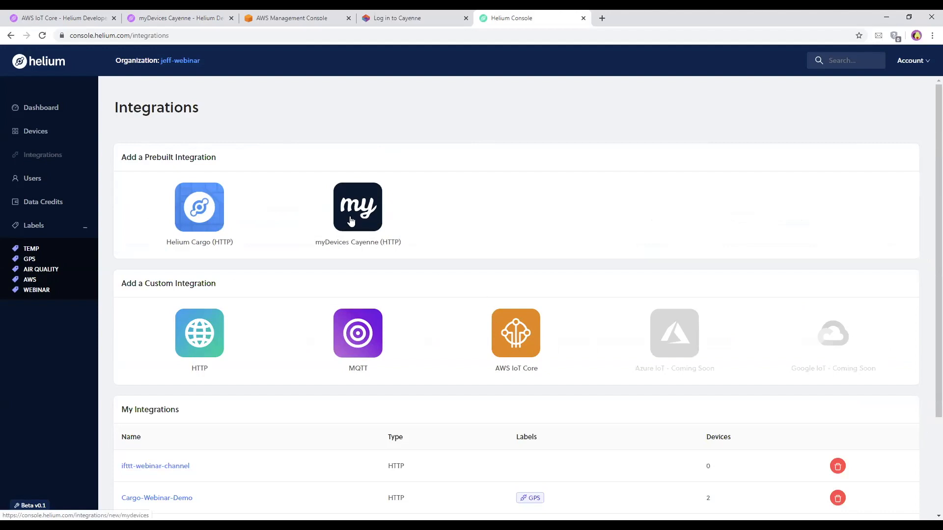
mouse_move(352, 213)
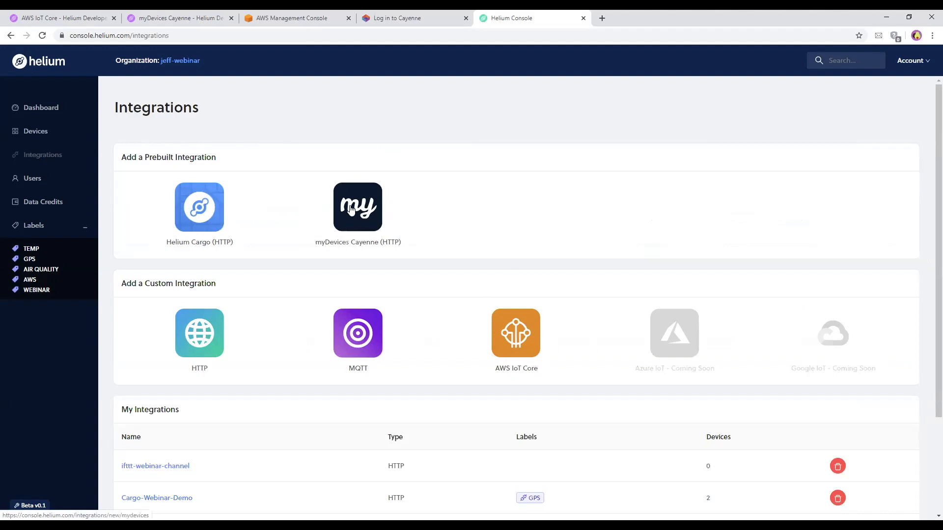
click(357, 207)
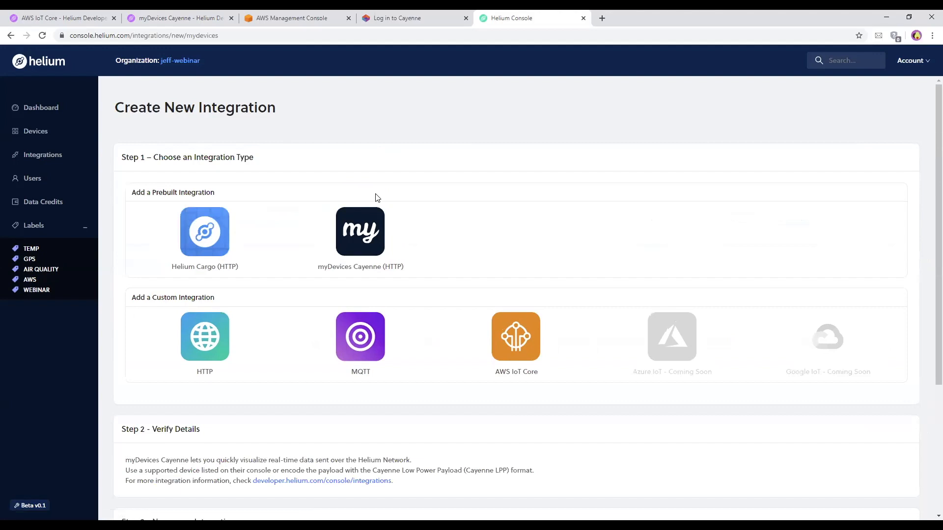
scroll(down, 3)
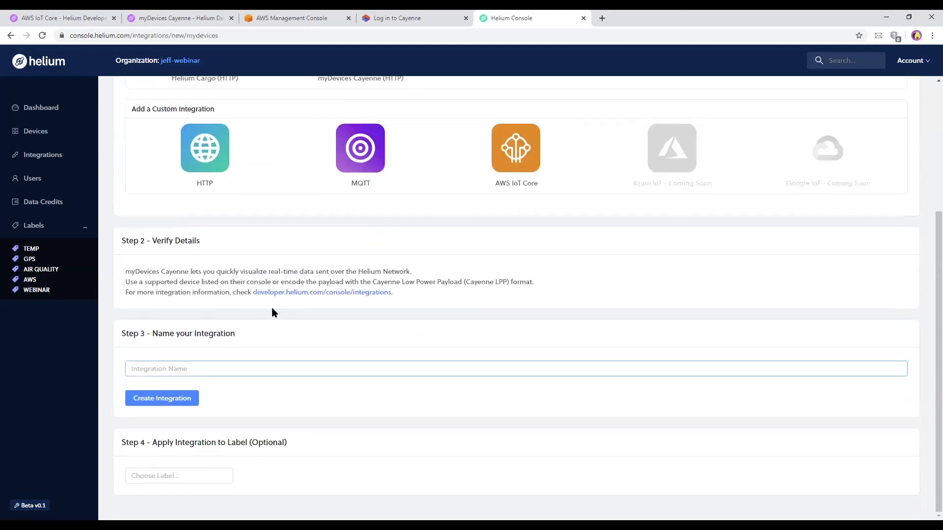
scroll(up, 3)
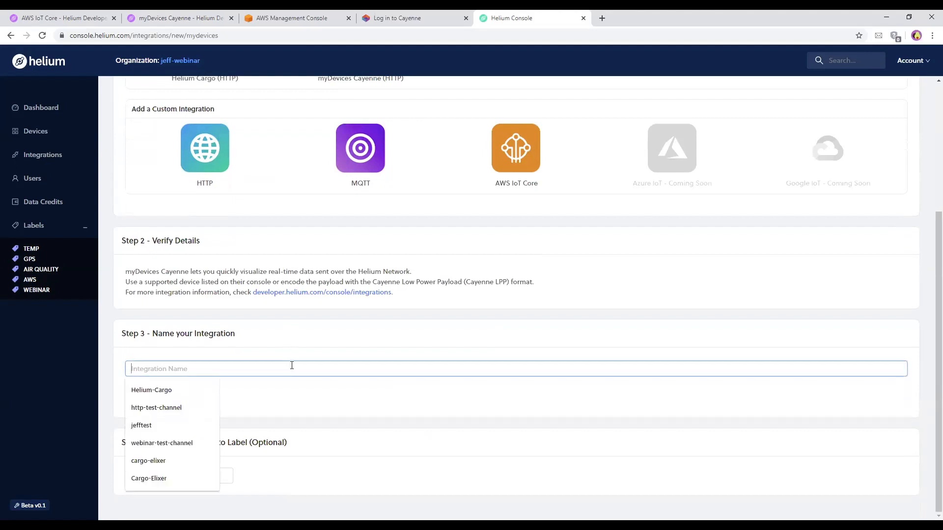
click(304, 353)
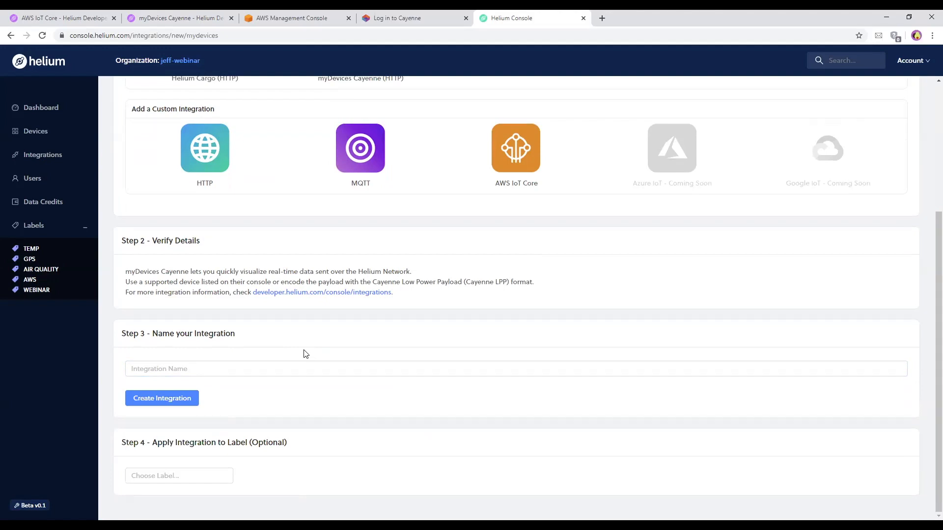
mouse_move(286, 363)
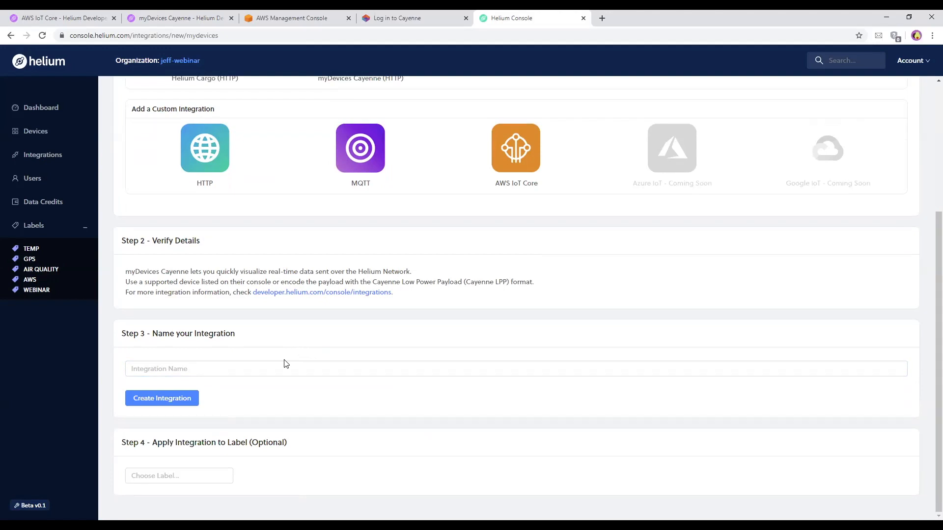
Name the integration myDevicesCayenne and create it, then go to the labels list.
text(myDevices)
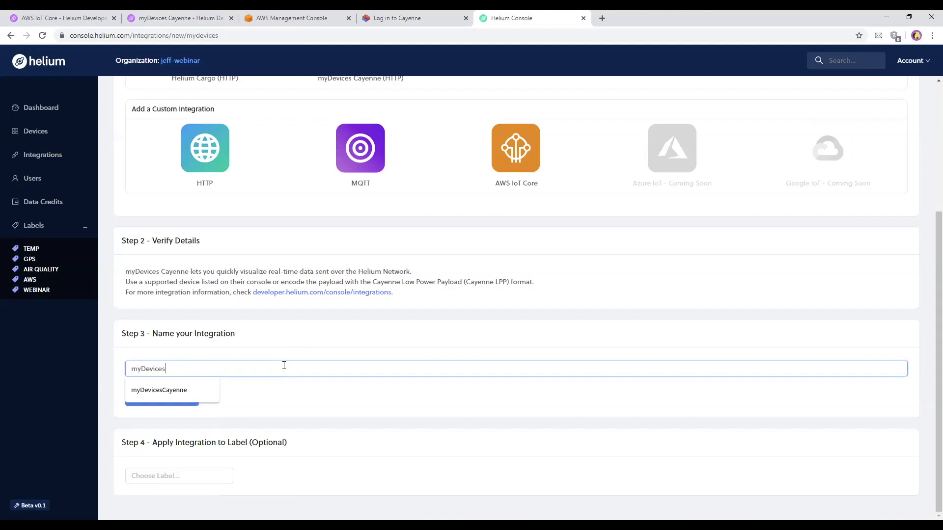
click(159, 390)
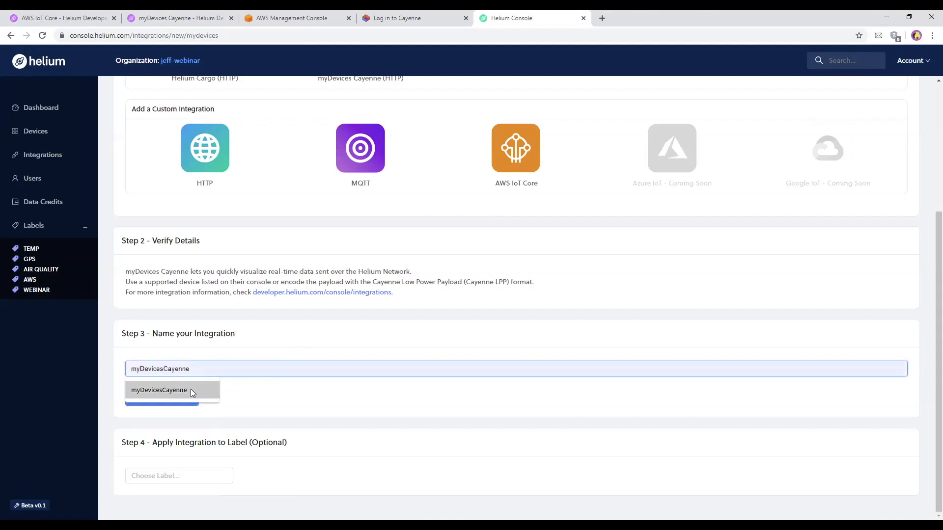
click(159, 390)
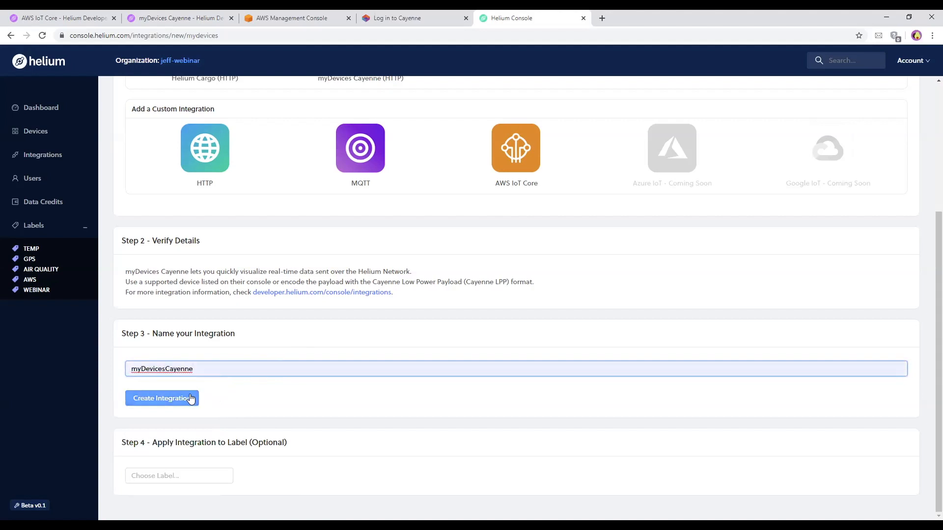
click(162, 397)
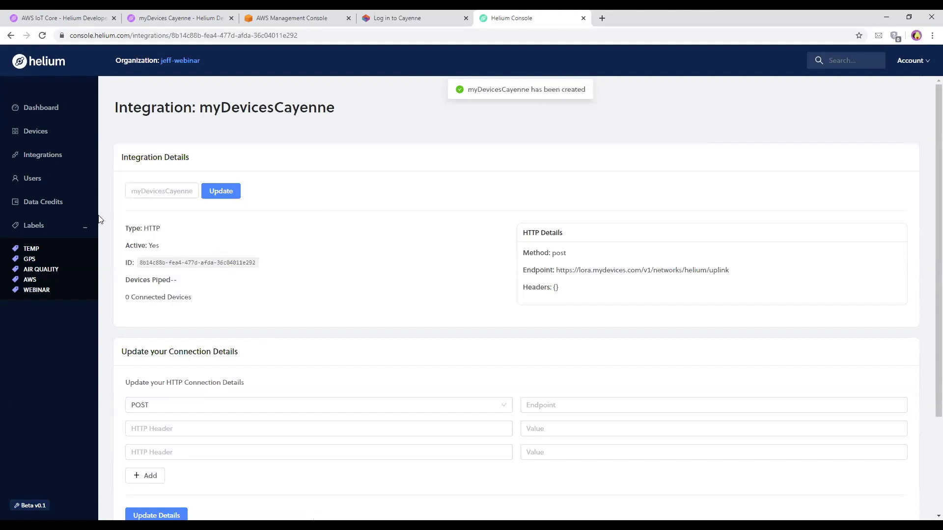
click(33, 225)
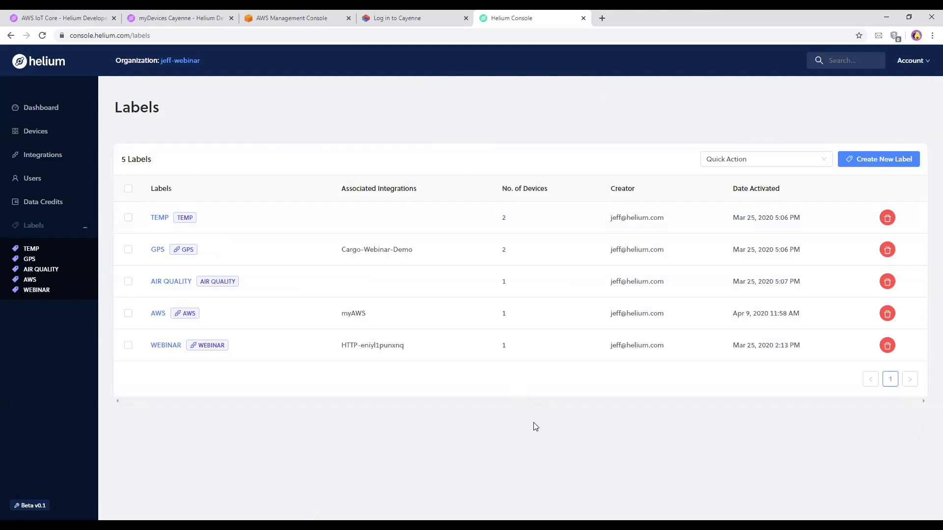
mouse_move(739, 250)
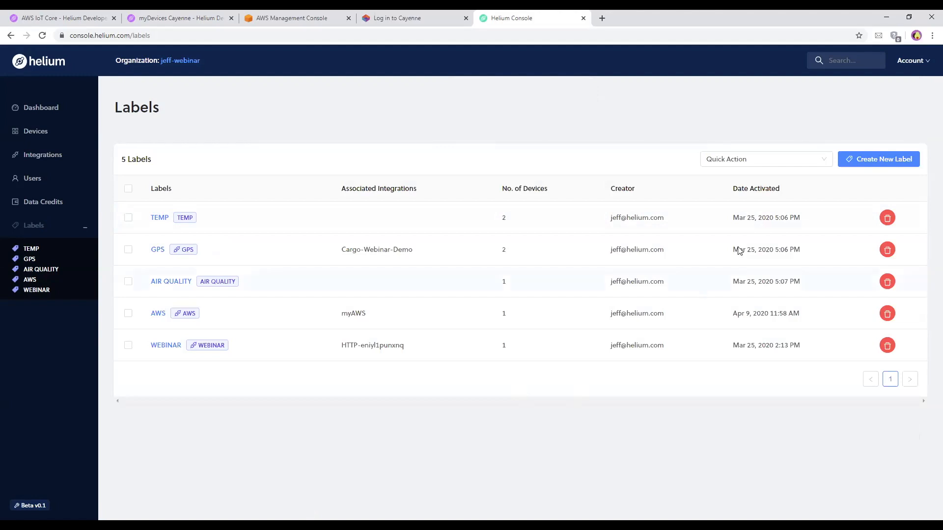
mouse_move(878, 159)
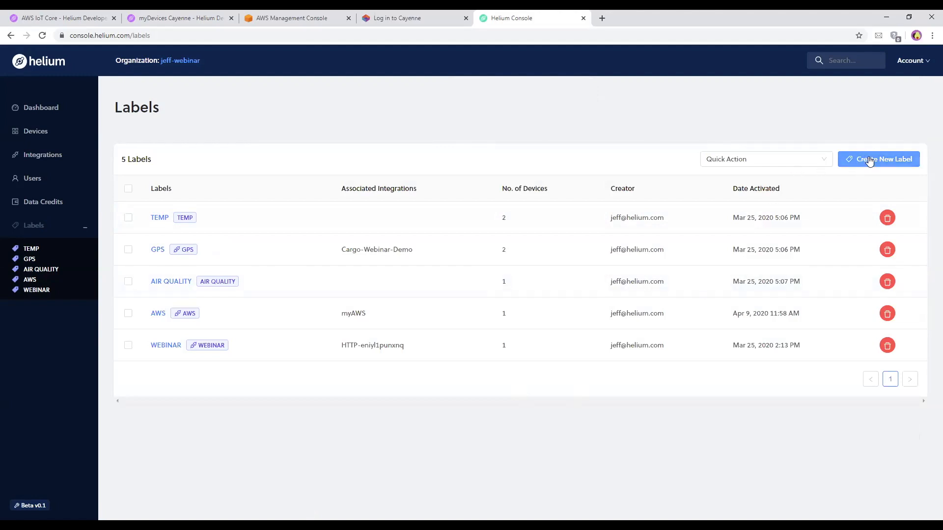
Create a label named CAYENNE attached to the myDevicesCayenne integration.
click(878, 159)
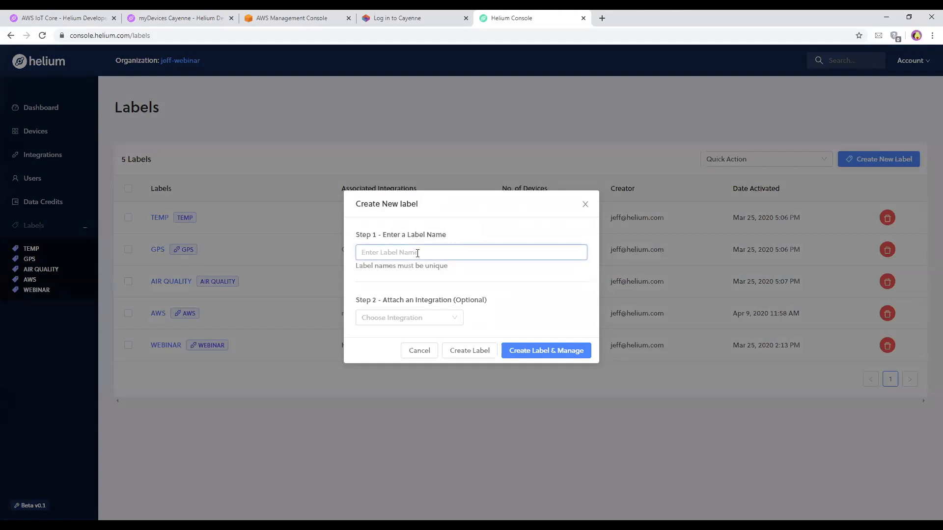
text(CAYENNE)
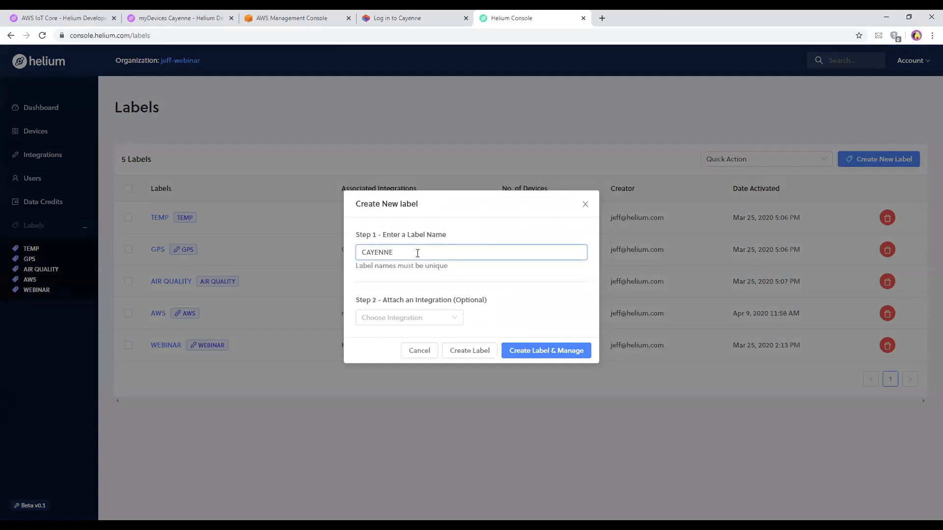
click(409, 317)
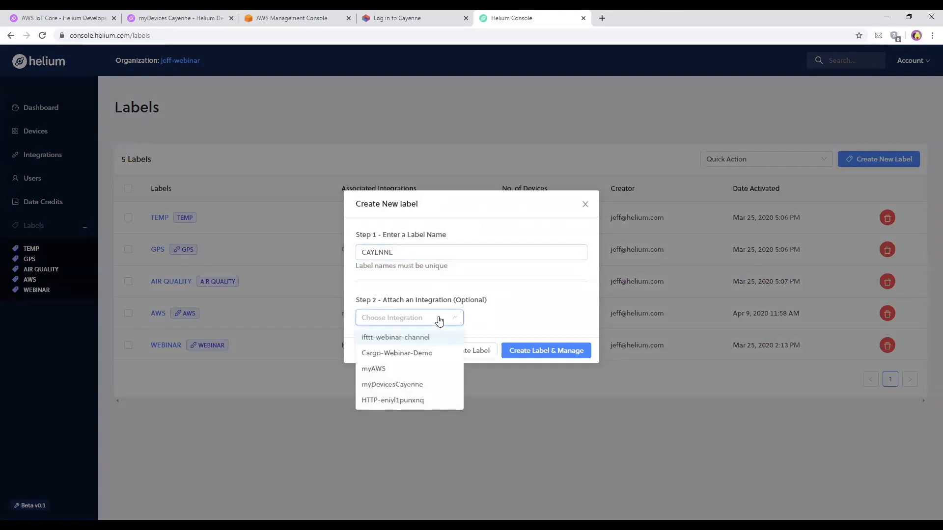
mouse_move(409, 385)
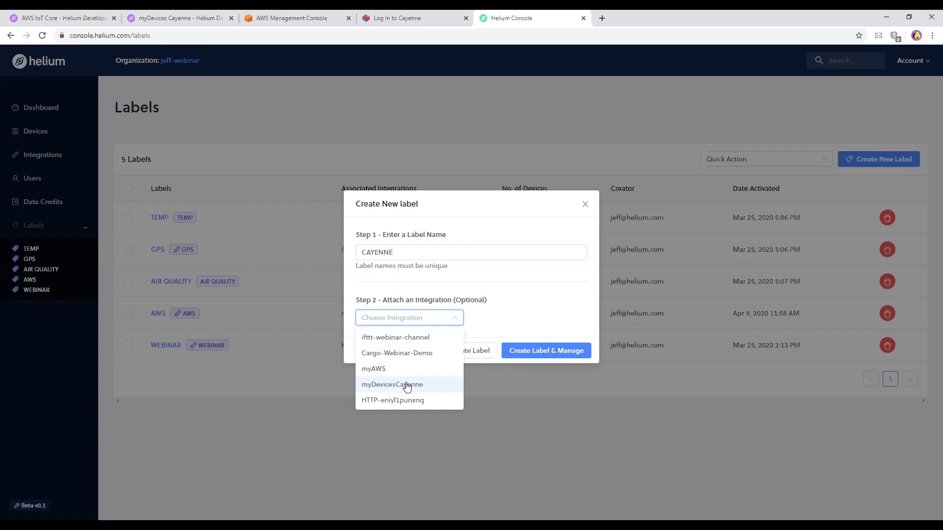
click(392, 384)
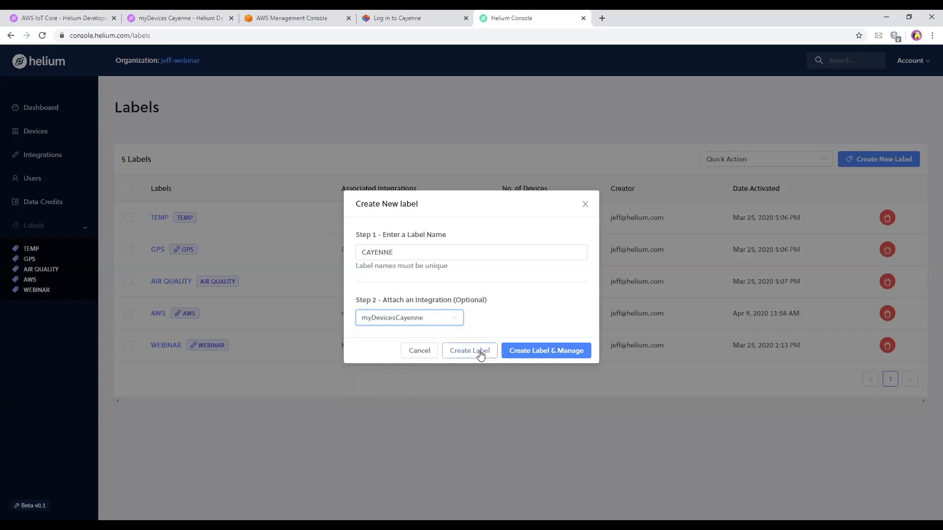
click(469, 351)
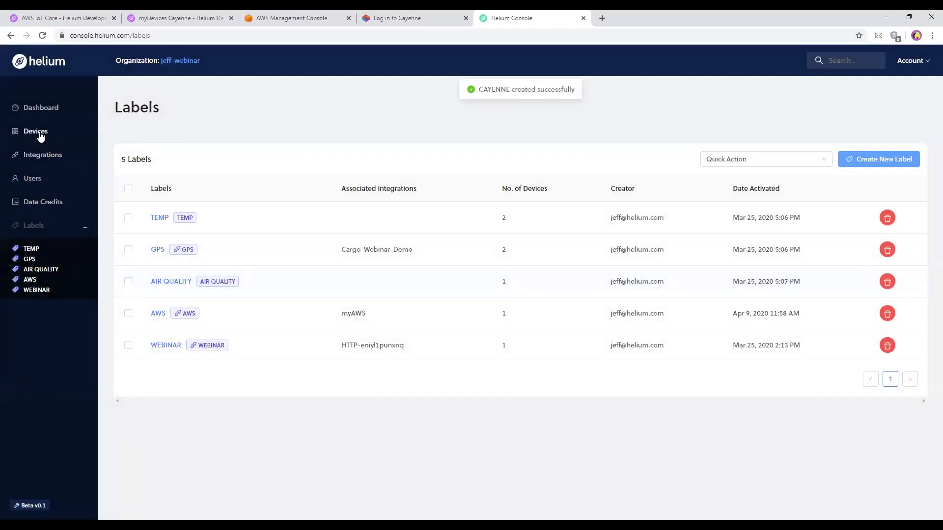
In the devices list, check Browan-GPS-226E and Oyster-GPS-5D66 for a bulk action.
click(35, 130)
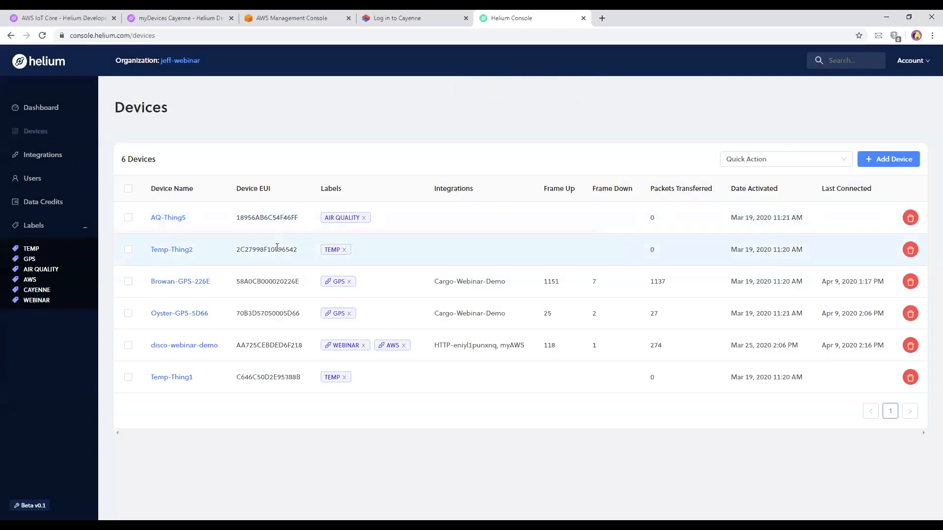
mouse_move(262, 268)
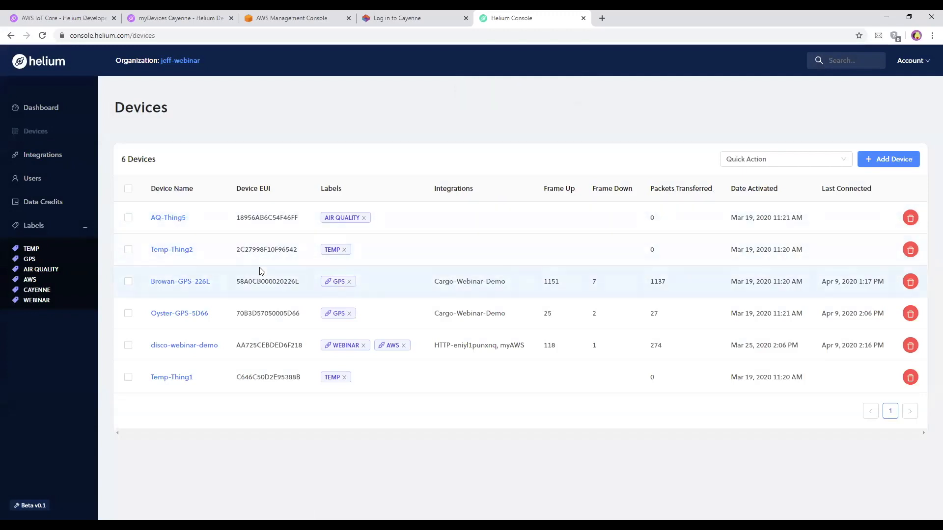
mouse_move(128, 281)
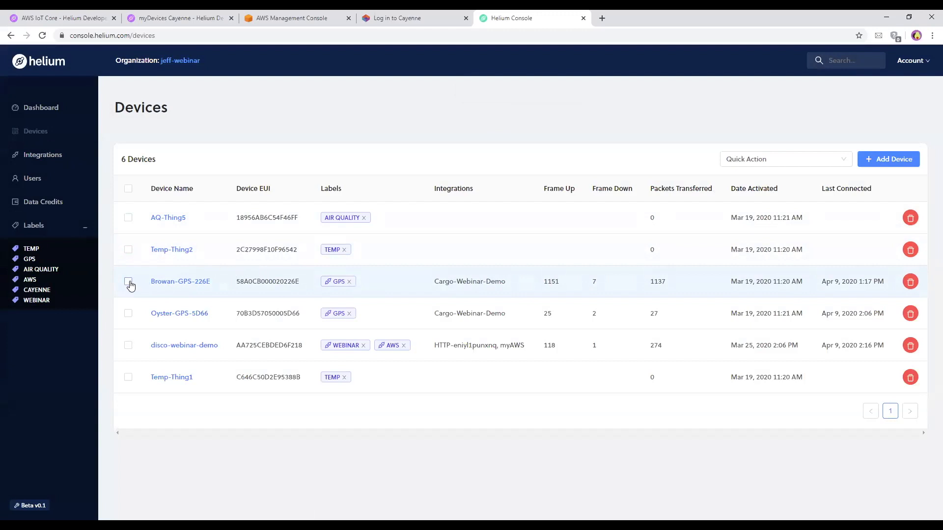
click(127, 282)
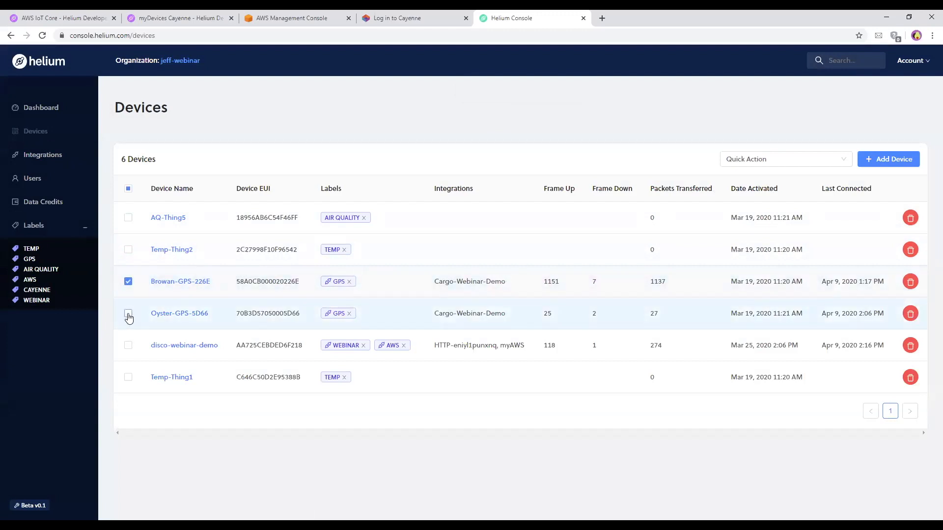
click(127, 314)
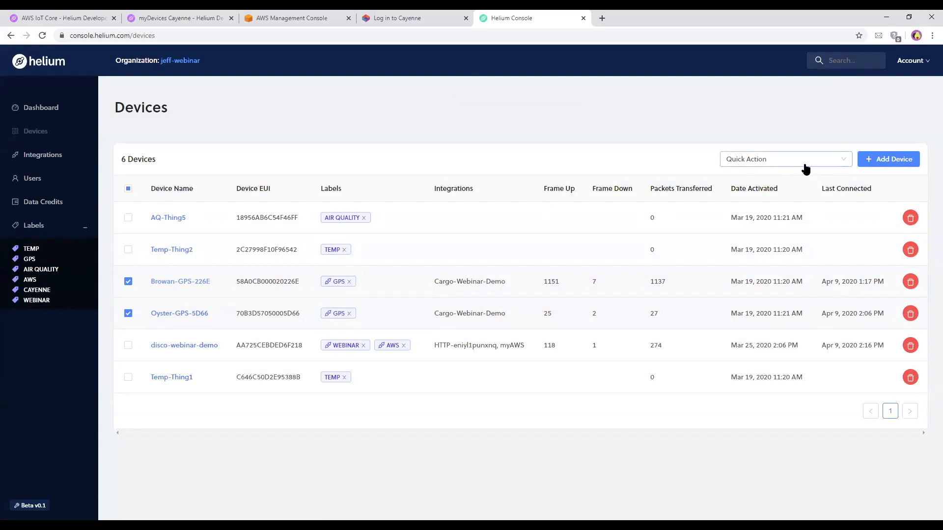
Apply the CAYENNE label to both selected GPS devices via Quick Action > Add Label.
click(784, 159)
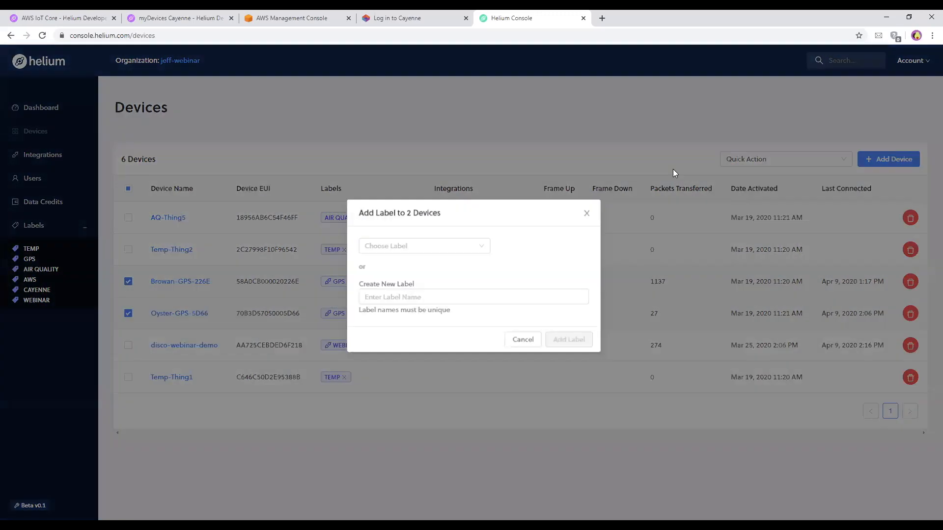
click(422, 246)
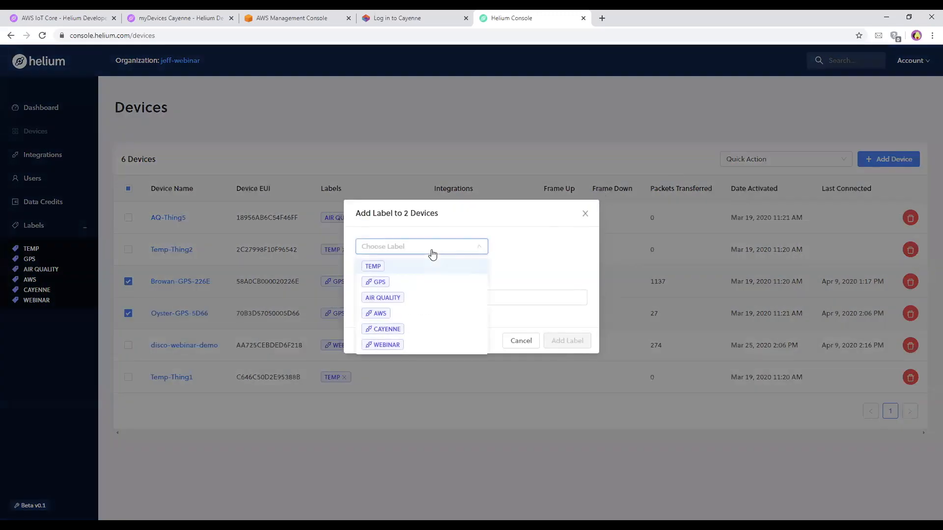
mouse_move(401, 331)
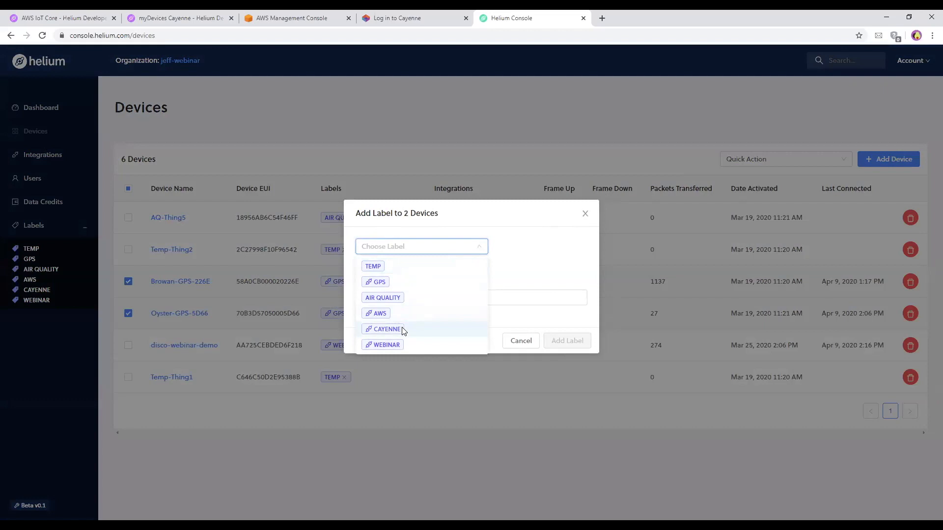
click(387, 329)
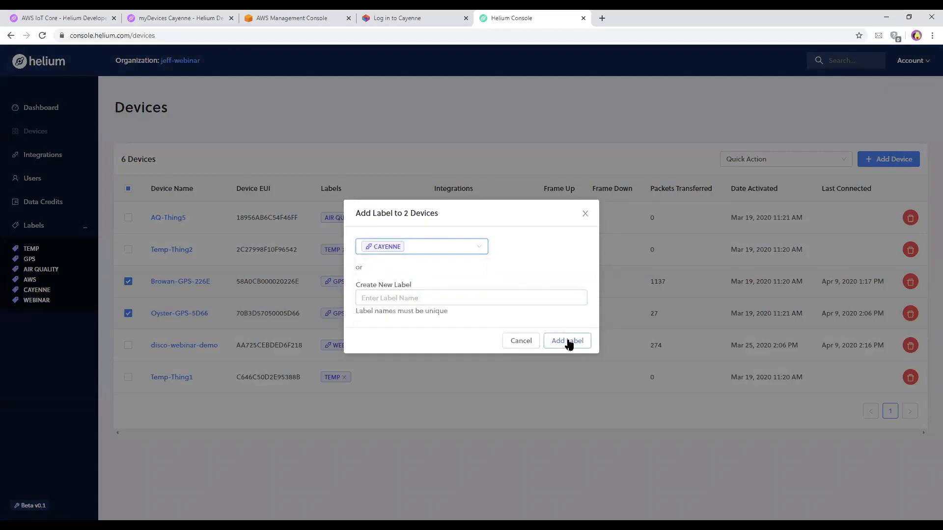
click(566, 340)
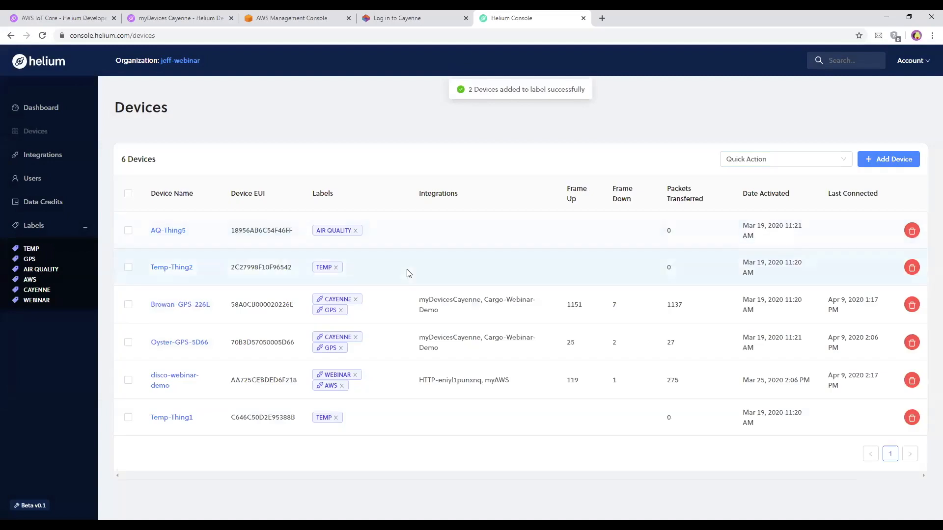
mouse_move(333, 334)
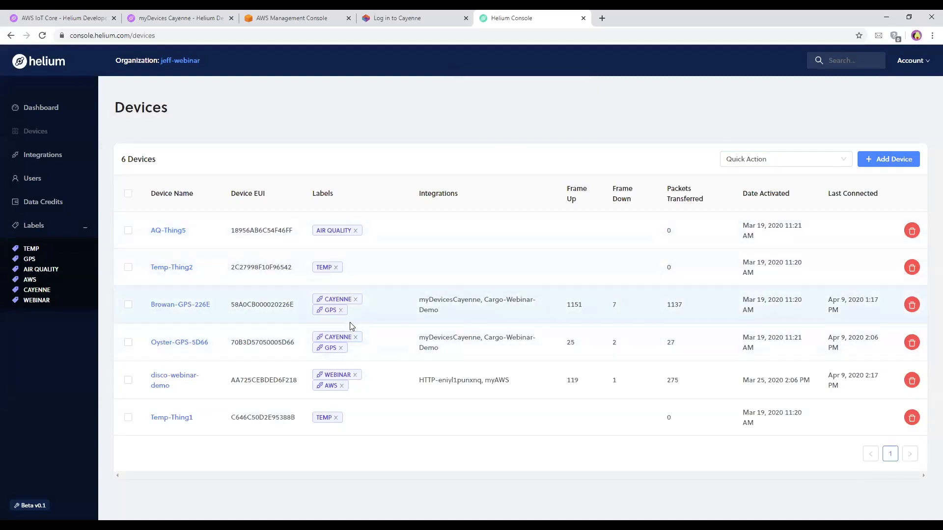
mouse_move(247, 315)
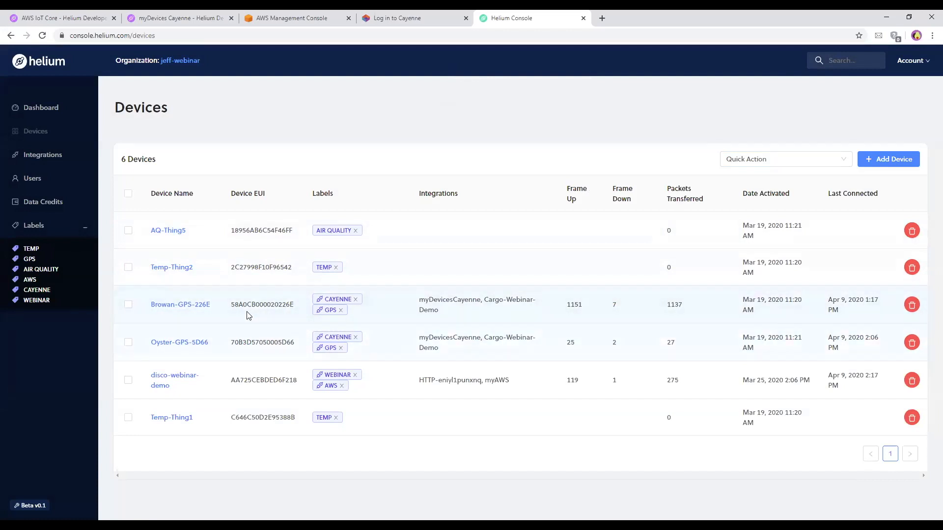
mouse_move(199, 309)
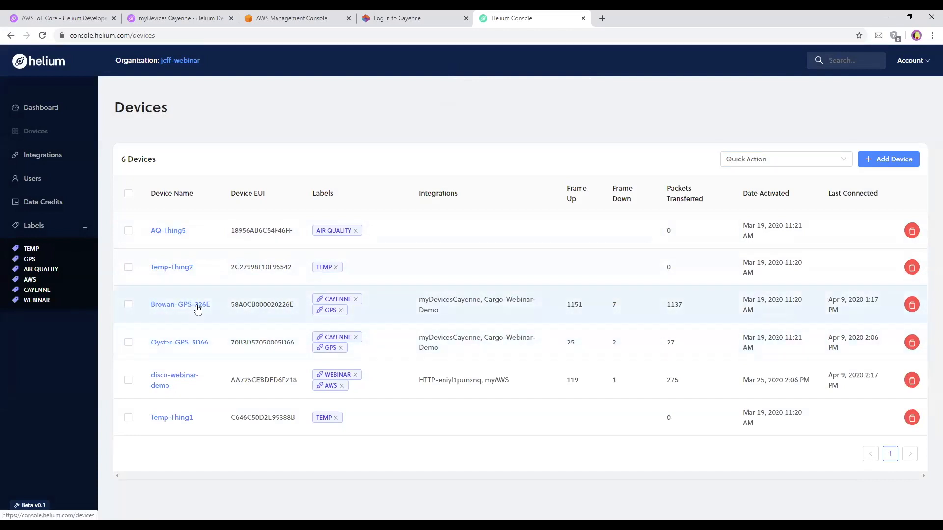
click(180, 305)
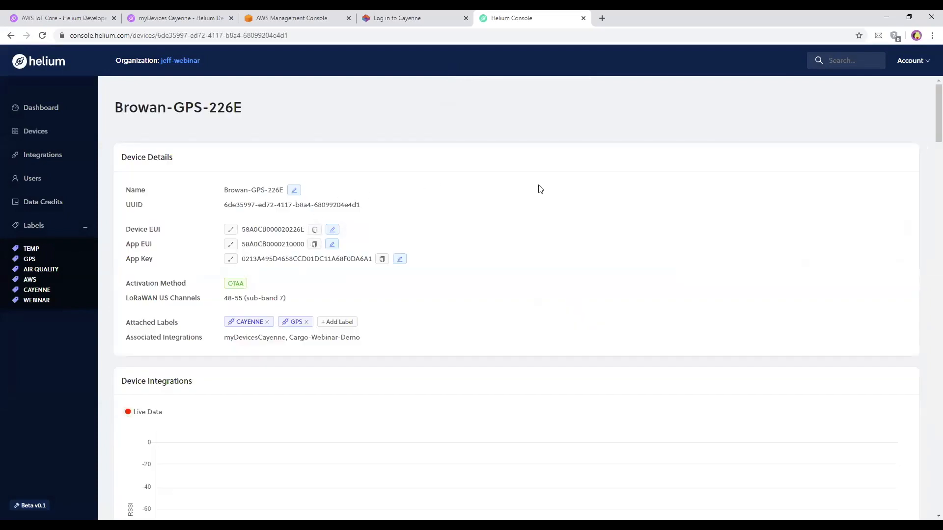
mouse_move(543, 198)
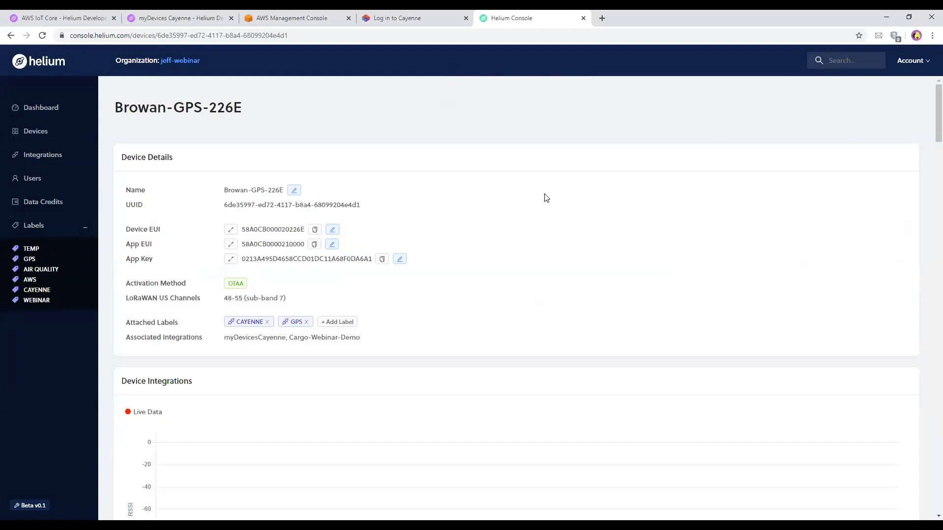
mouse_move(569, 201)
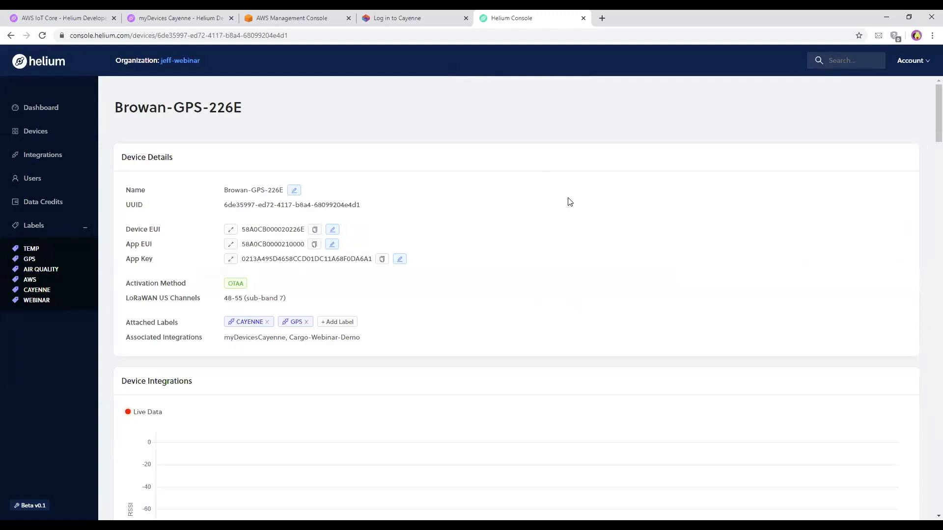
mouse_move(432, 206)
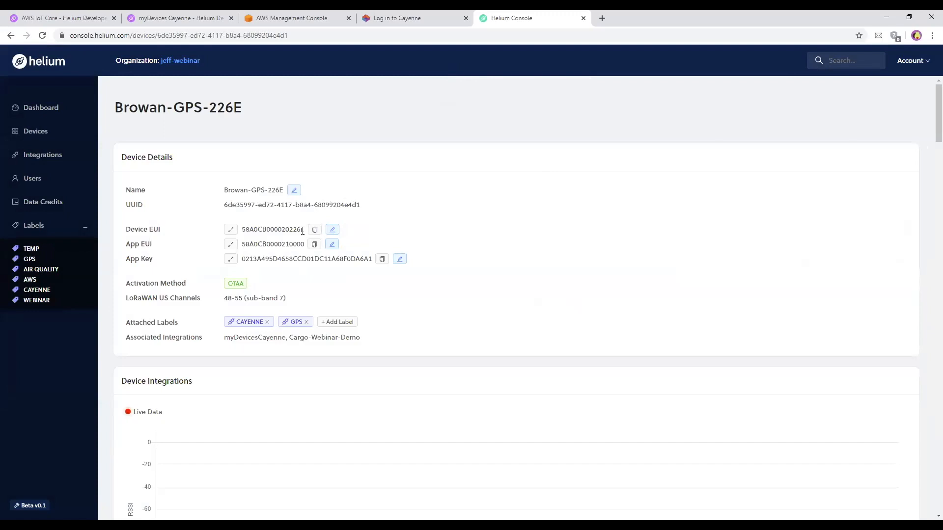
mouse_move(305, 230)
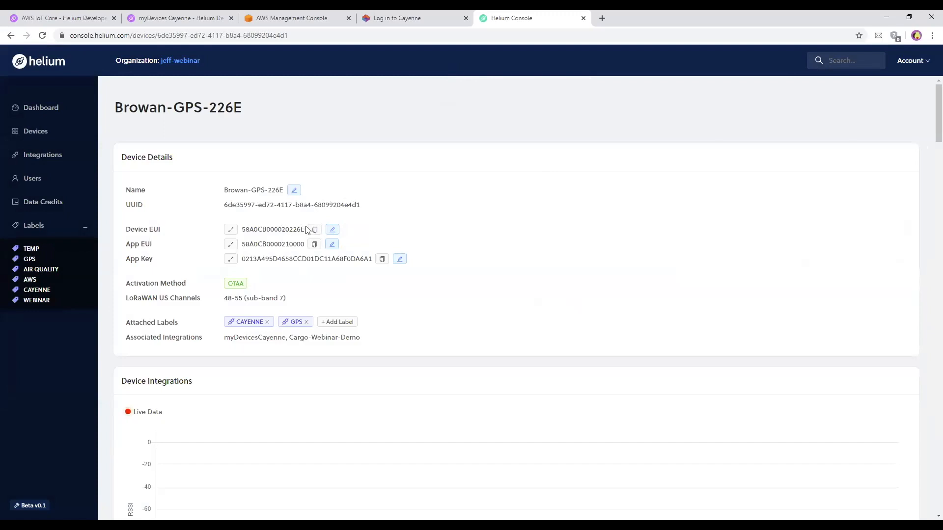
mouse_move(313, 229)
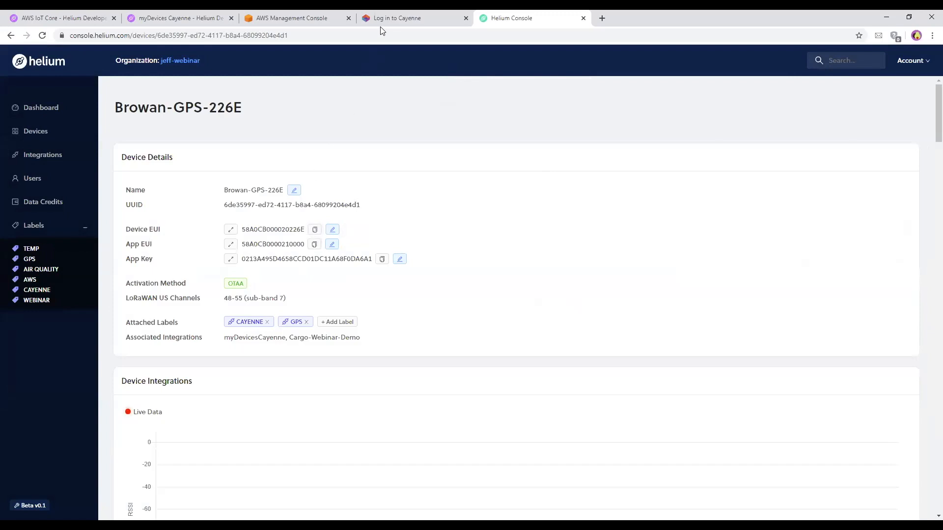
Log in to myDevices Cayenne, retrying after the timeout error, to reach the dashboard.
click(394, 18)
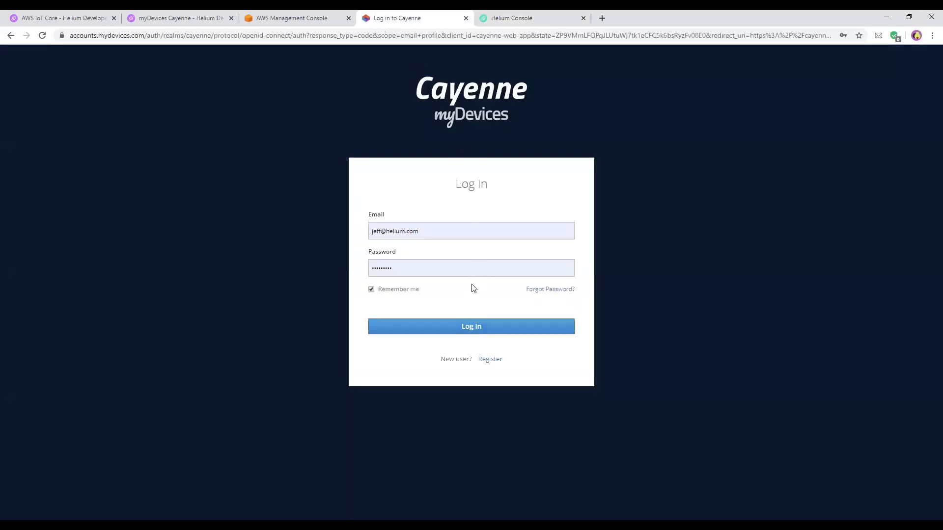
click(470, 326)
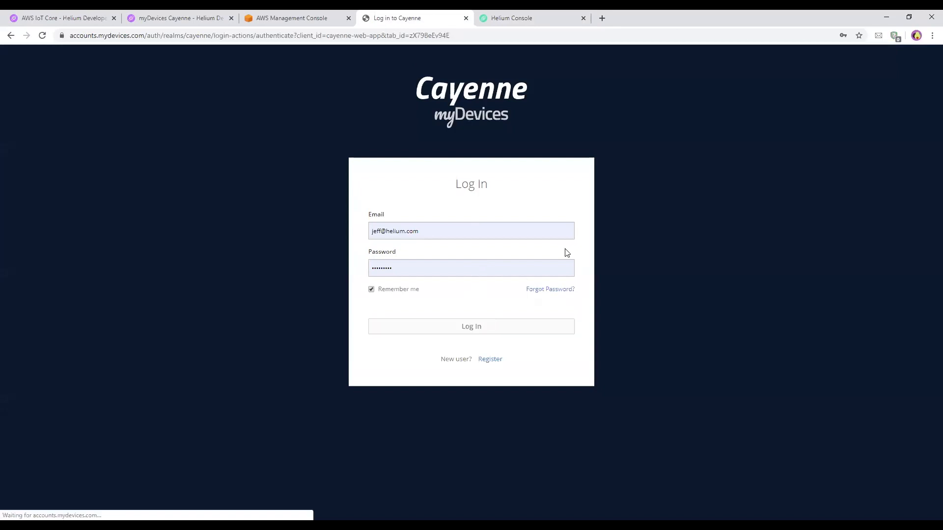
click(470, 326)
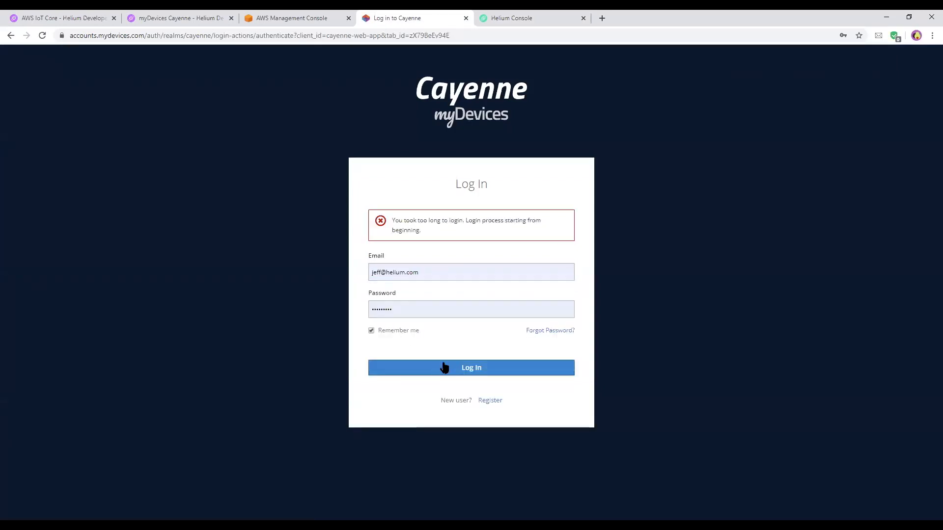
click(471, 367)
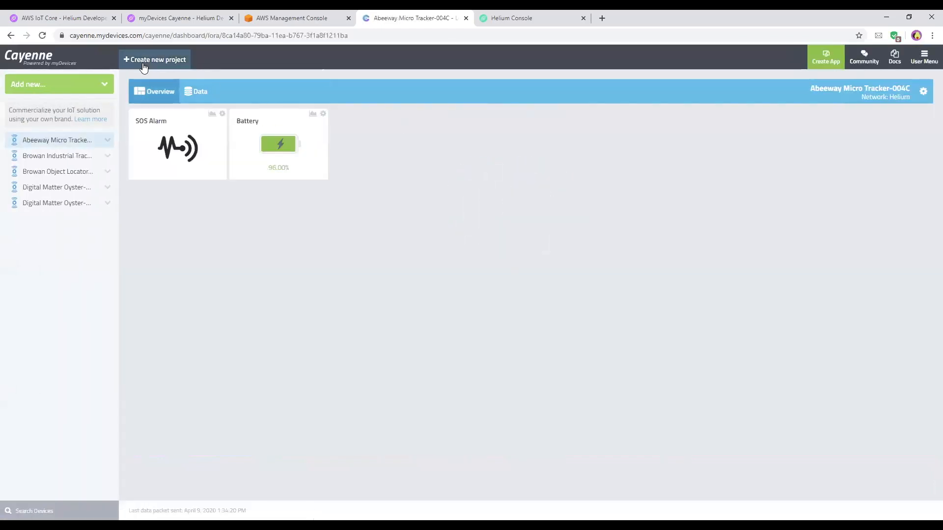
mouse_move(59, 85)
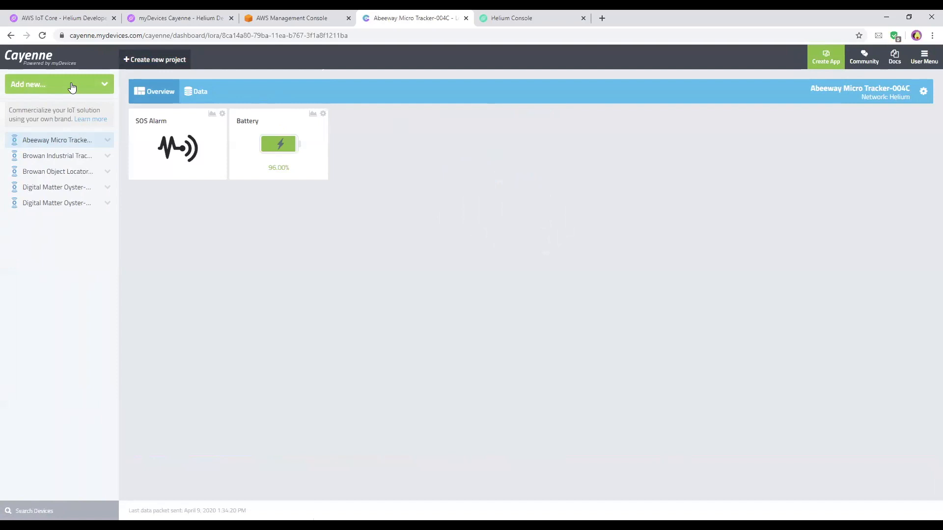
Start adding a new Device/Widget and expand the LoRa network category.
click(59, 85)
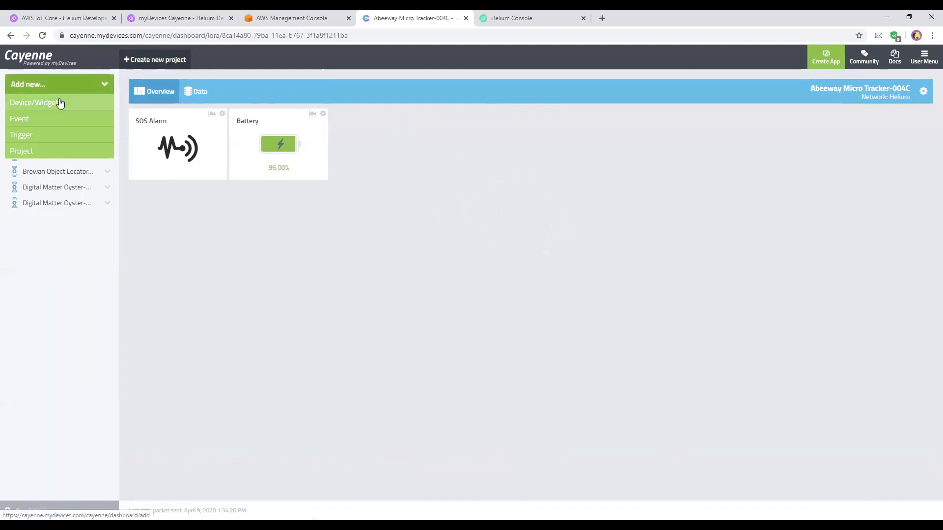
click(37, 103)
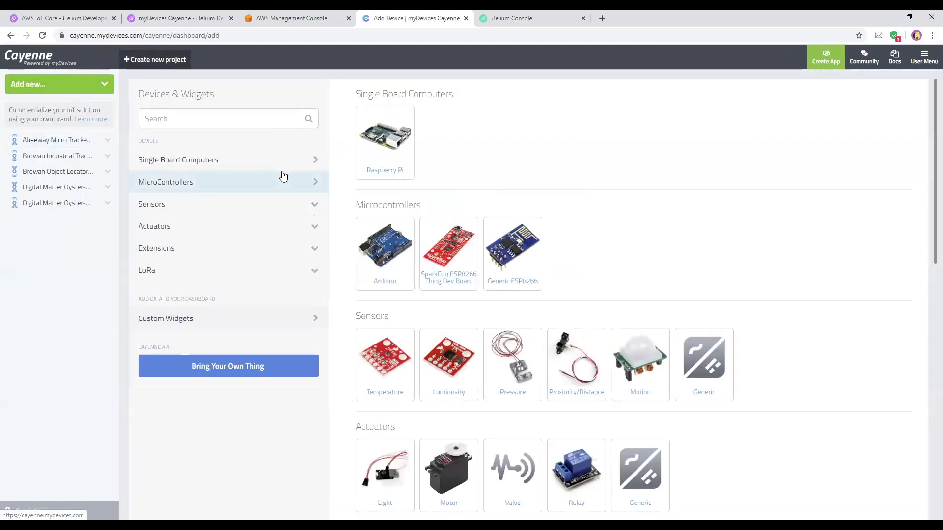
mouse_move(294, 312)
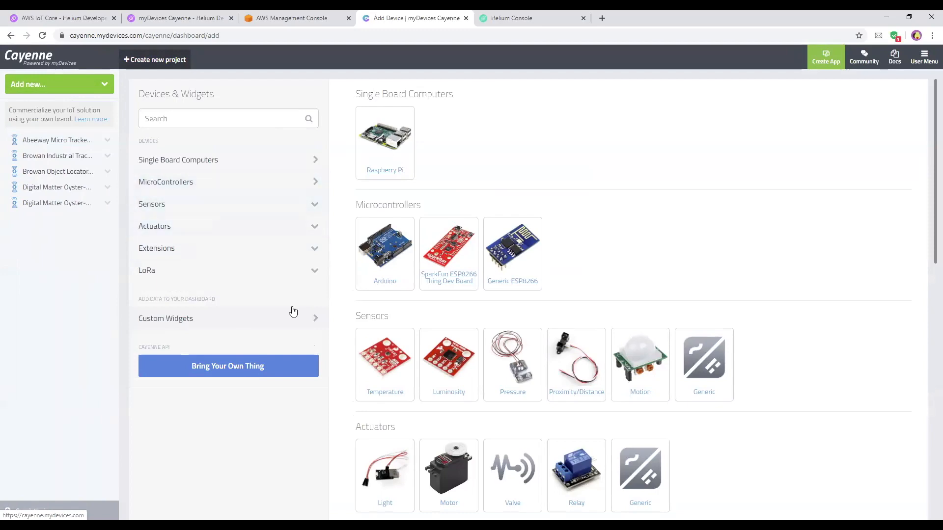
scroll(down, 3)
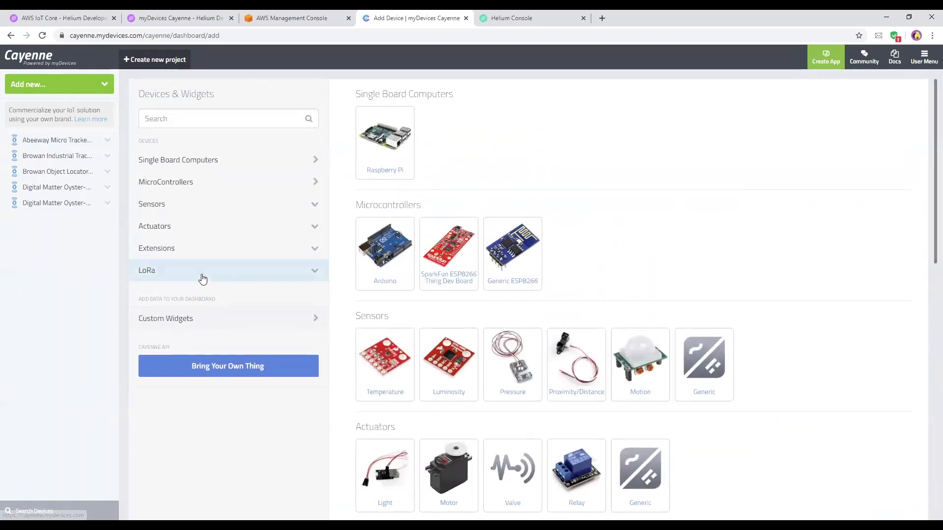
click(147, 271)
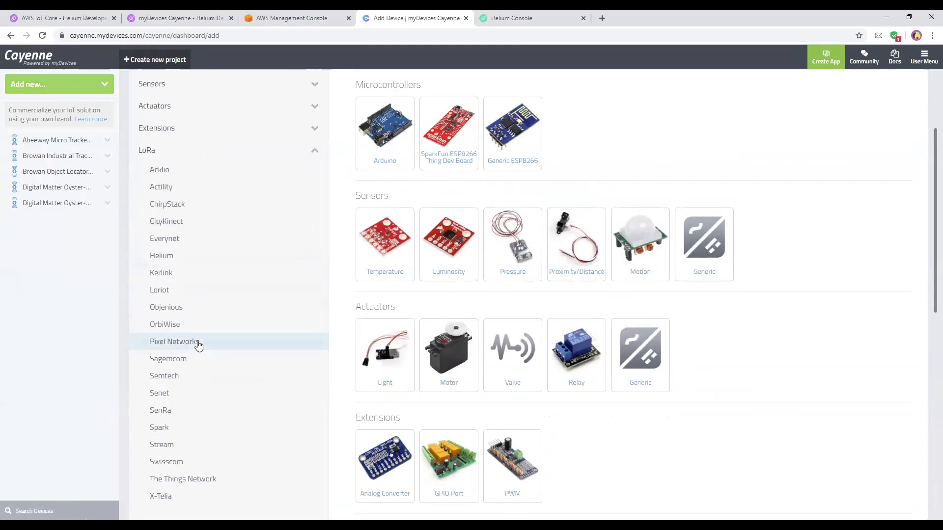
mouse_move(200, 277)
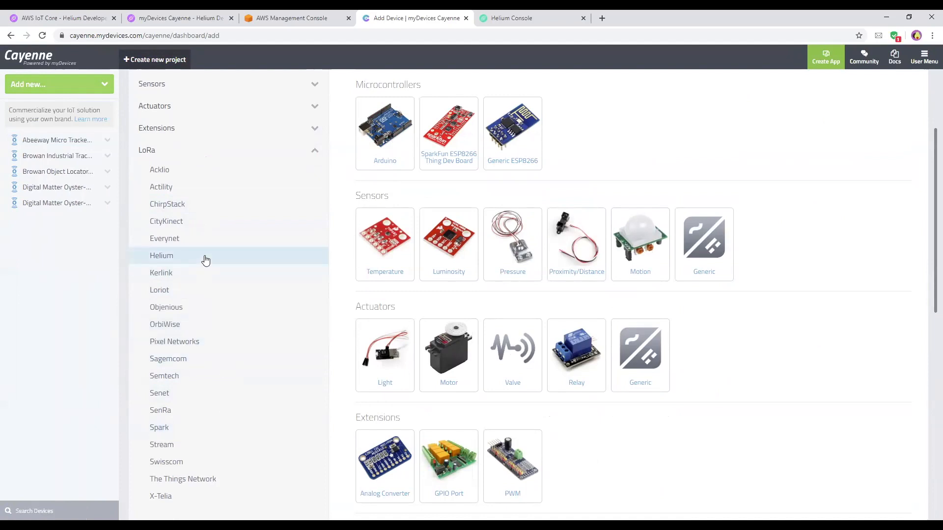
Choose Helium as the LoRa provider and scroll its catalogue to the Browan Object Locator.
click(161, 255)
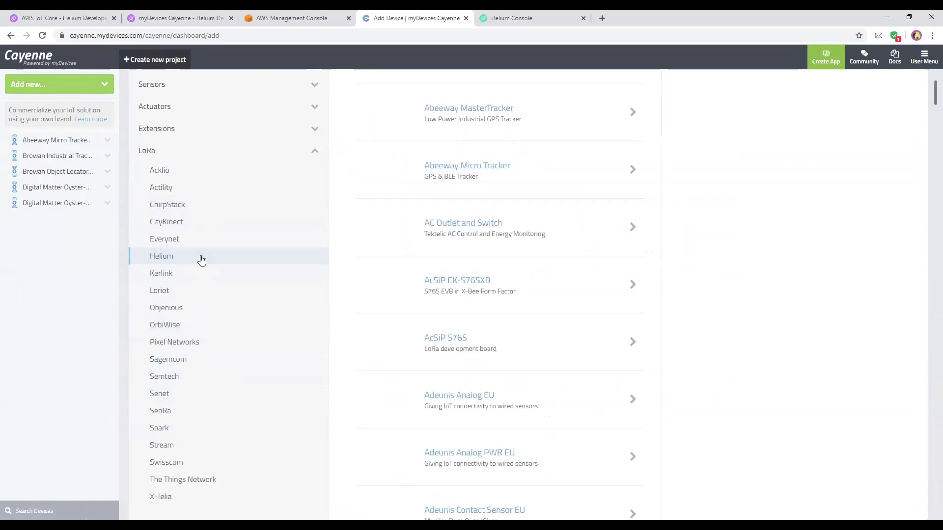
scroll(up, 3)
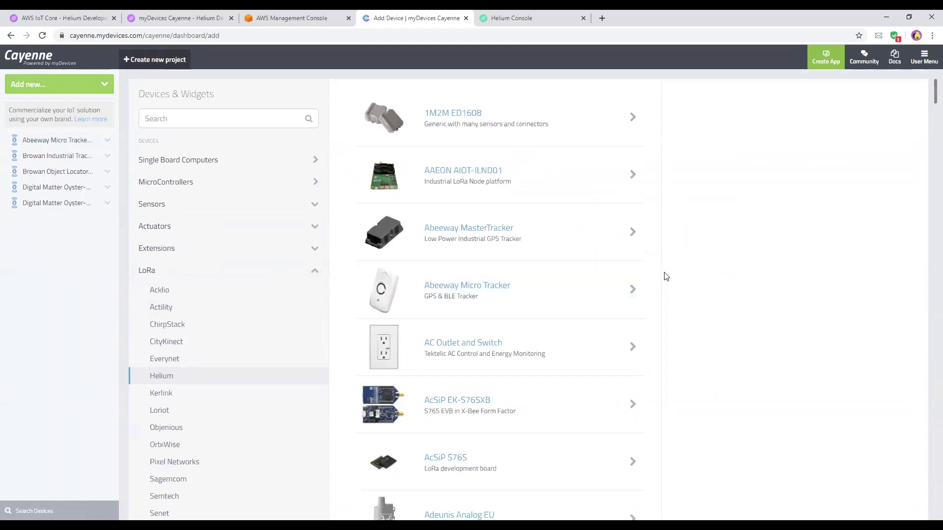
mouse_move(681, 227)
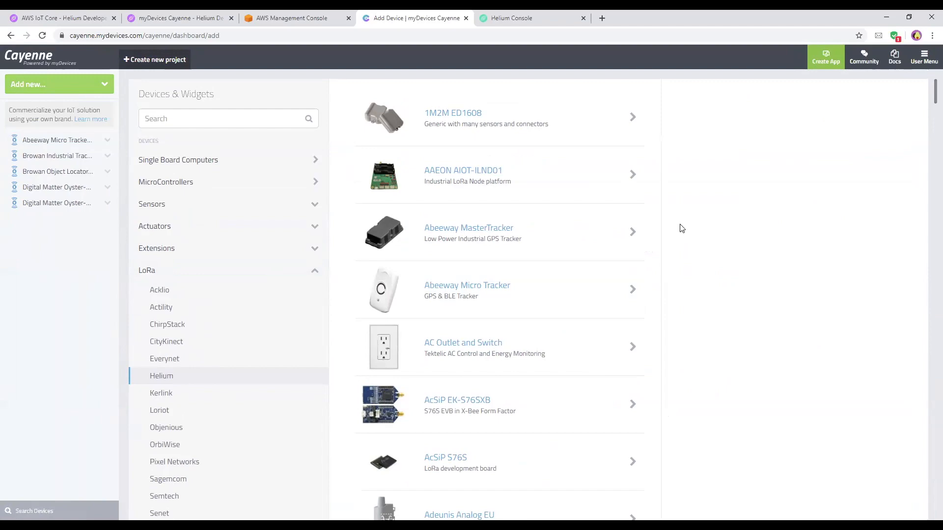
scroll(down, 3)
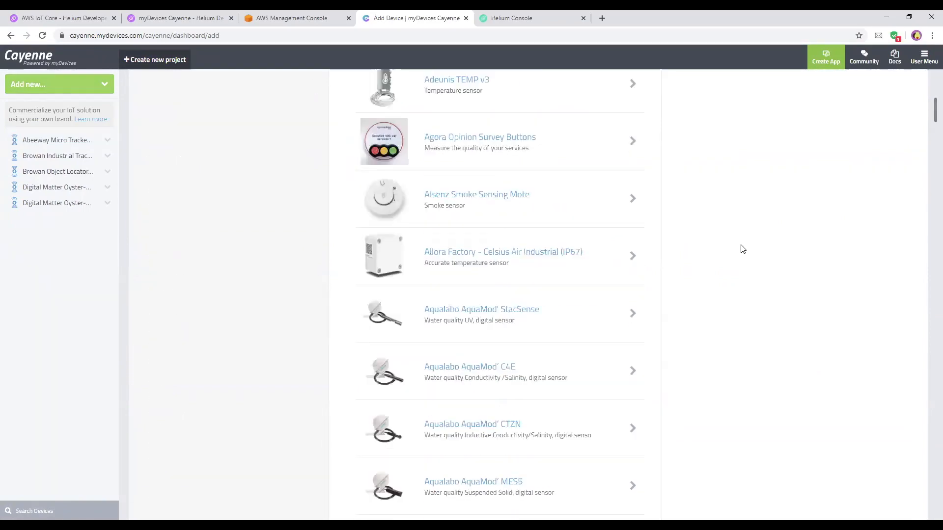
scroll(down, 3)
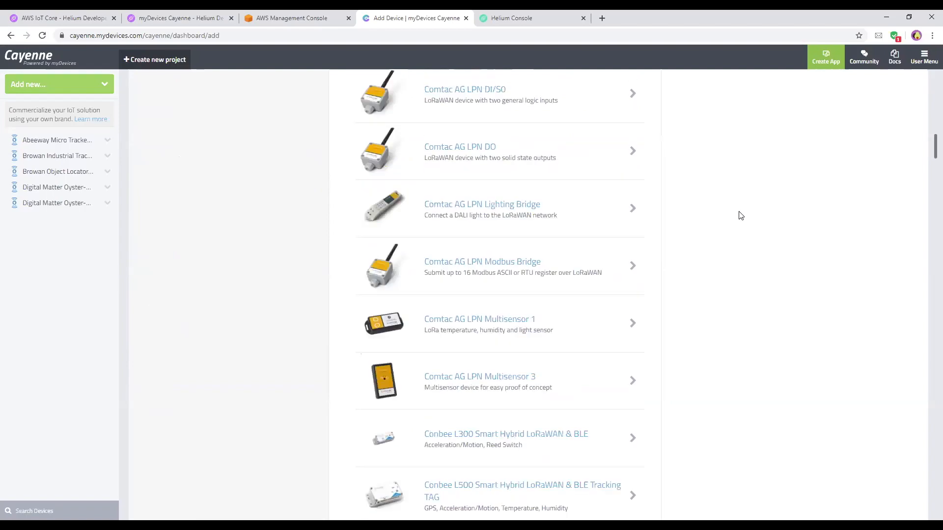
scroll(up, 3)
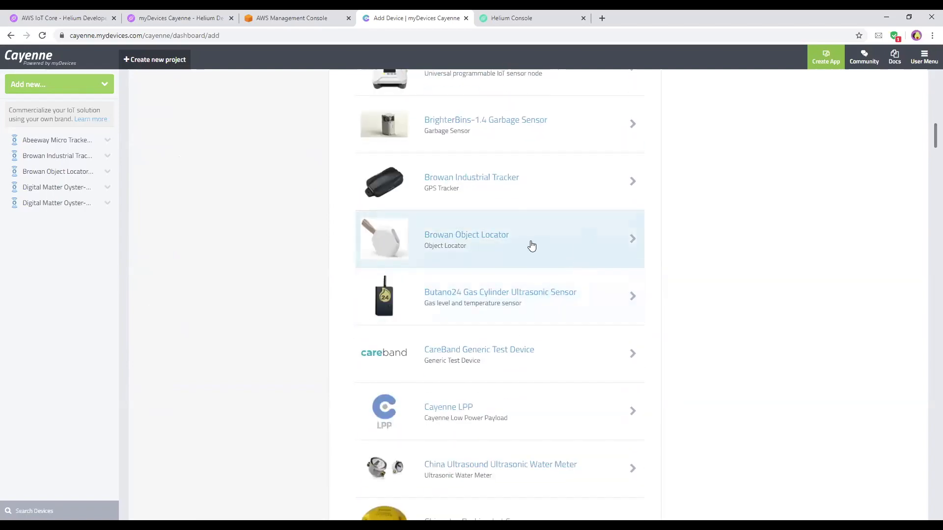
mouse_move(489, 238)
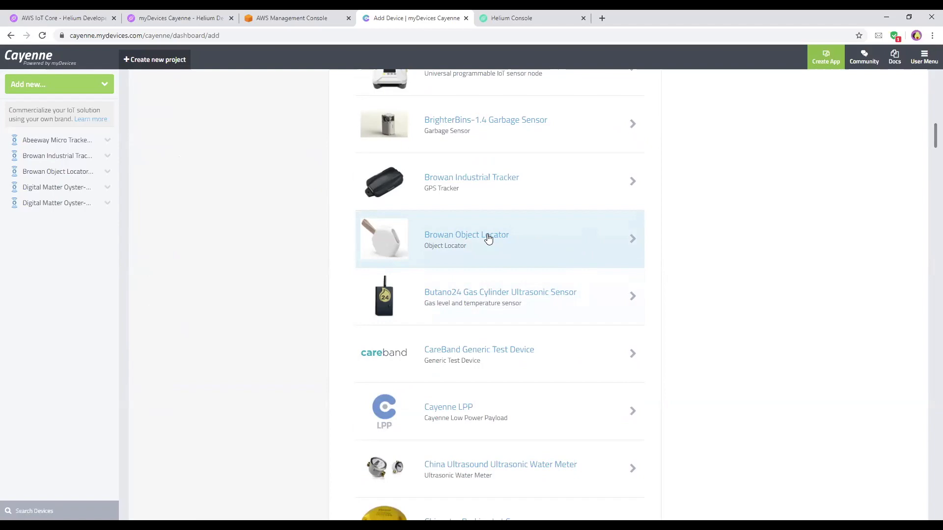
mouse_move(749, 244)
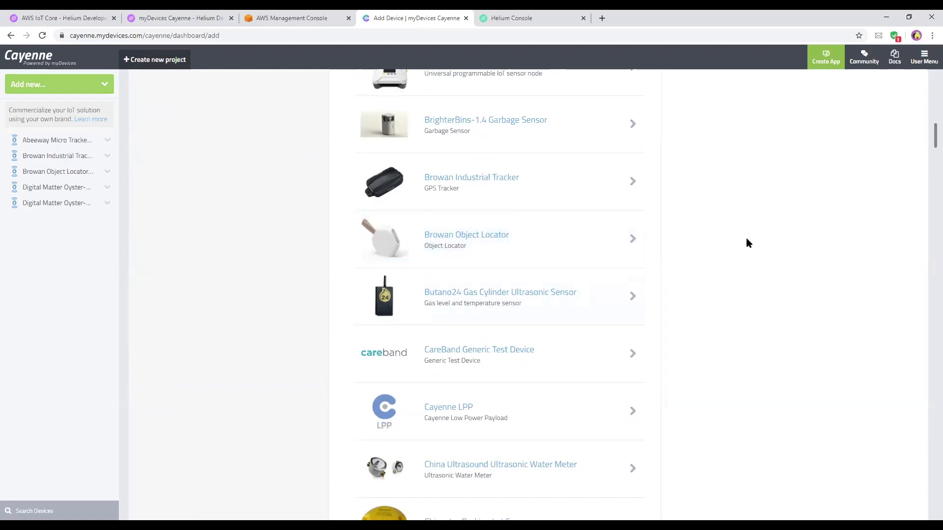
scroll(down, 3)
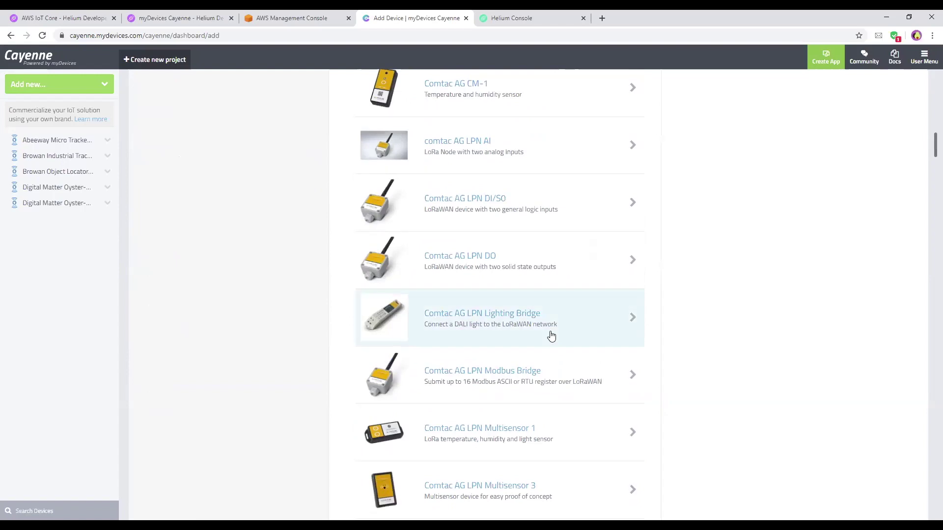
scroll(up, 3)
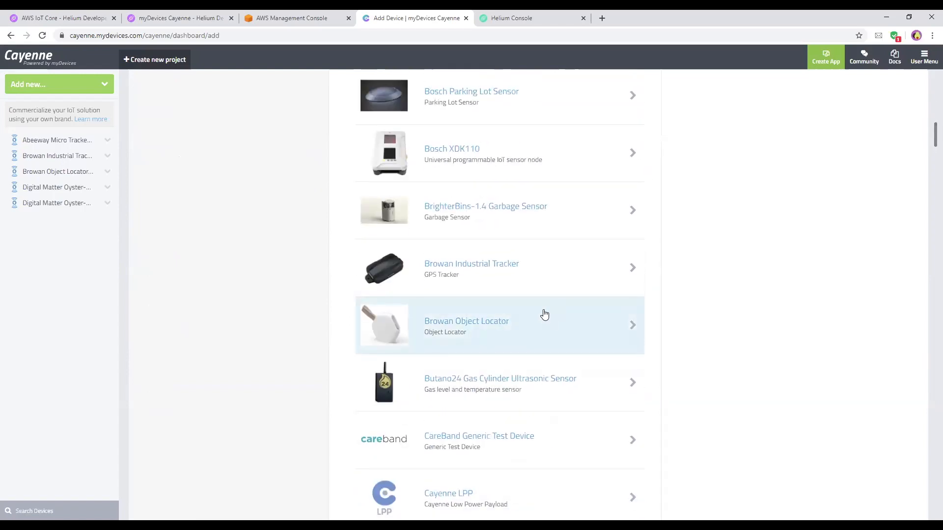
mouse_move(534, 317)
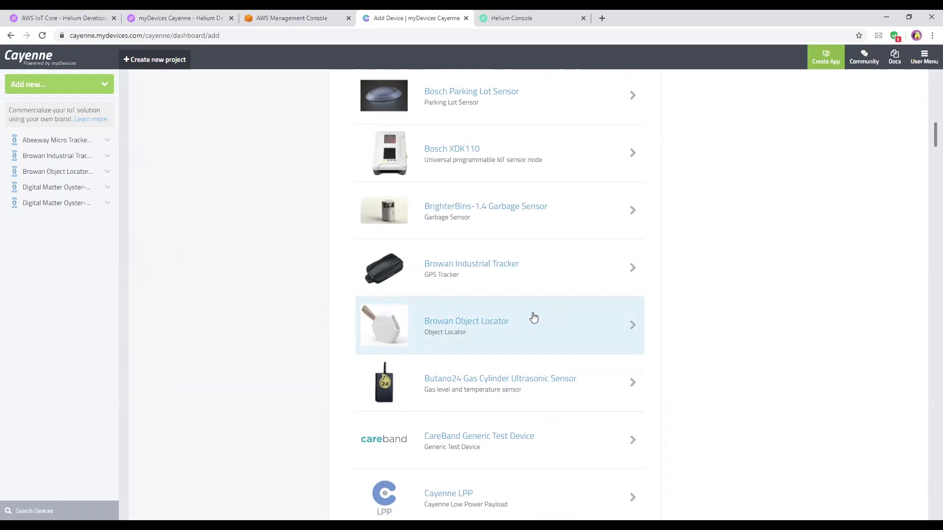
click(466, 325)
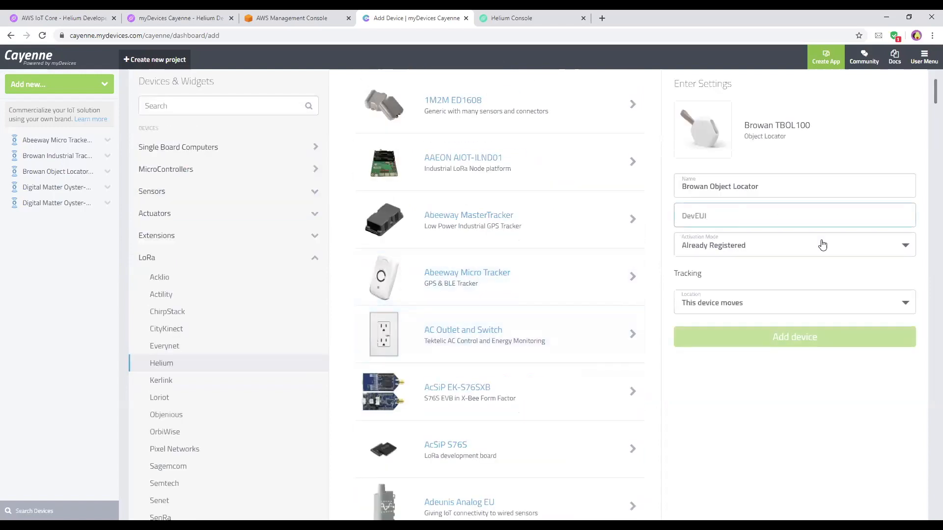
click(785, 215)
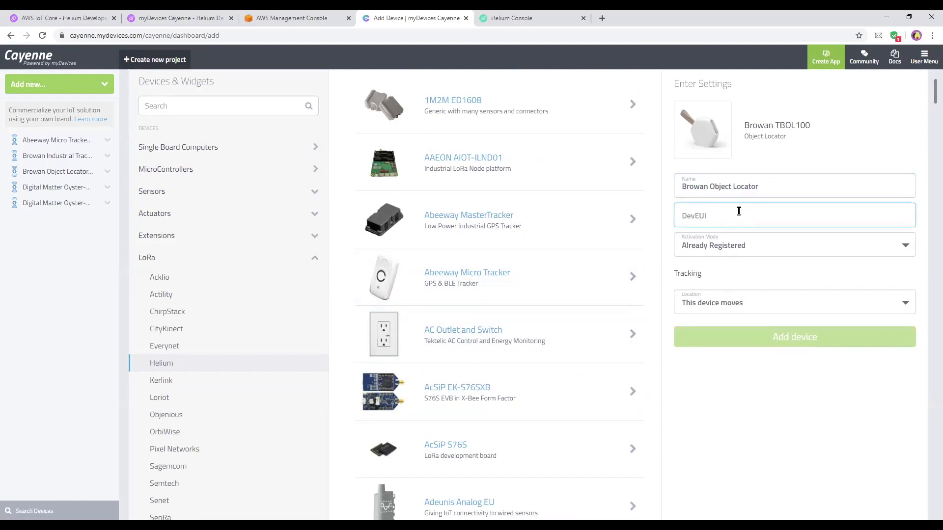
text(58A0CB0000202266)
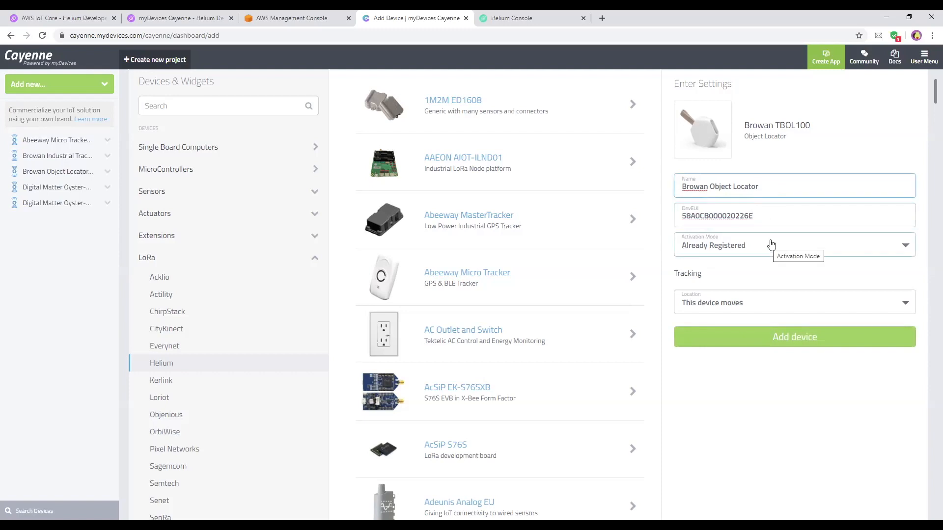
mouse_move(767, 243)
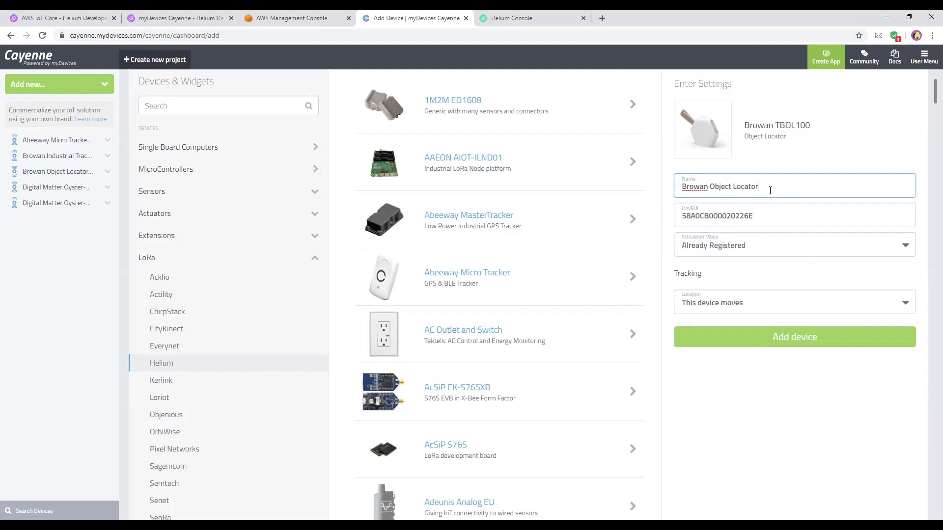
text(-)
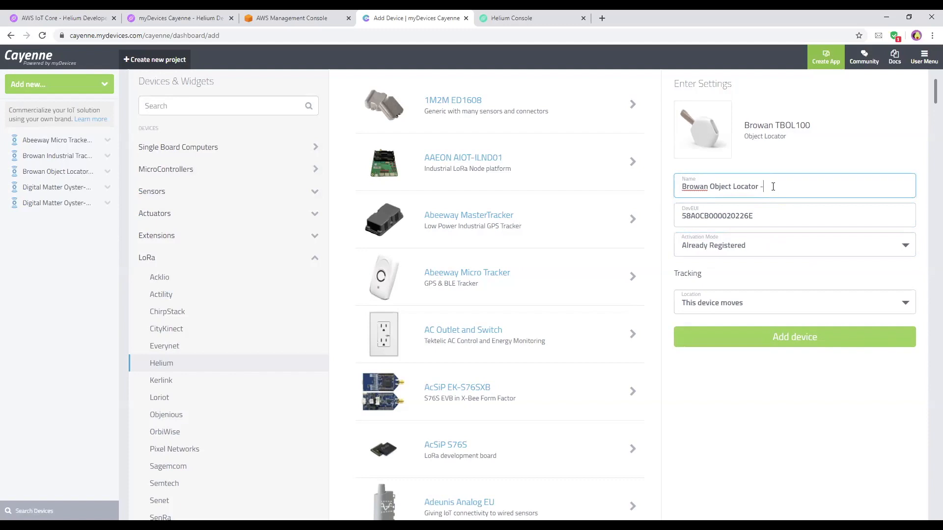
text(226E)
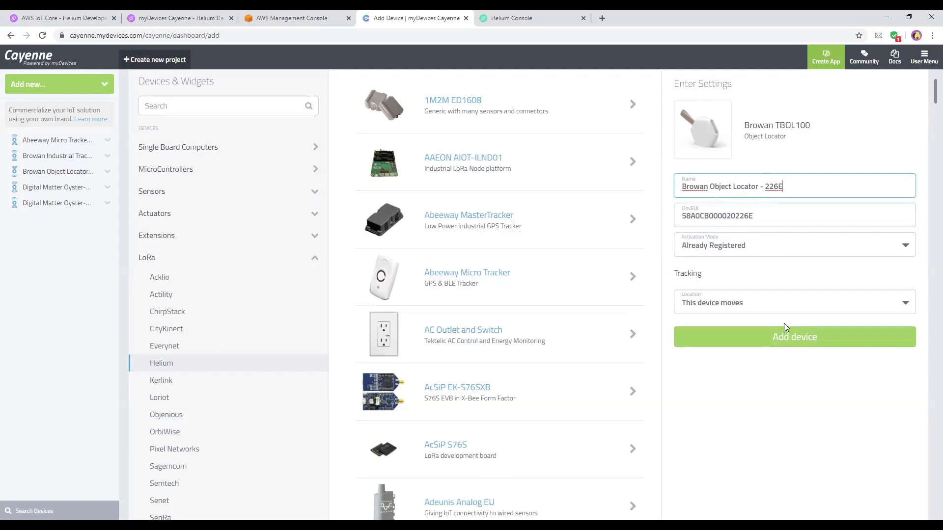
click(794, 337)
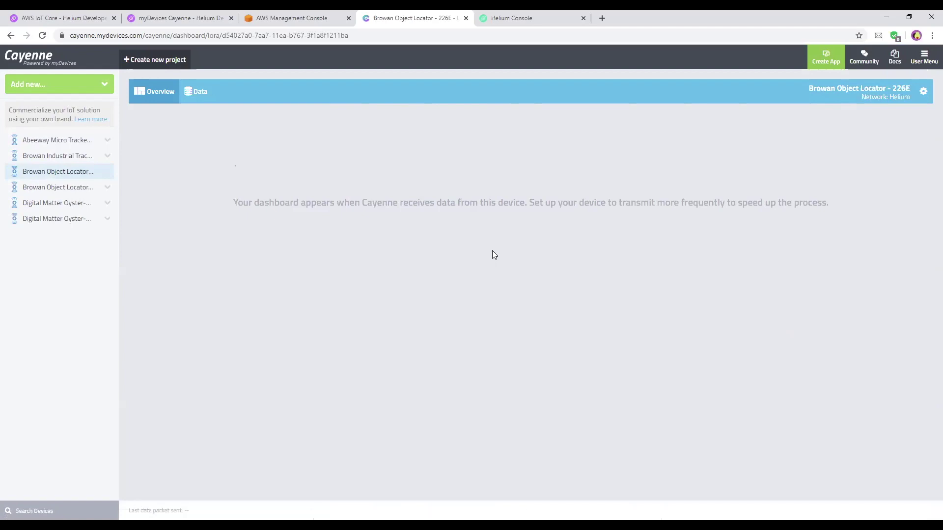
View the Browan 226E sensor widgets, then the Digital Matter Oyster-5CFE dashboard.
click(58, 171)
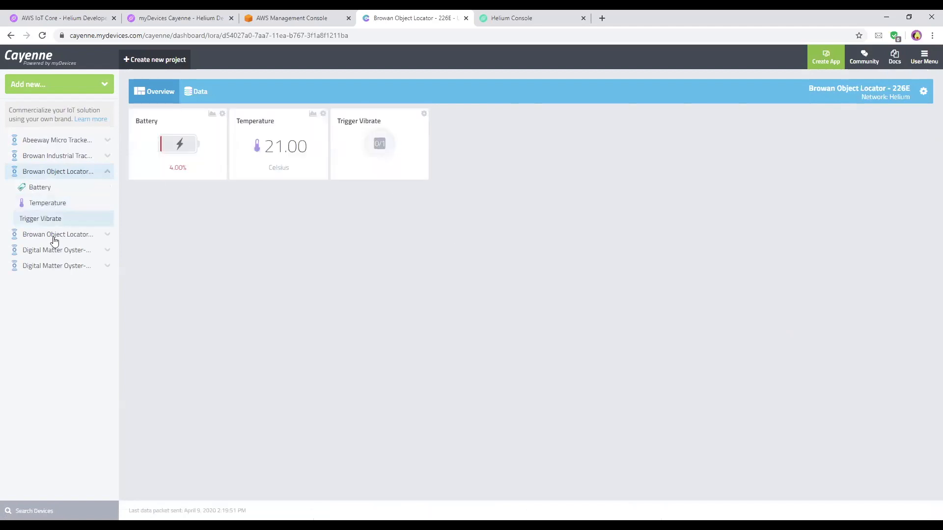
mouse_move(57, 266)
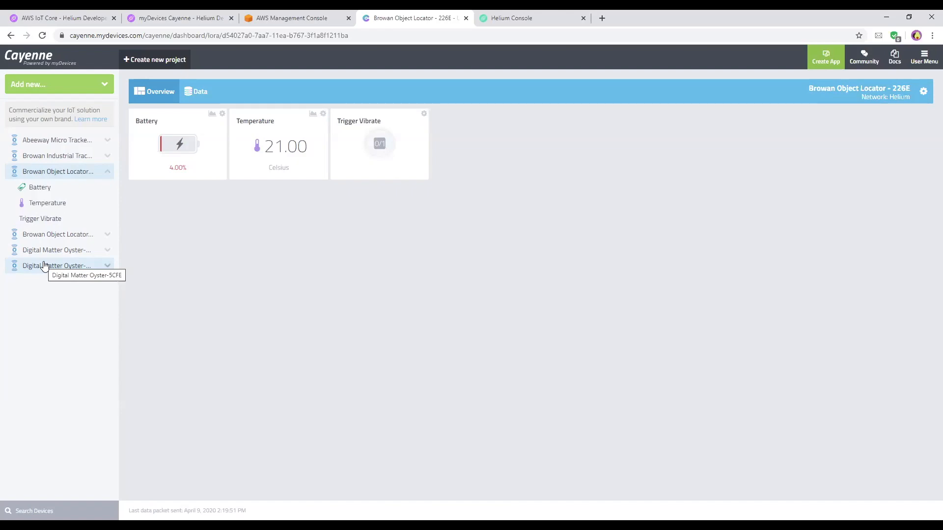
click(57, 266)
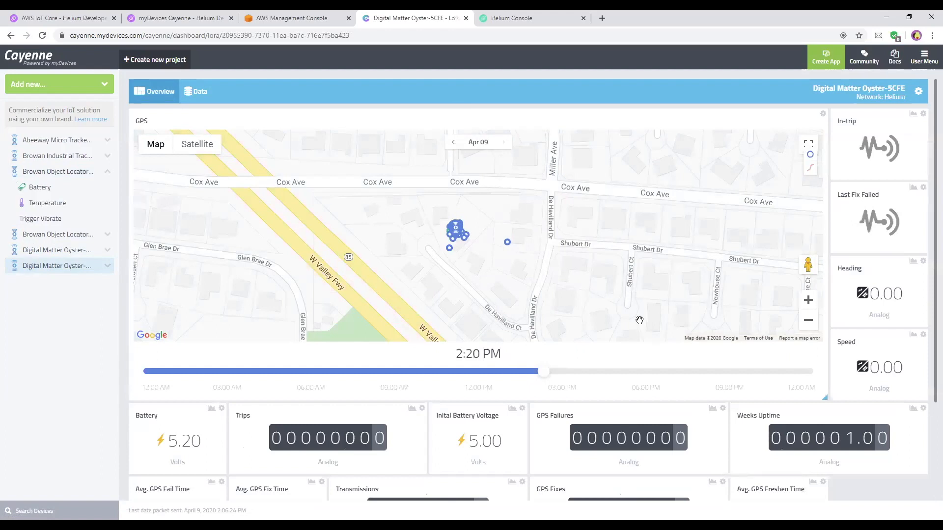
mouse_move(727, 385)
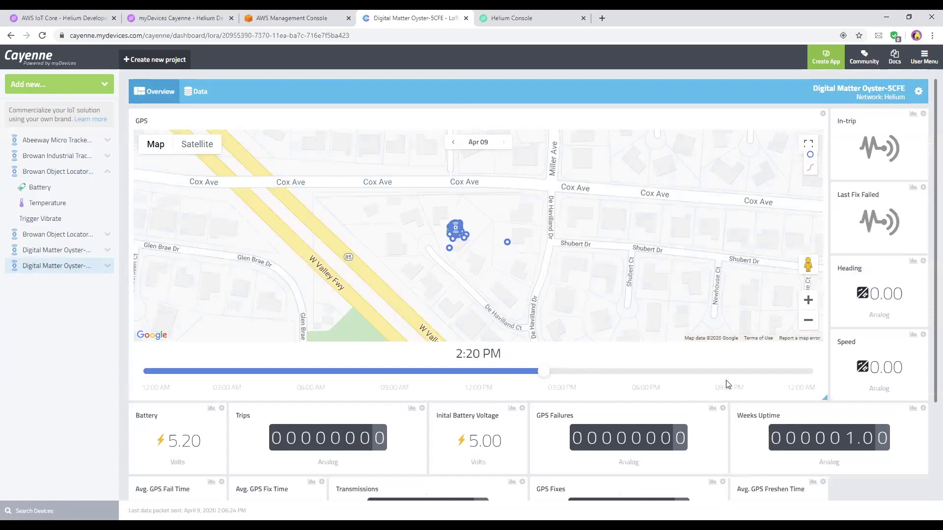
Review the Oyster-5CFE GPS map and counters alongside the Browan 226E readings.
scroll(down, 3)
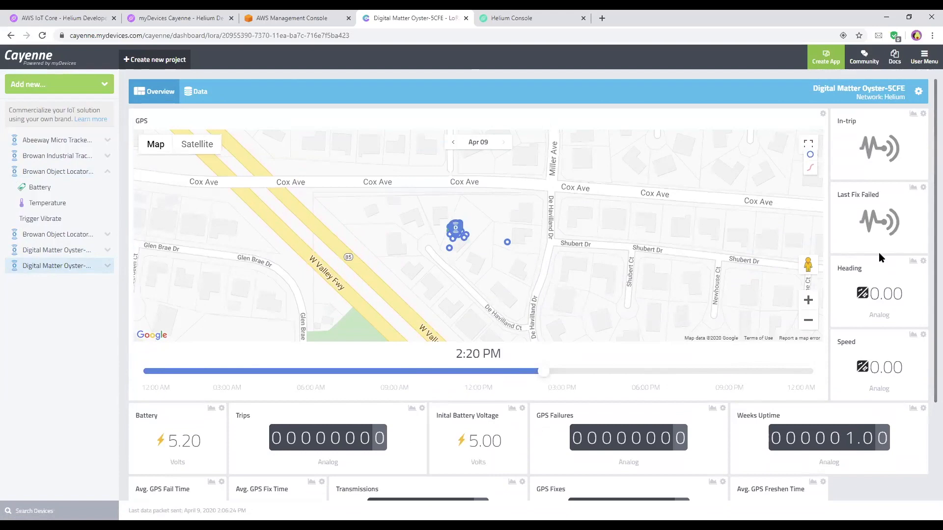
scroll(down, 3)
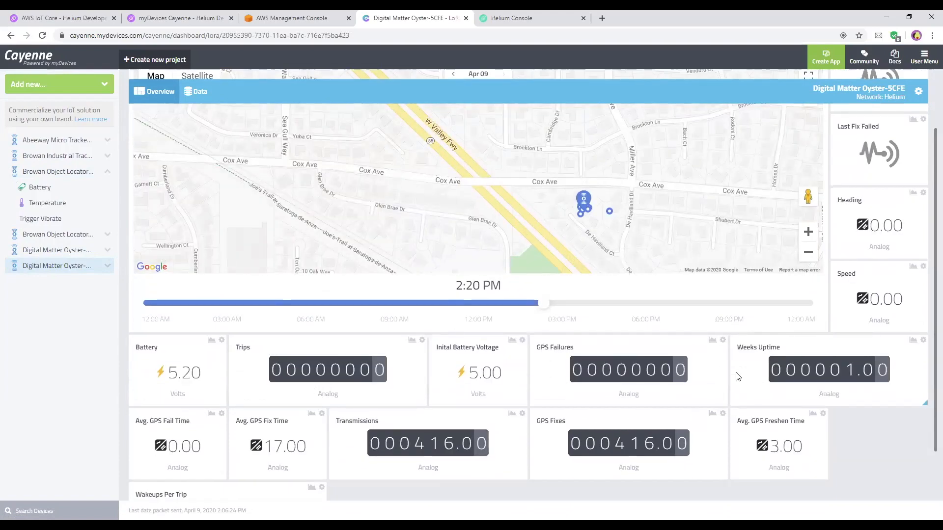
mouse_move(531, 397)
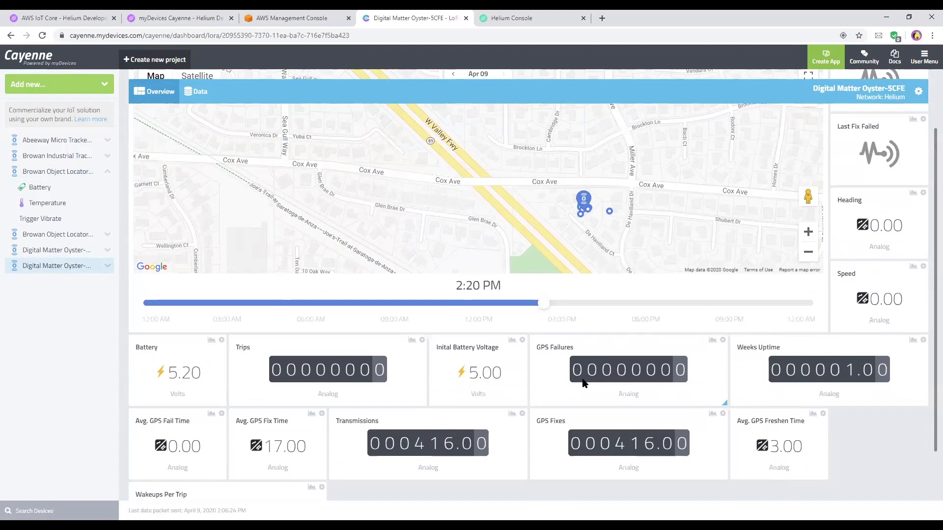
mouse_move(835, 246)
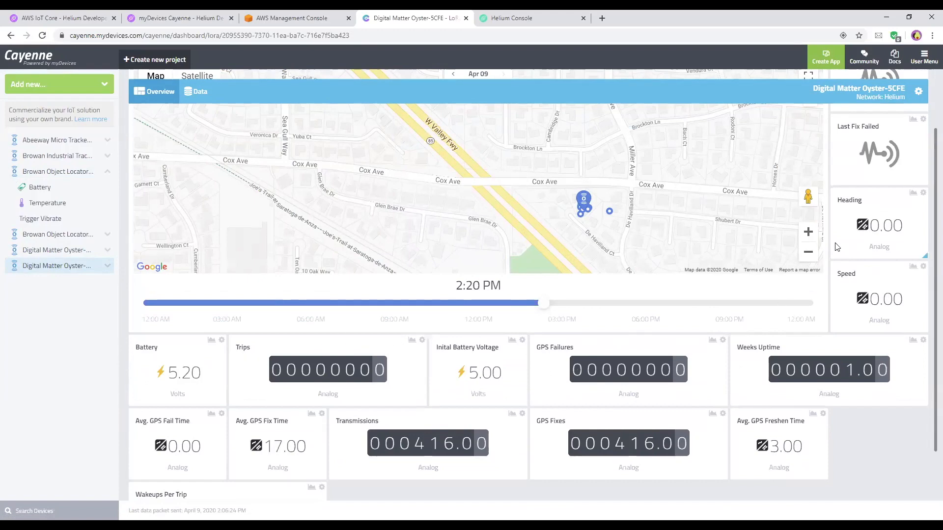
mouse_move(54, 237)
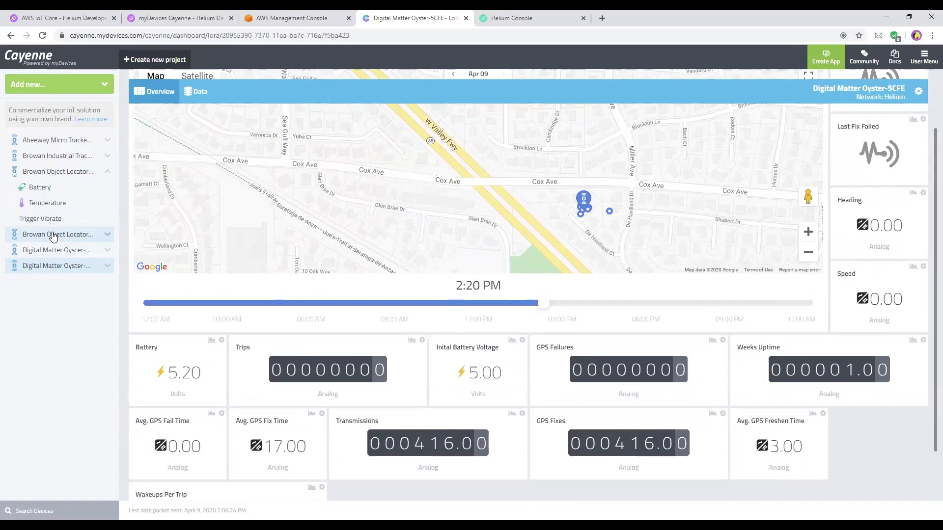
click(58, 233)
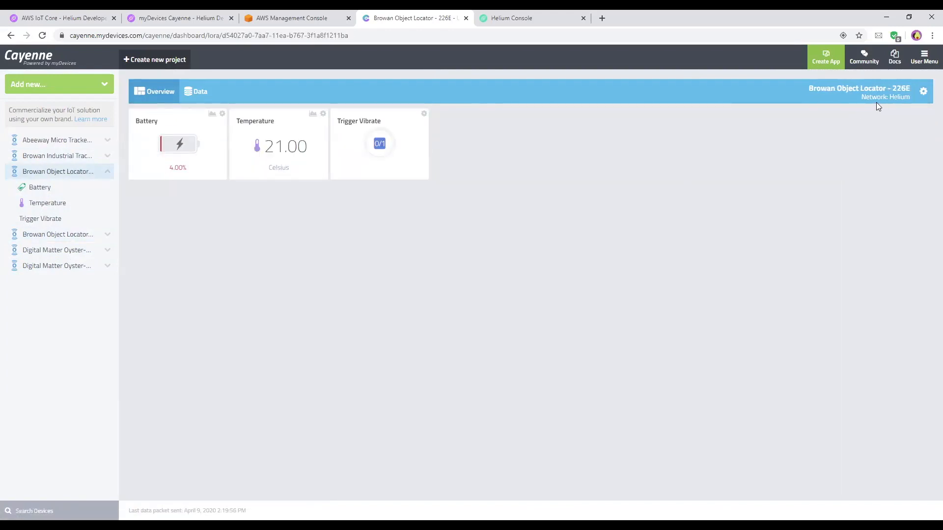
mouse_move(817, 161)
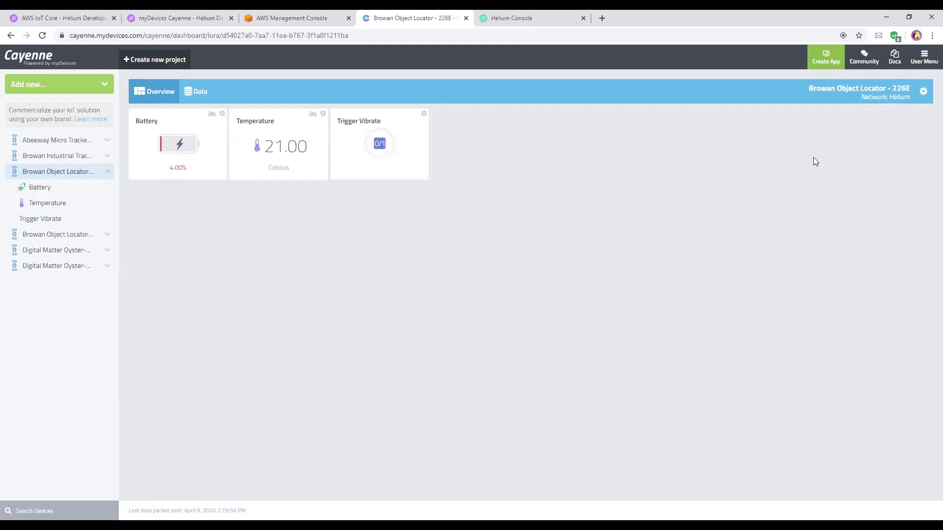
mouse_move(695, 303)
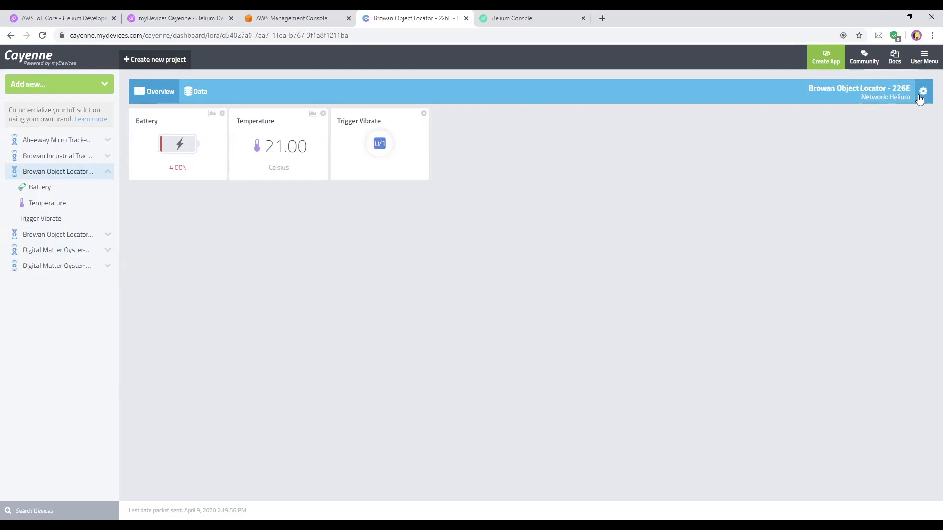
mouse_move(127, 231)
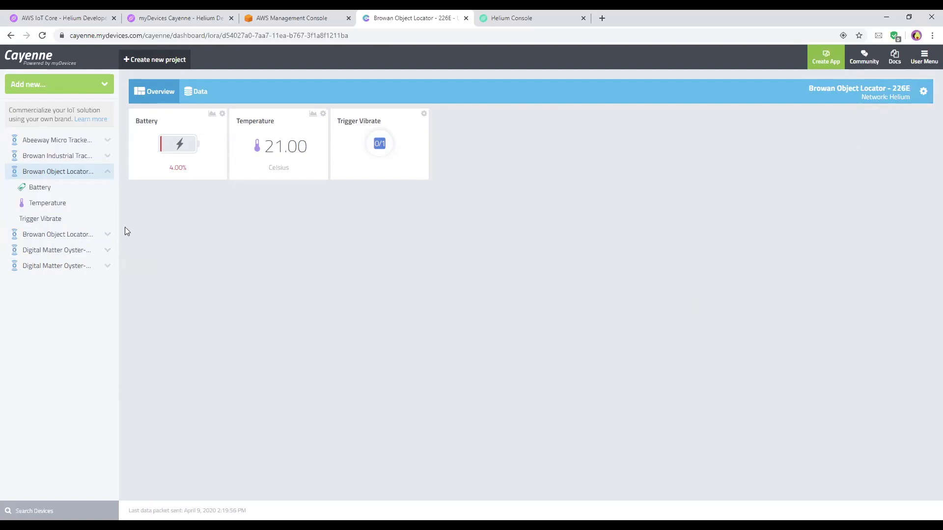
click(56, 266)
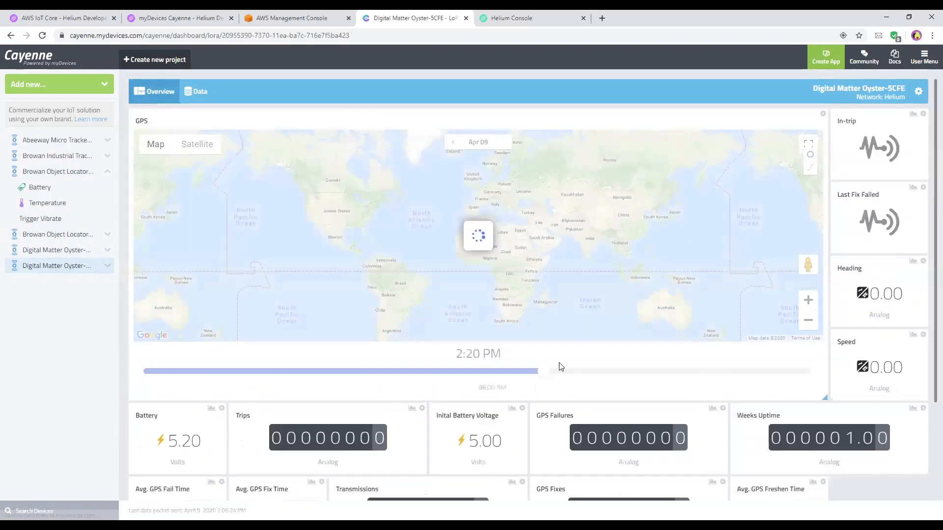
scroll(down, 3)
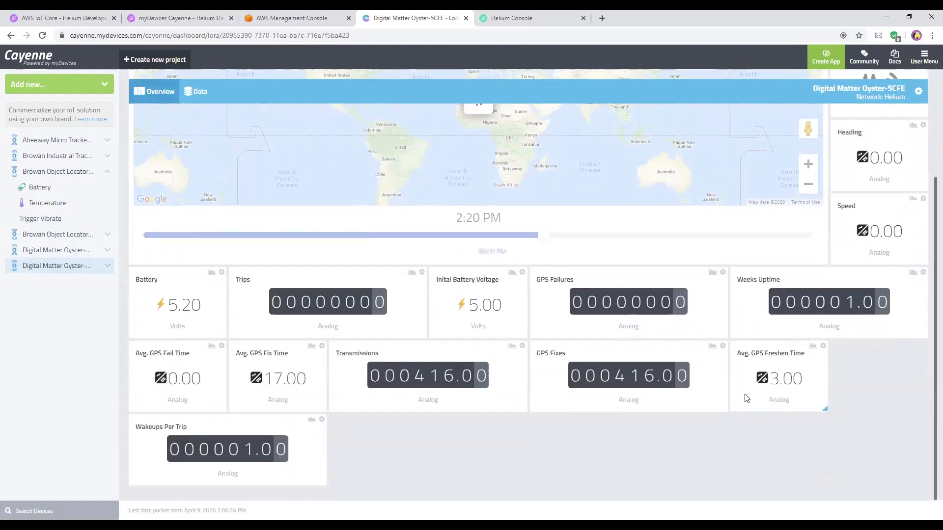
mouse_move(607, 436)
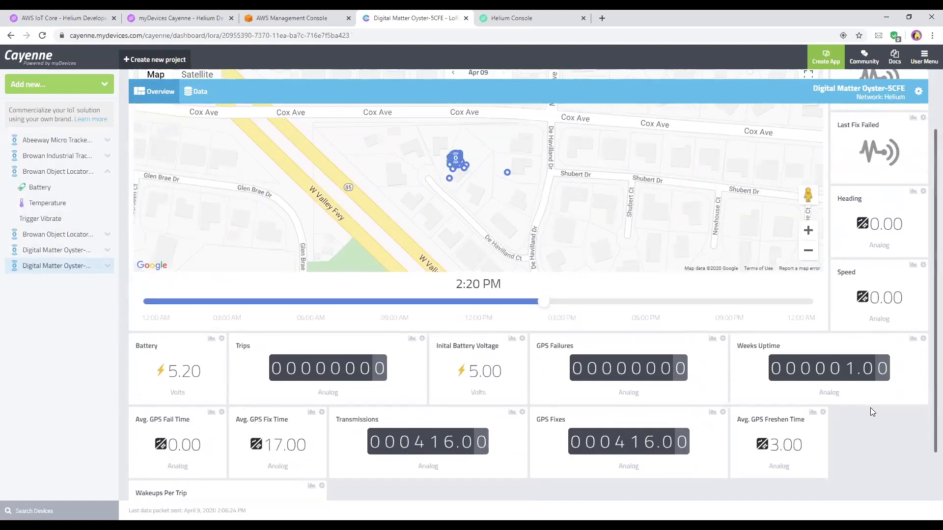
scroll(down, 3)
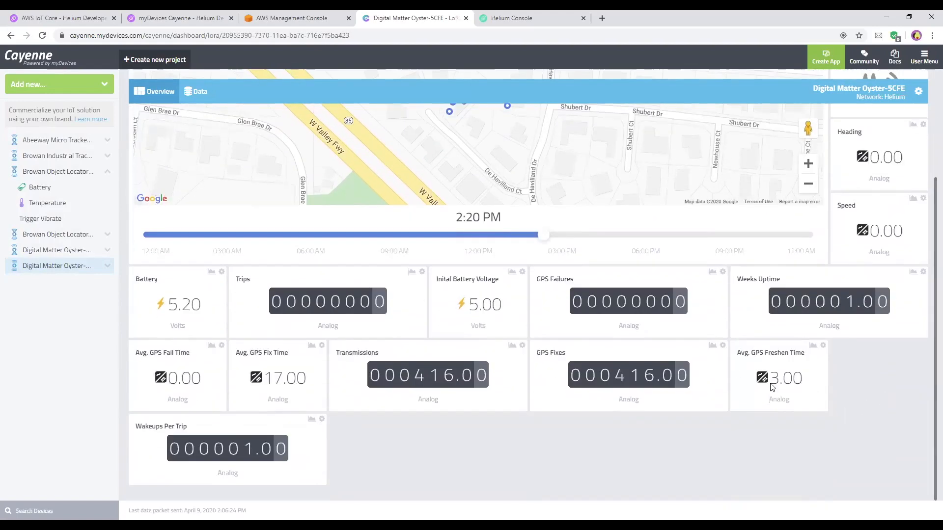
click(58, 171)
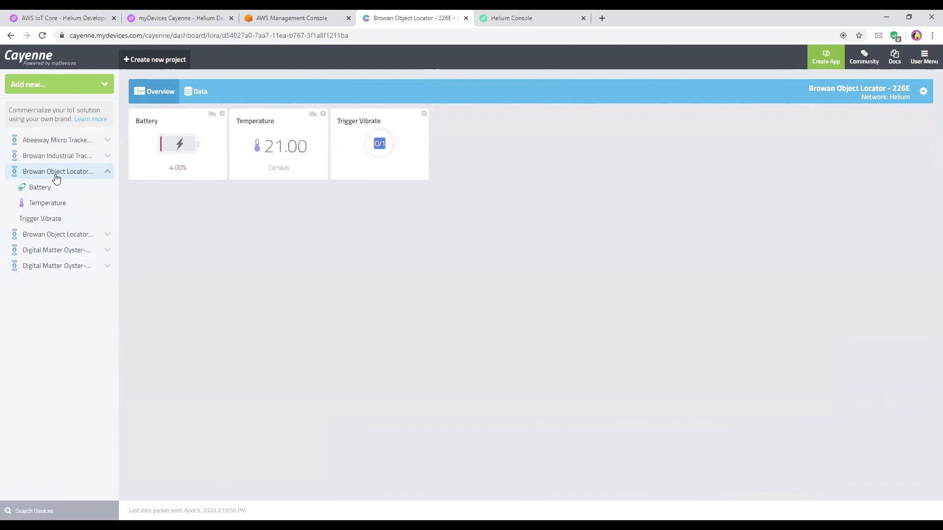
mouse_move(239, 117)
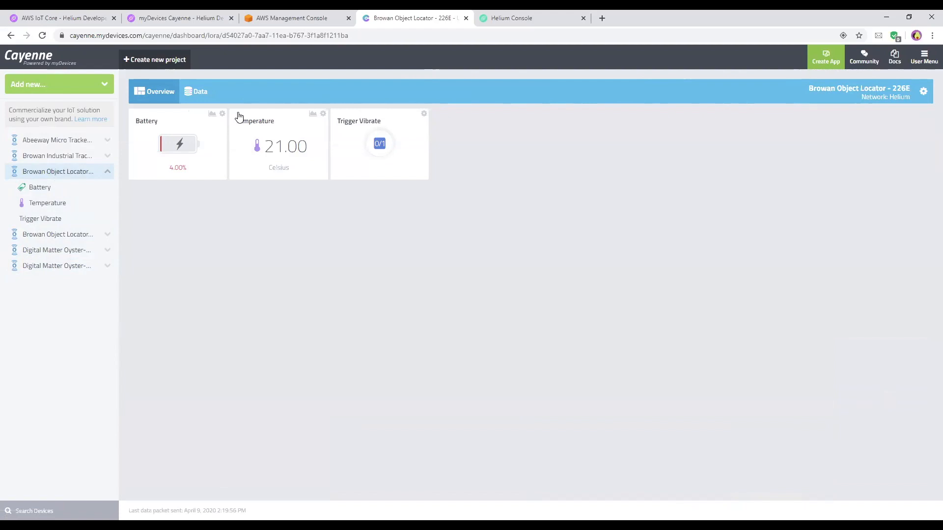
mouse_move(449, 167)
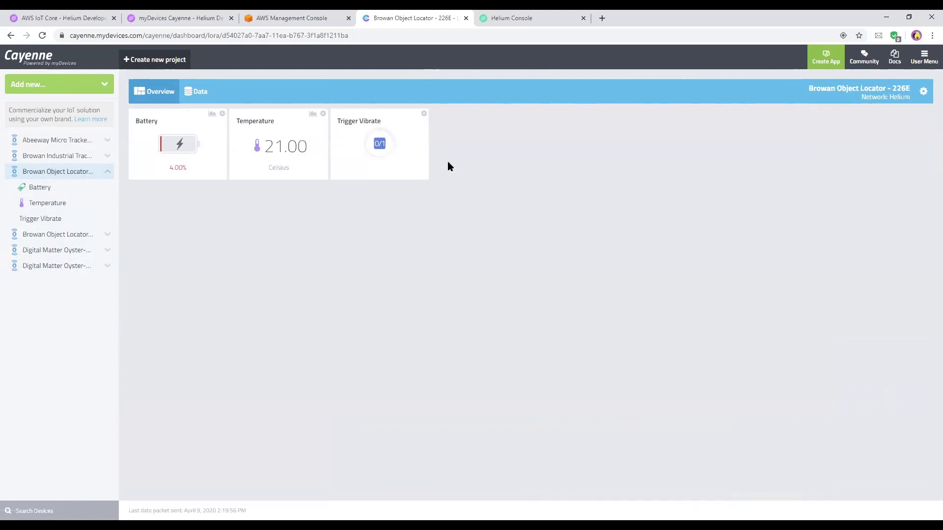
mouse_move(499, 137)
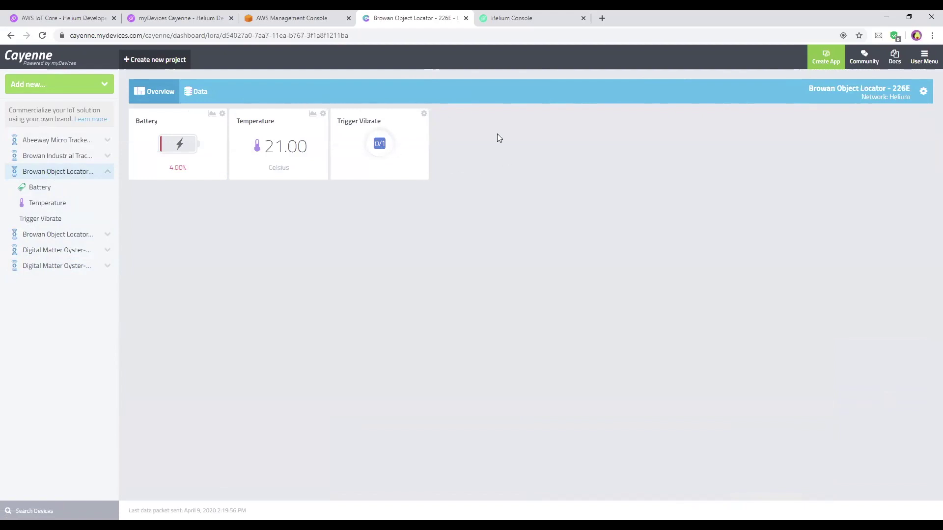
mouse_move(476, 31)
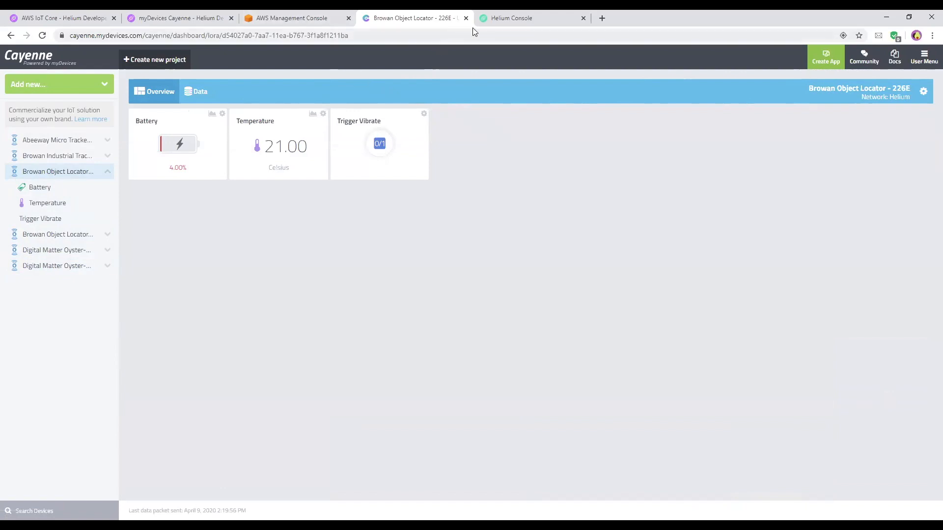
Return to the Browan-GPS-226E device page in Helium Console.
click(531, 18)
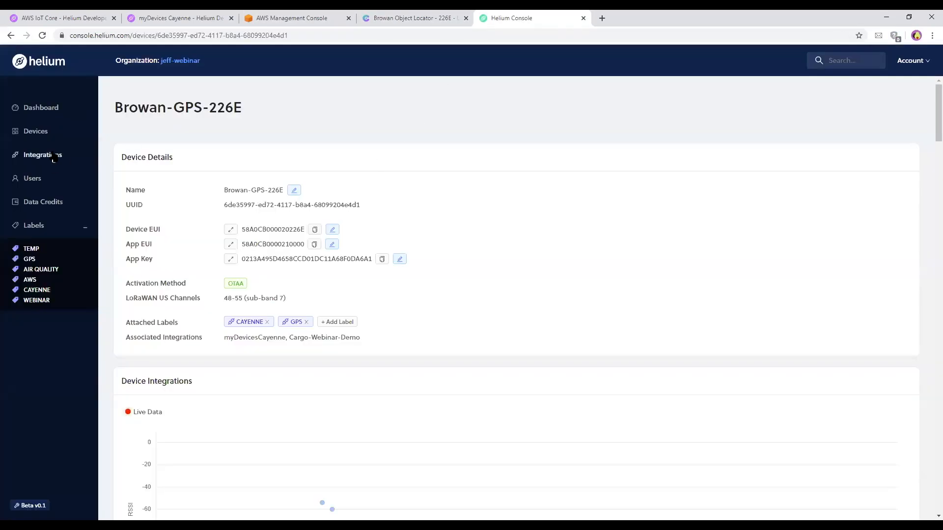
Start a new AWS IoT Core integration in Helium, then bring up the AWS Management Console.
click(43, 154)
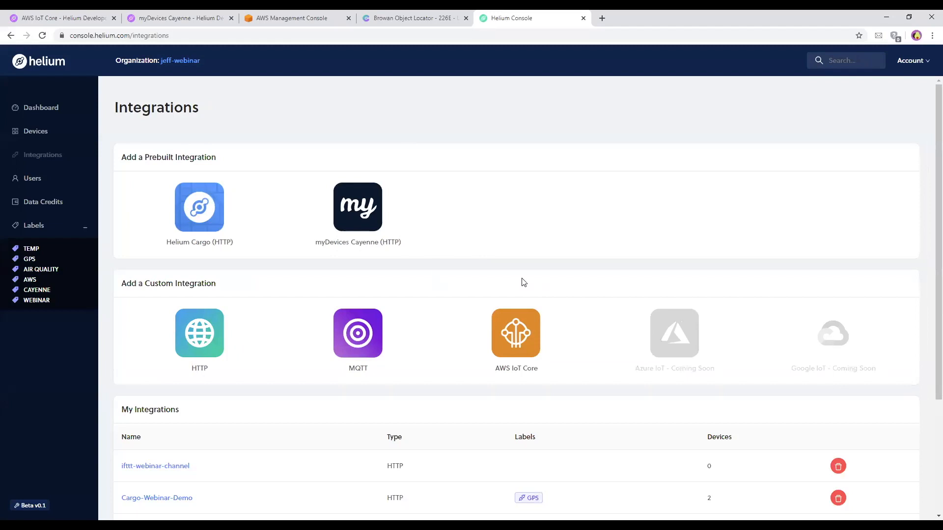
mouse_move(292, 188)
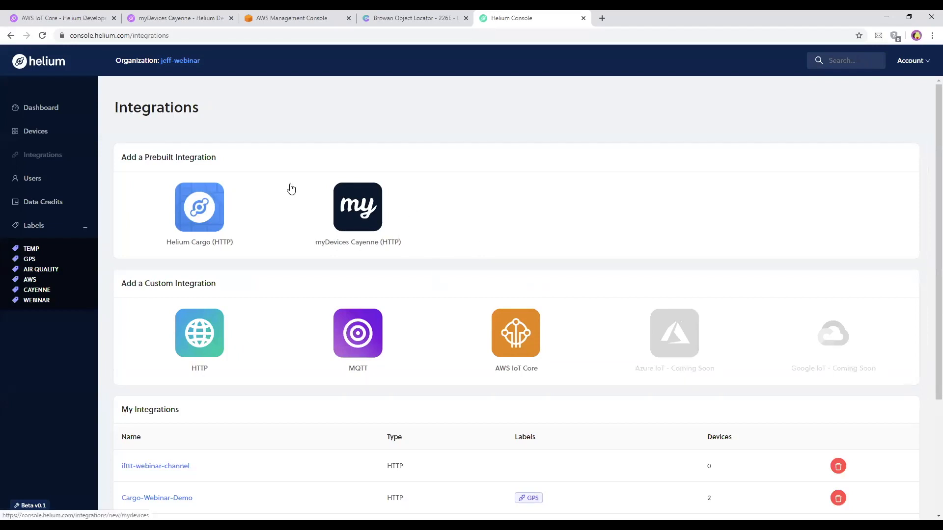
mouse_move(513, 289)
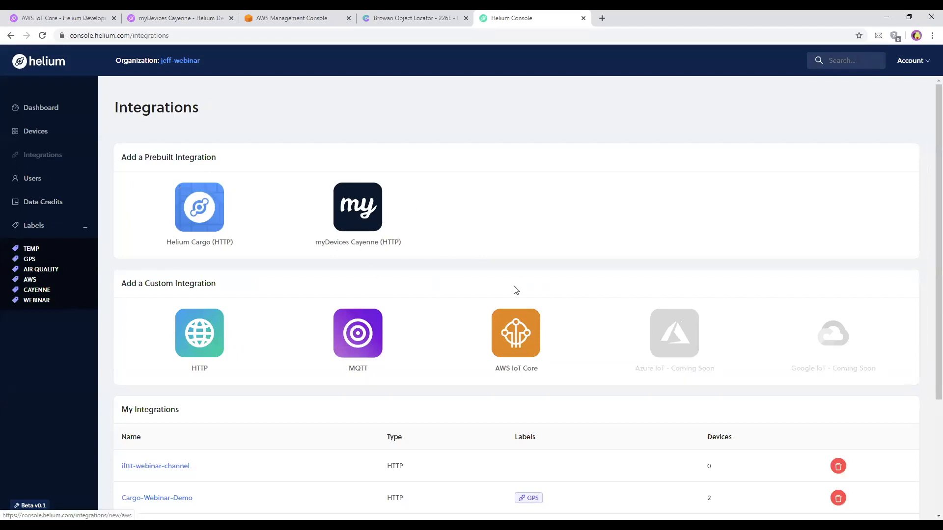
click(516, 333)
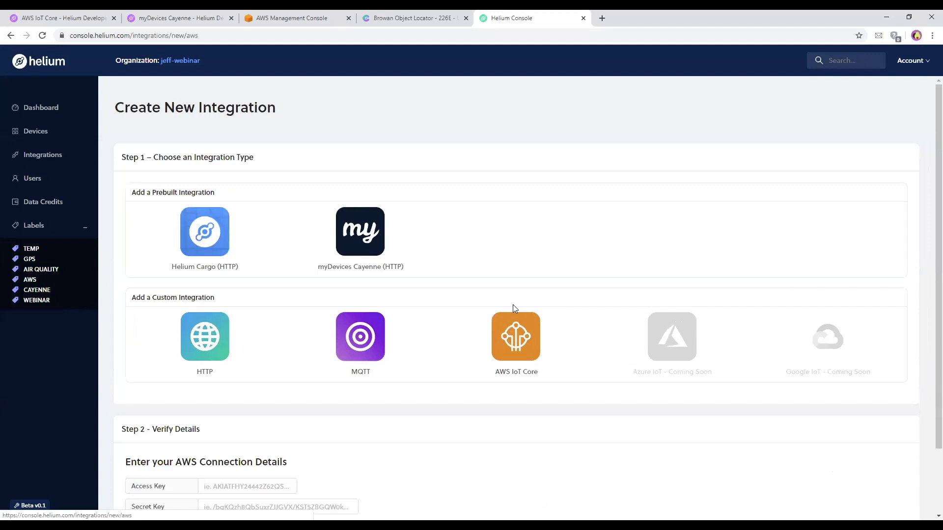
scroll(down, 3)
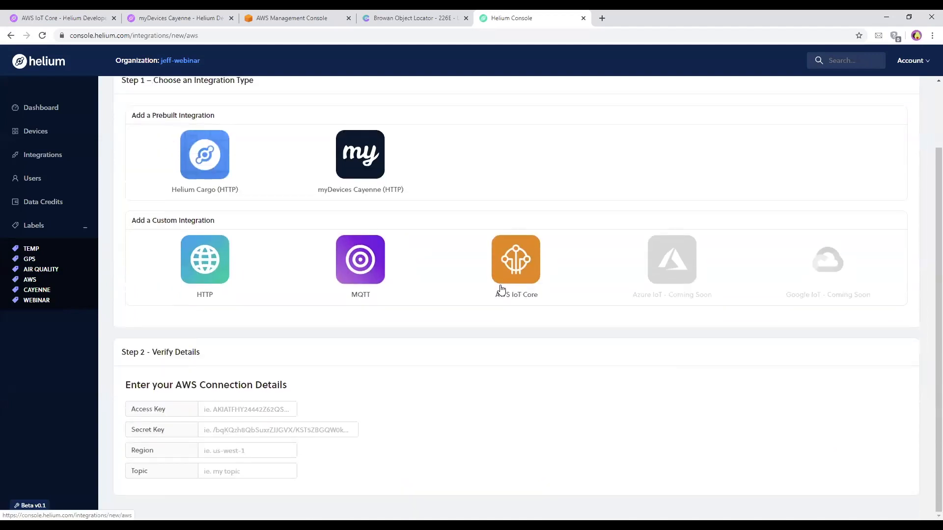
mouse_move(362, 387)
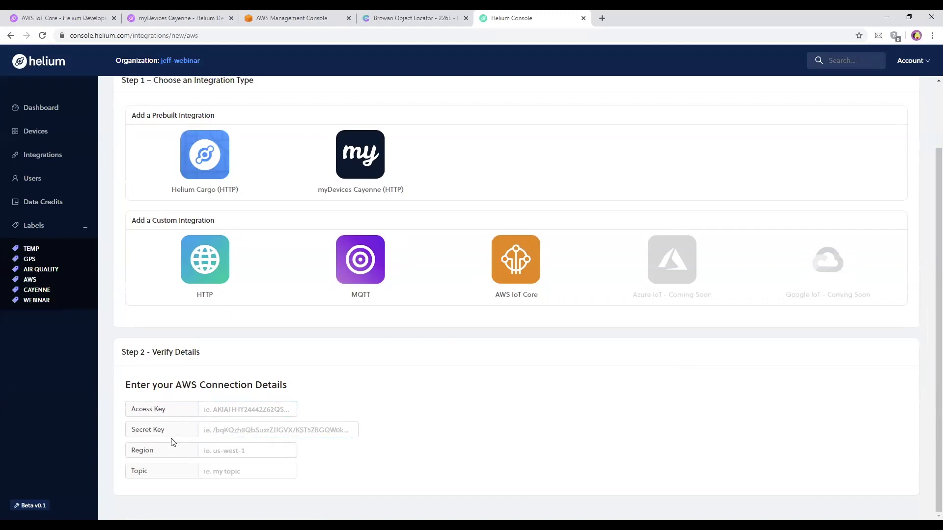
mouse_move(360, 259)
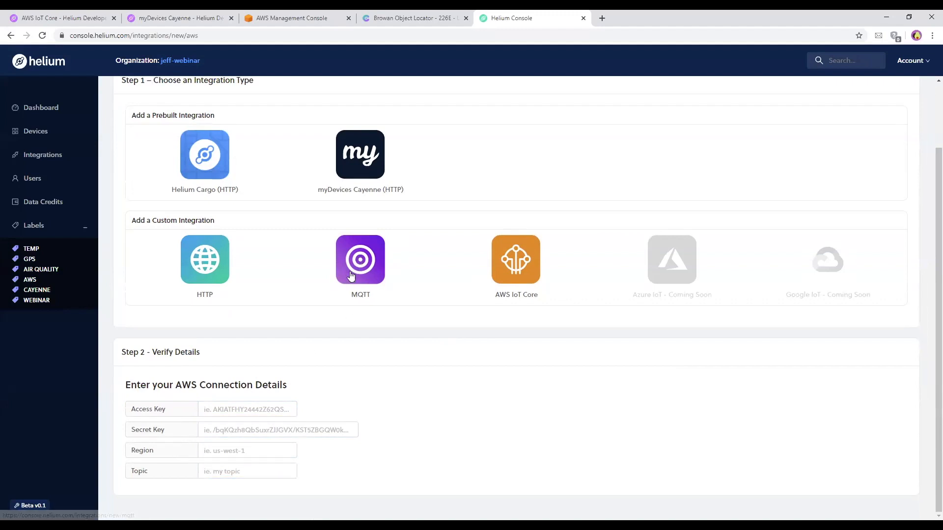
click(295, 18)
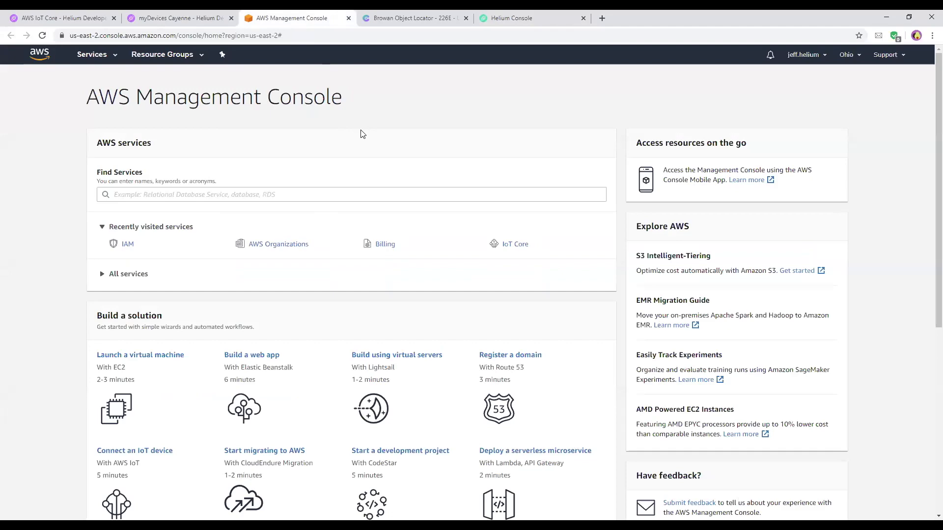
mouse_move(91, 54)
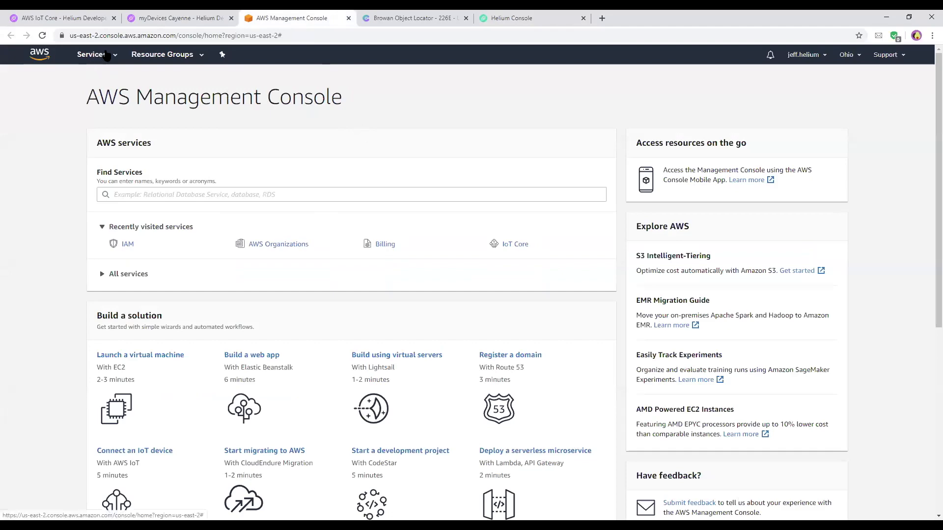
Find IAM under Security, Identity & Compliance in the Services menu and open its dashboard.
click(90, 54)
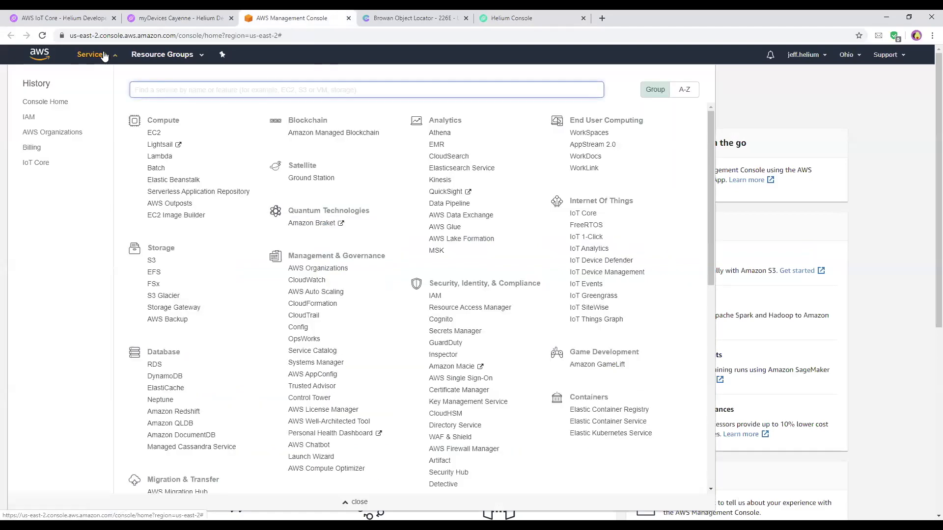
mouse_move(373, 164)
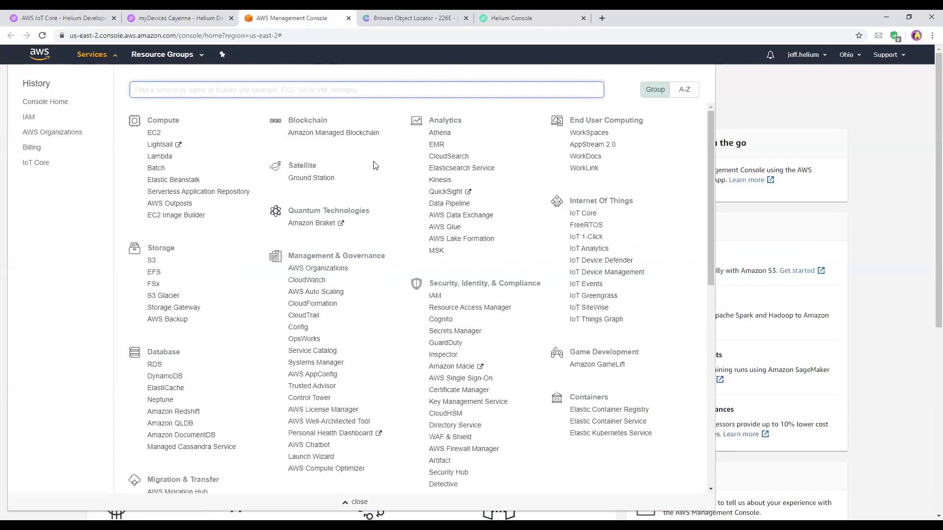
scroll(down, 3)
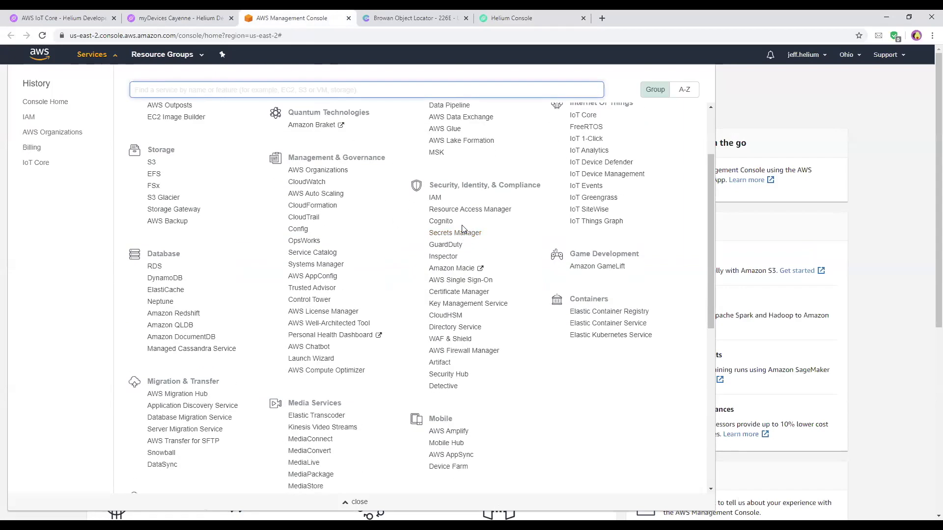
scroll(down, 3)
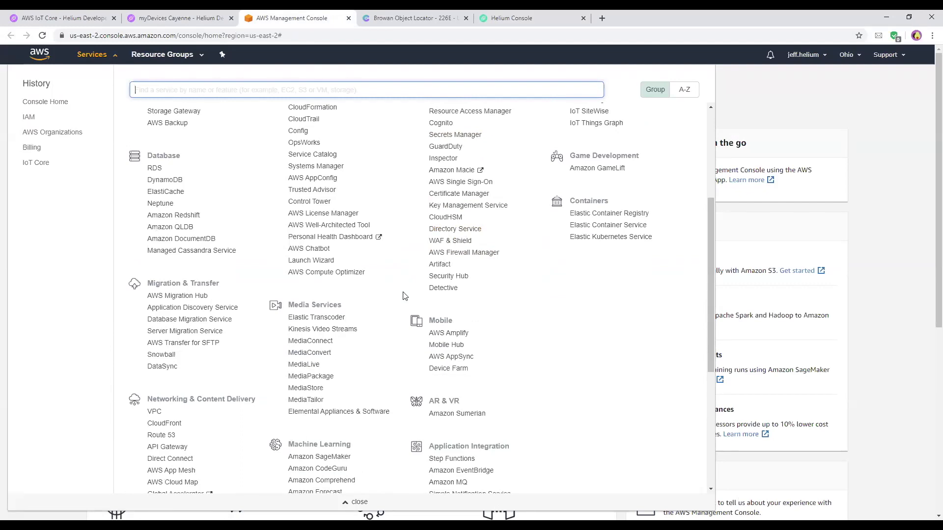
scroll(up, 3)
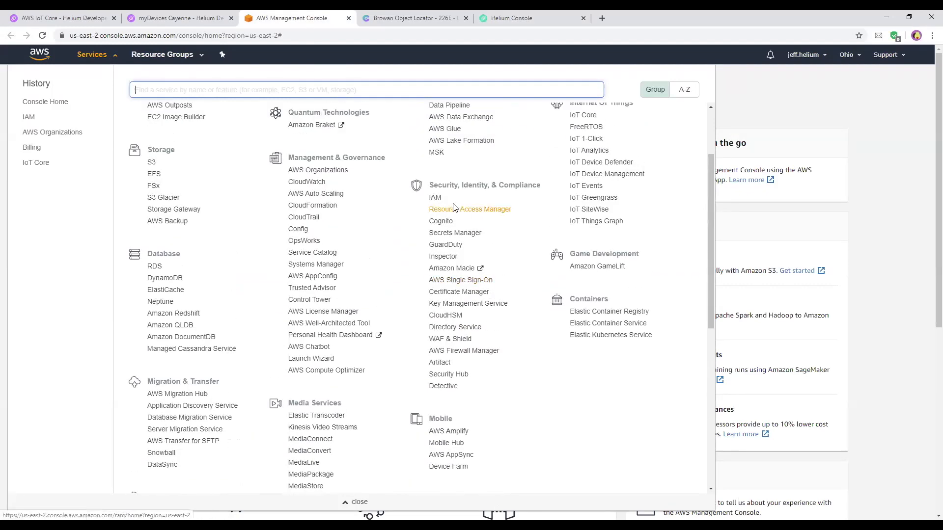
mouse_move(439, 198)
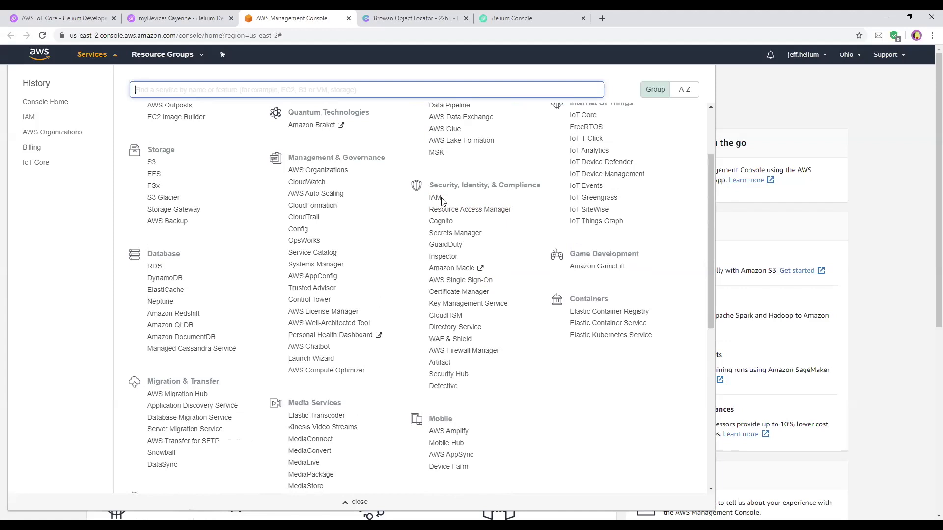
click(434, 197)
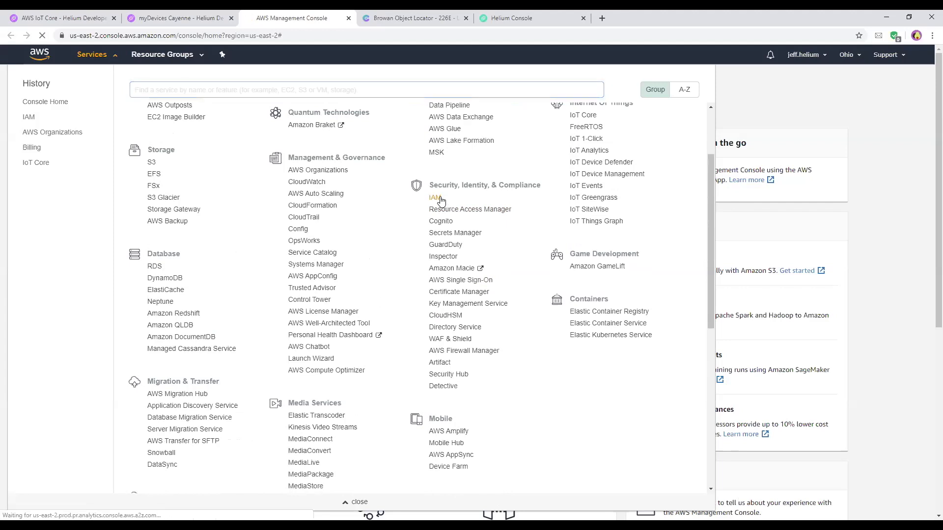
click(435, 198)
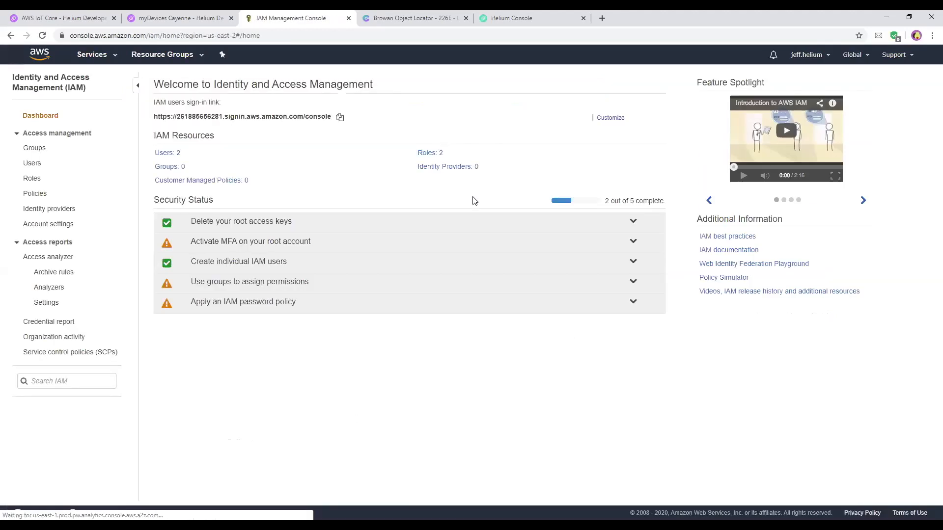
Create IAM user 'newuser' with programmatic access and continue to permissions.
click(31, 162)
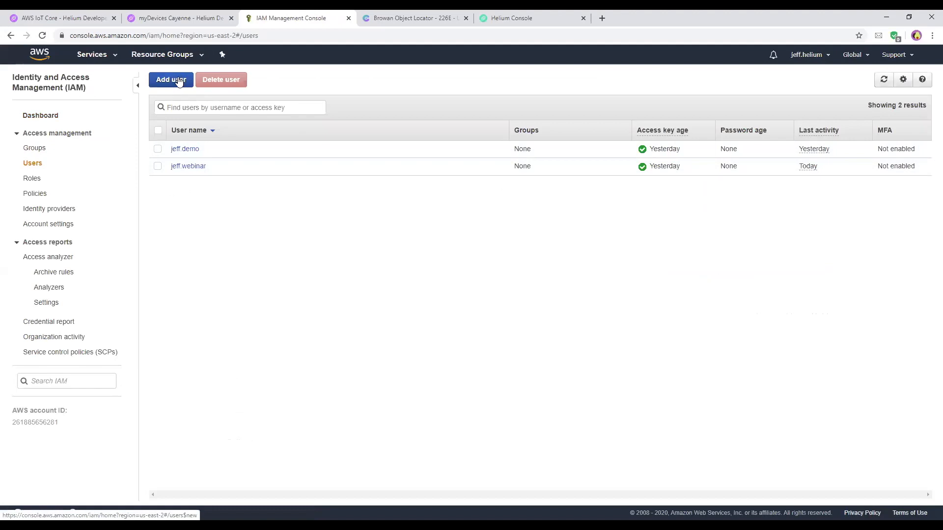
click(171, 80)
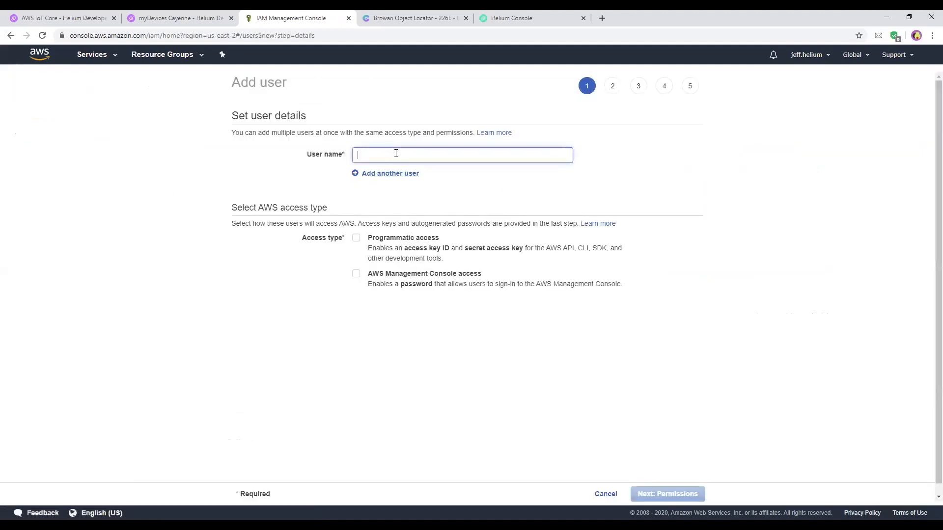
text(new)
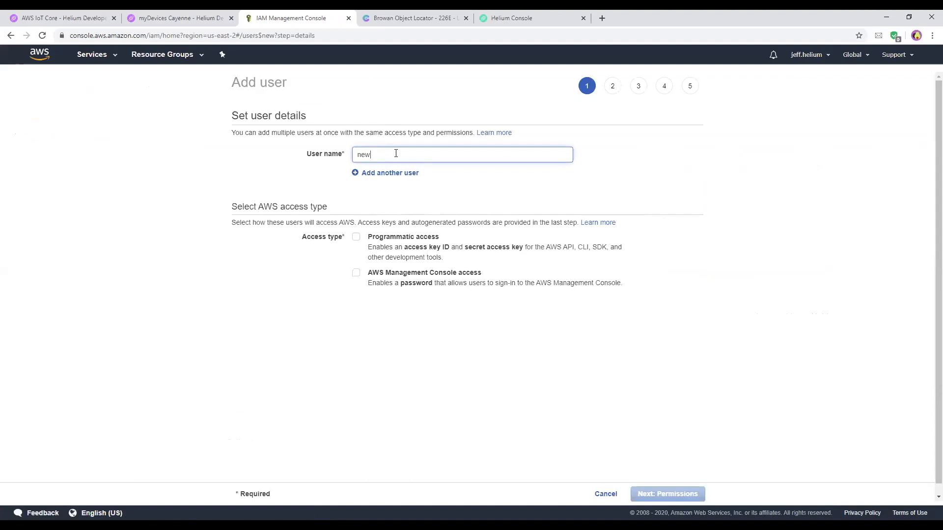
text(user)
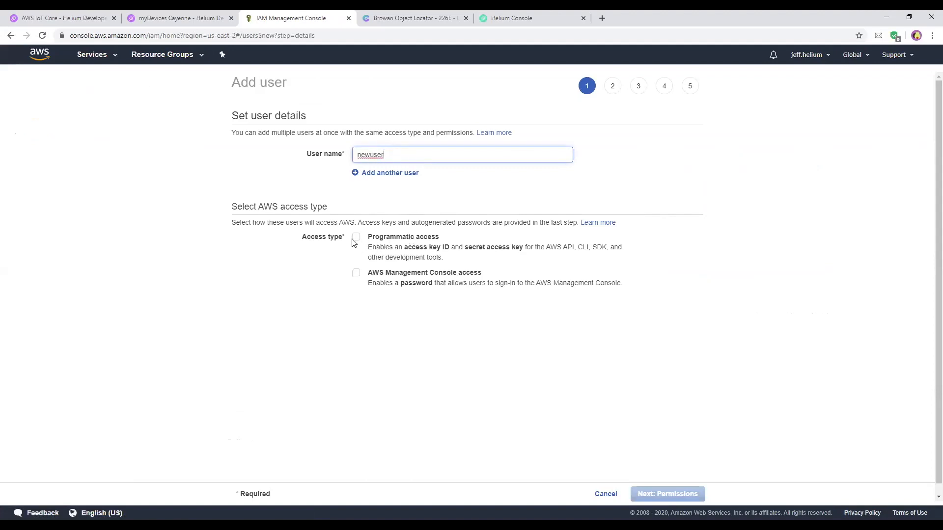
click(355, 237)
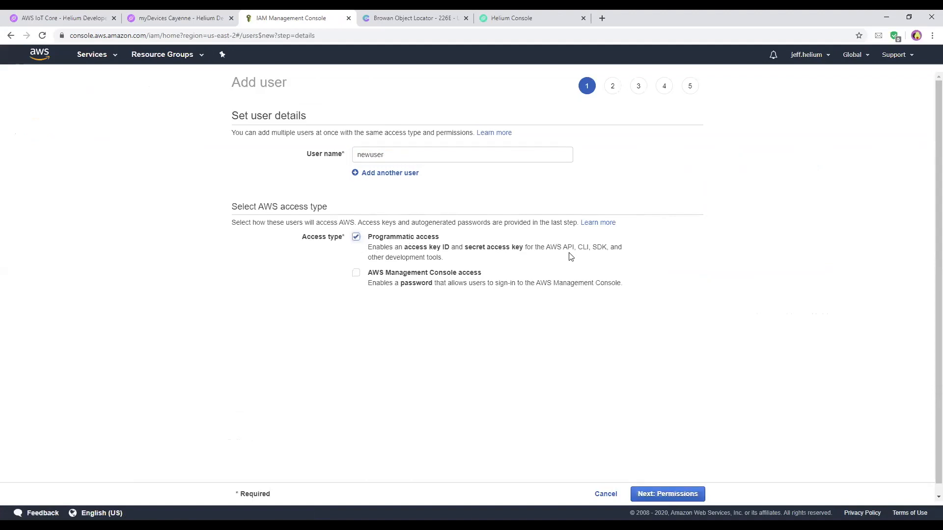
mouse_move(657, 352)
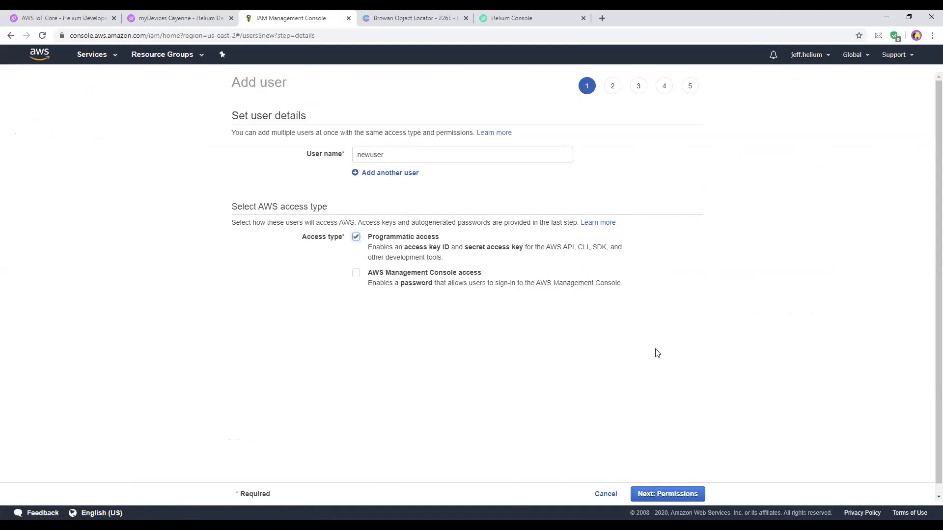
mouse_move(646, 346)
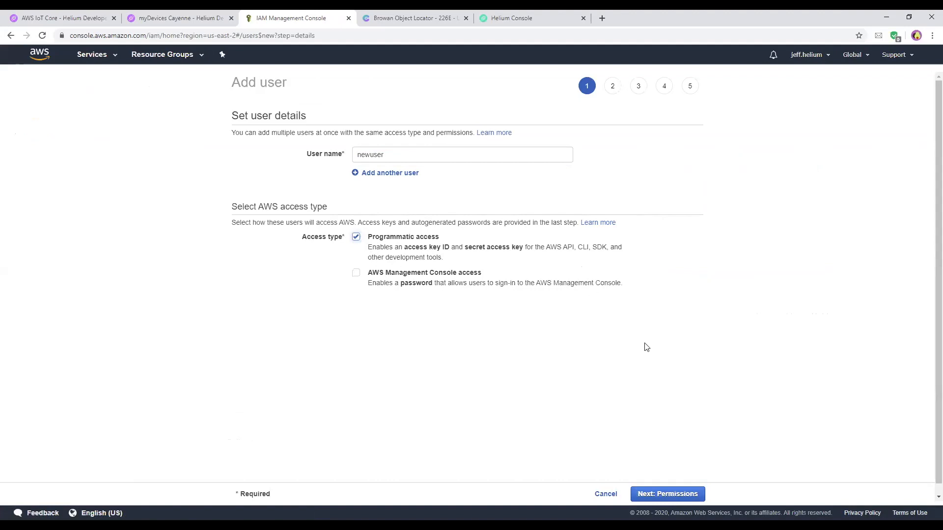
mouse_move(675, 478)
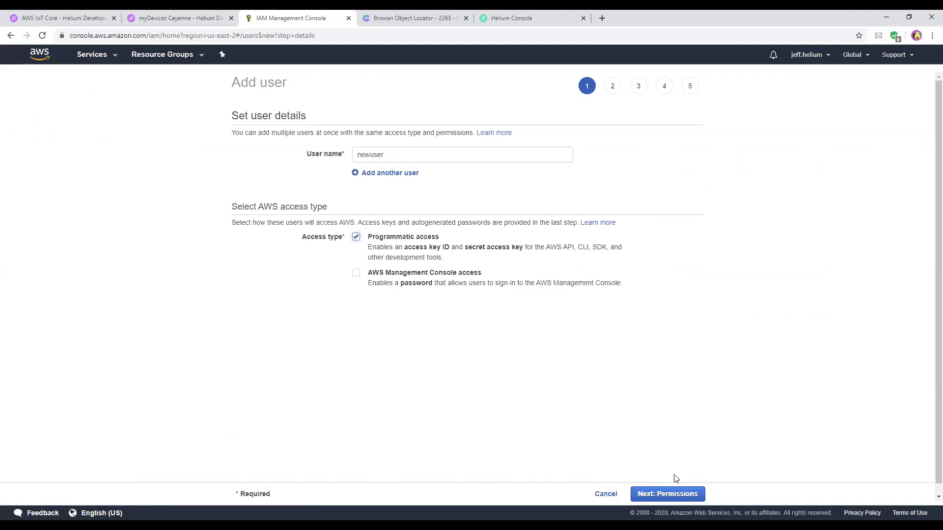
click(666, 494)
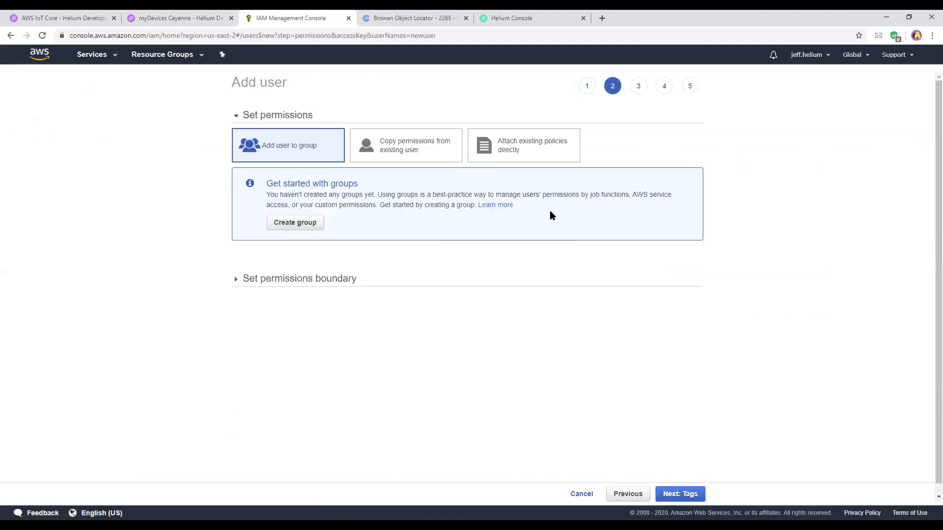
mouse_move(543, 164)
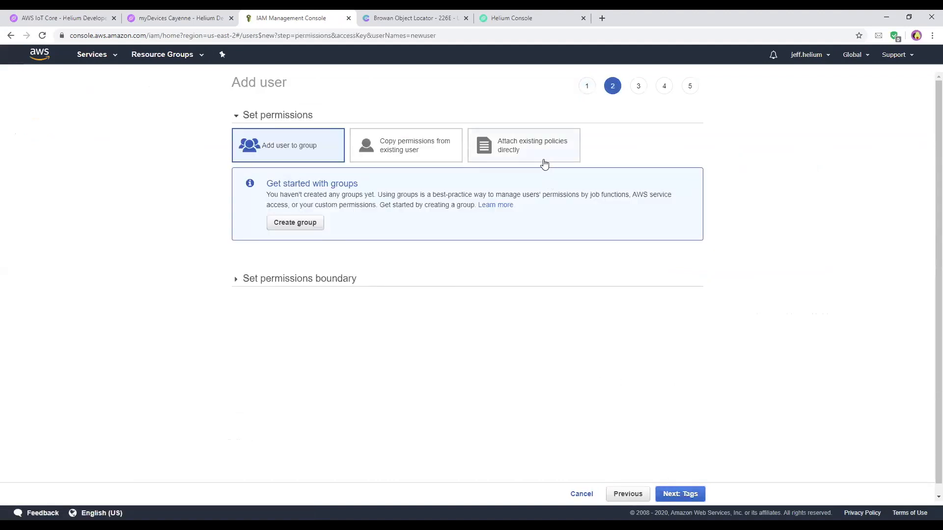
mouse_move(527, 154)
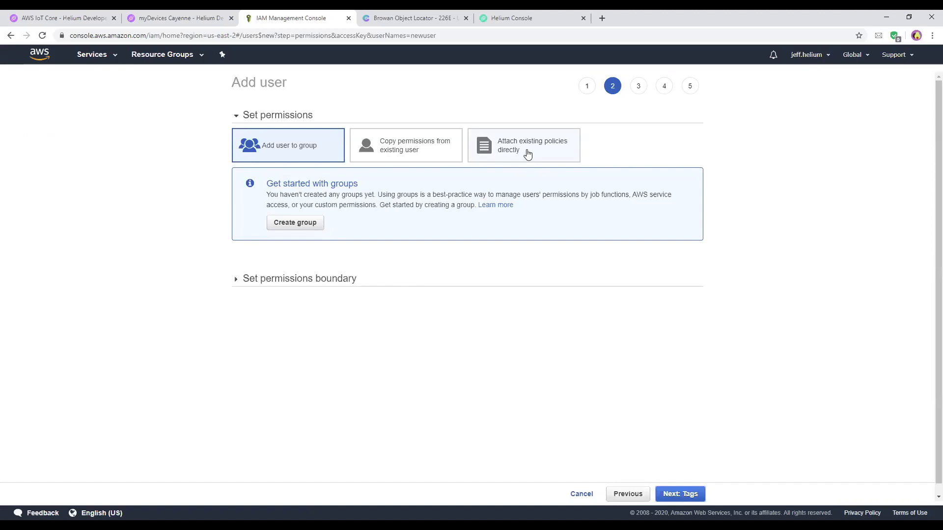
Attach existing policies directly, filter for 'awsiotconfig', and continue to tags.
click(523, 146)
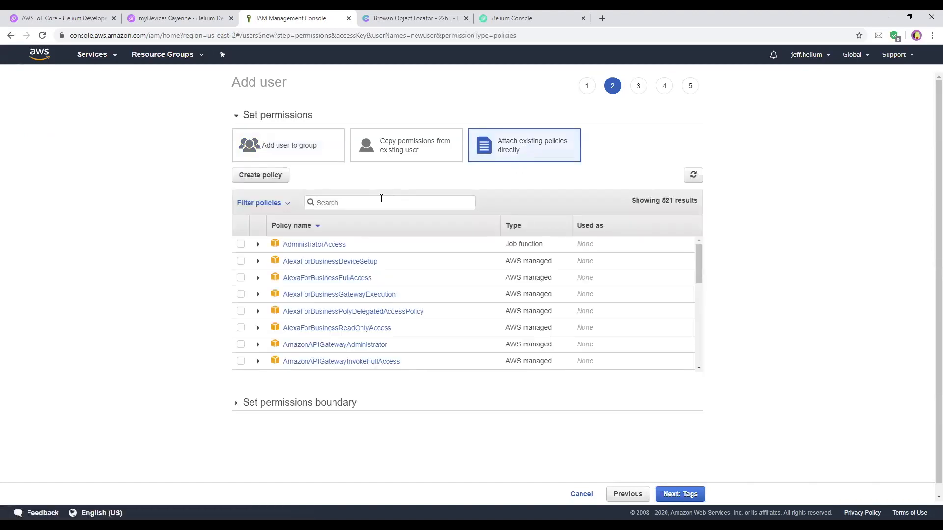
text(awsiotconfig)
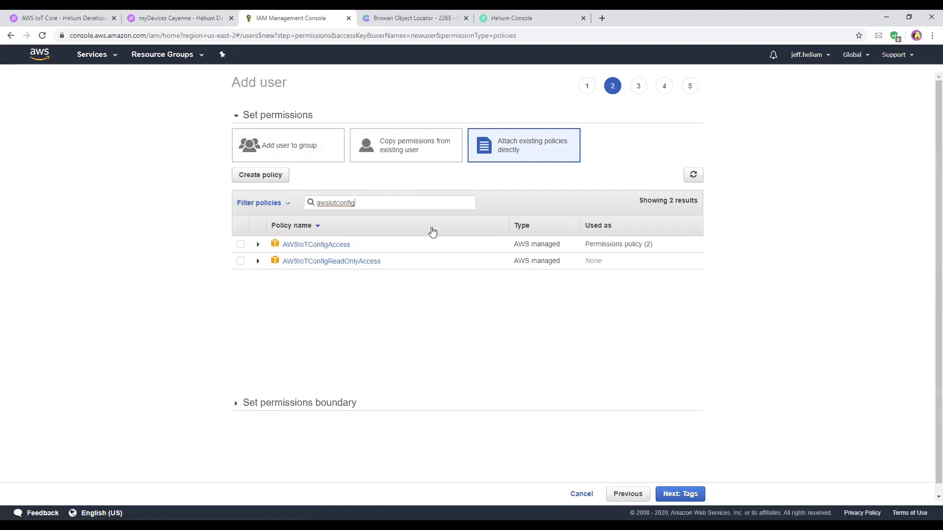
mouse_move(320, 248)
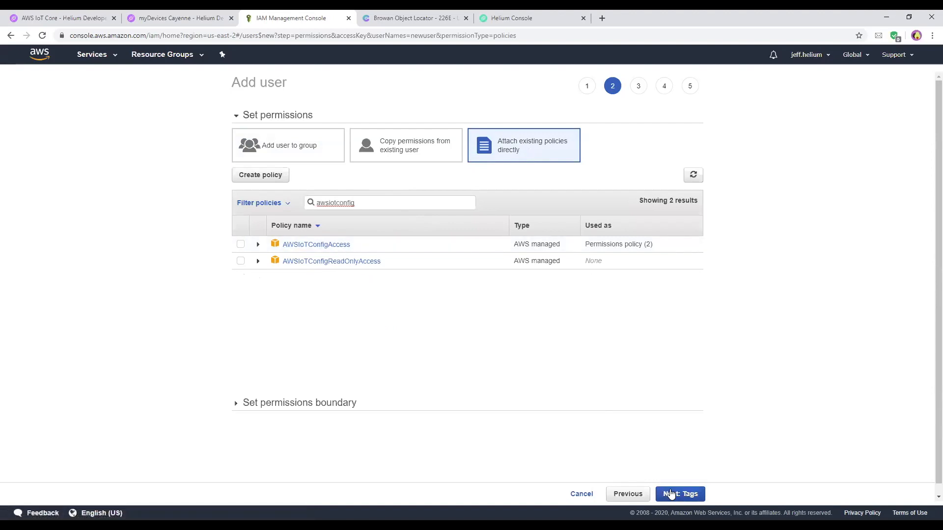
click(678, 494)
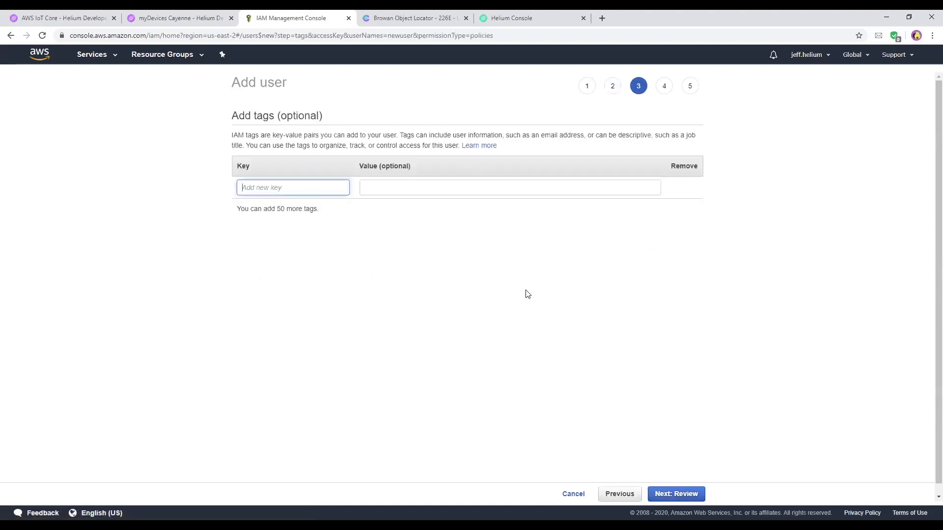
mouse_move(675, 494)
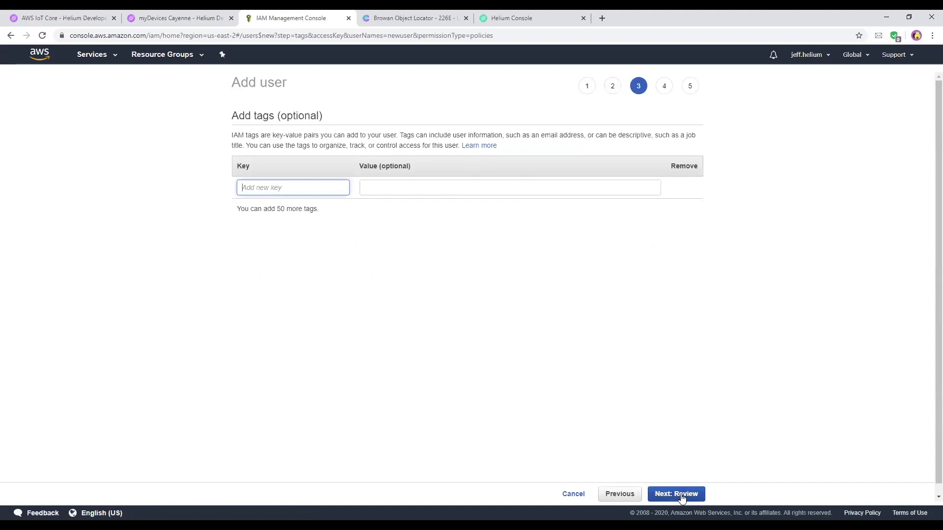
click(675, 494)
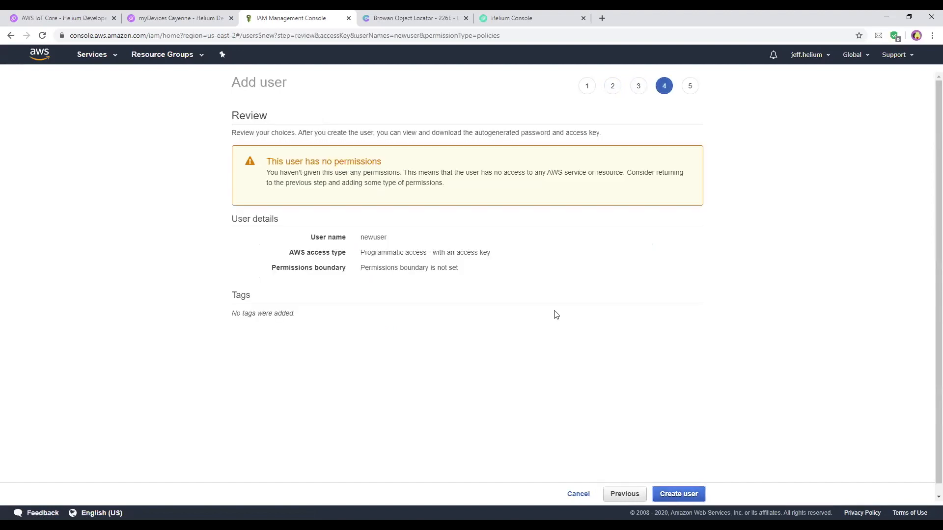
mouse_move(682, 481)
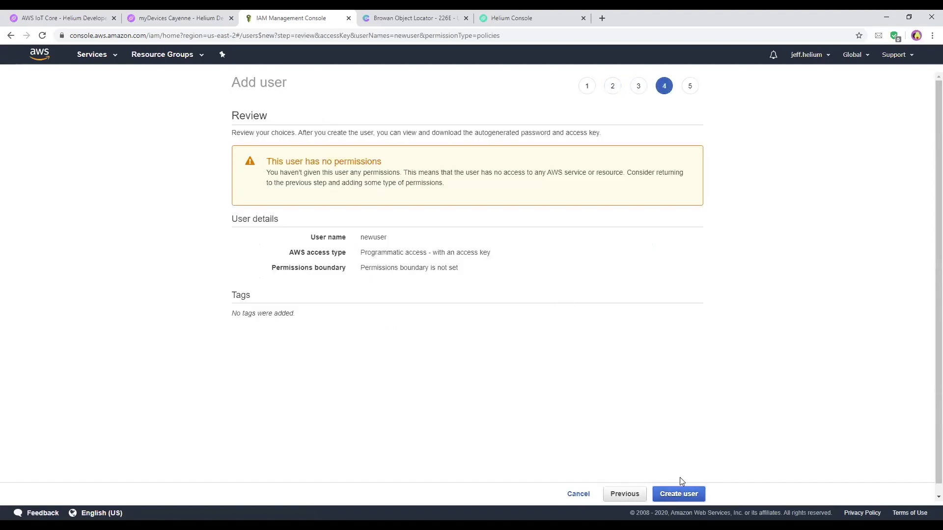
mouse_move(527, 294)
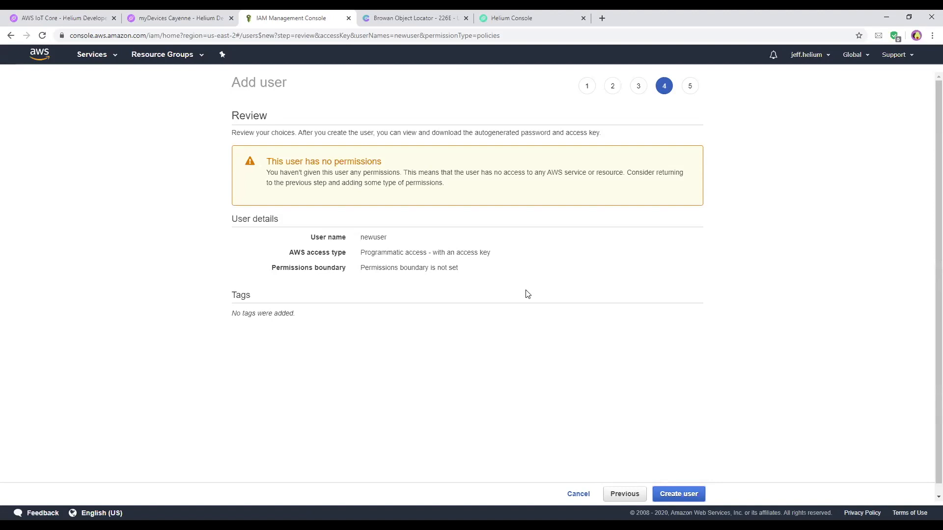
mouse_move(488, 75)
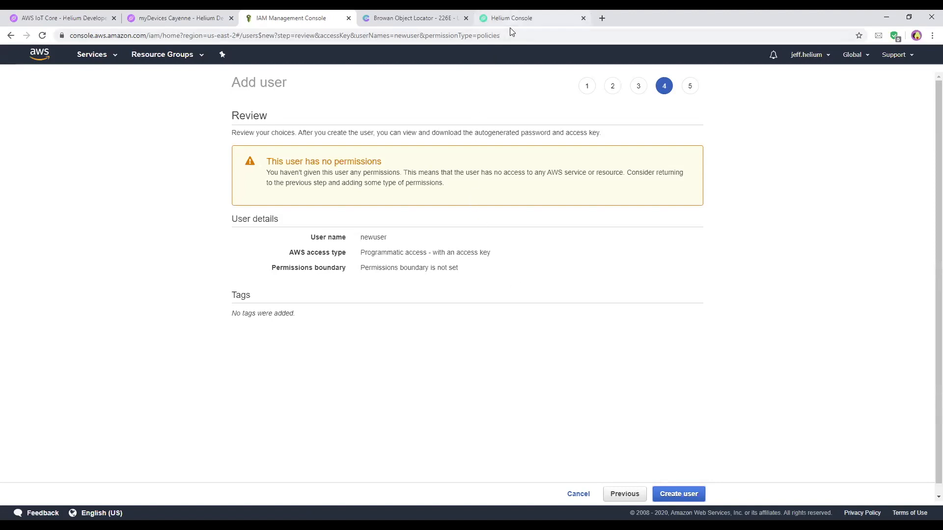
click(678, 494)
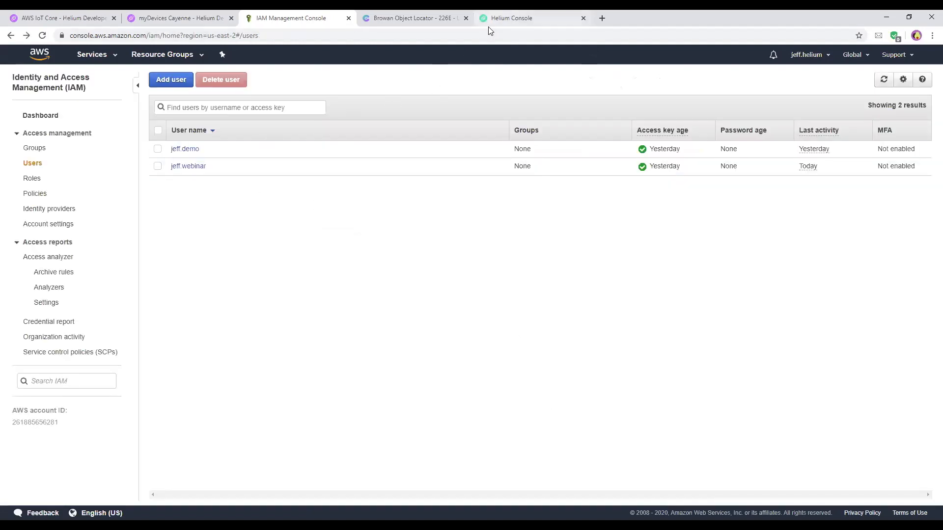
Glance at Helium's AWS connection form, return to IAM, and bring up the Services catalogue.
click(531, 17)
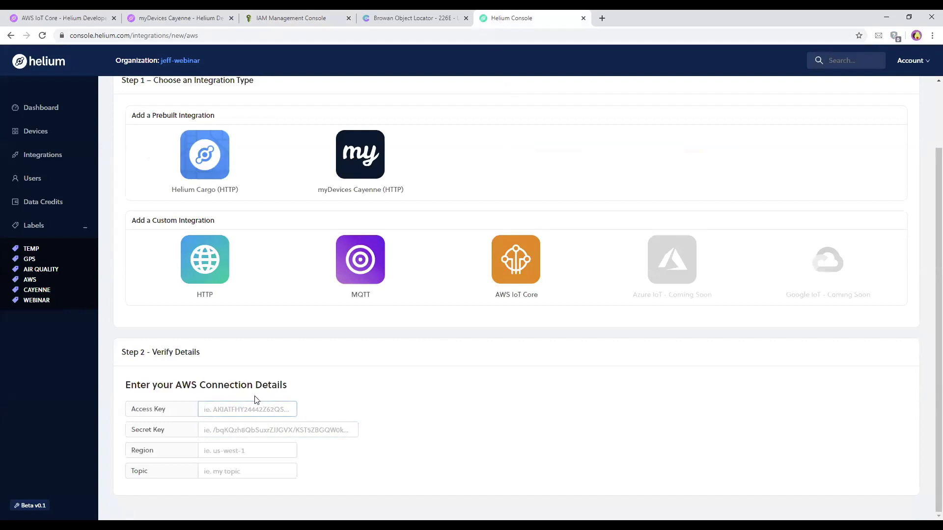
mouse_move(257, 424)
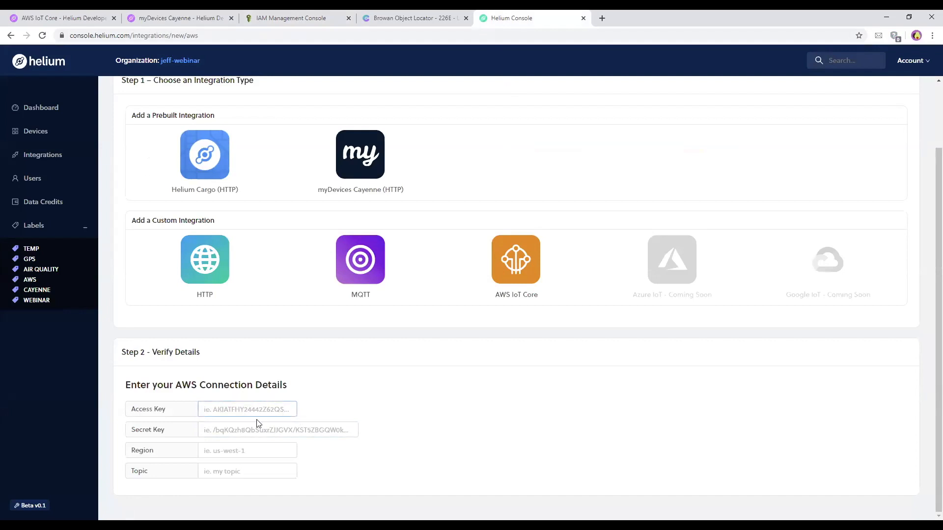
click(294, 18)
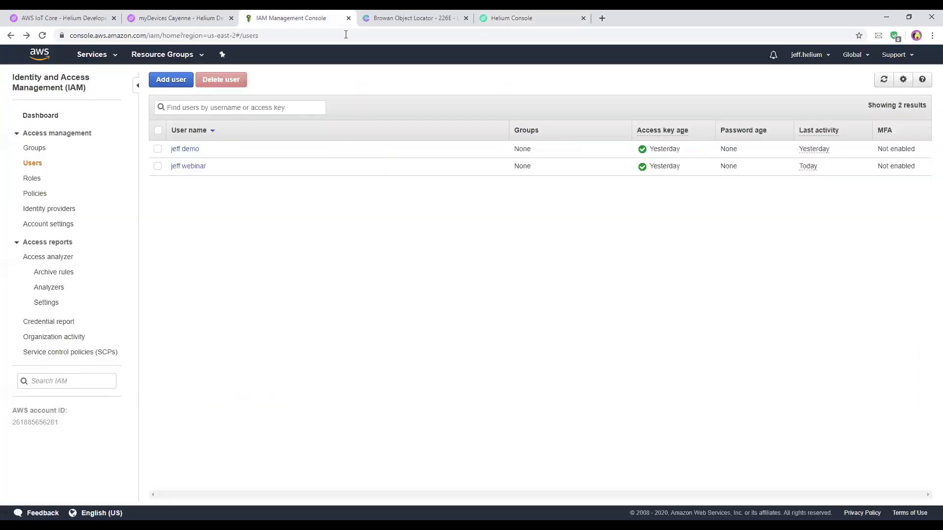
click(92, 54)
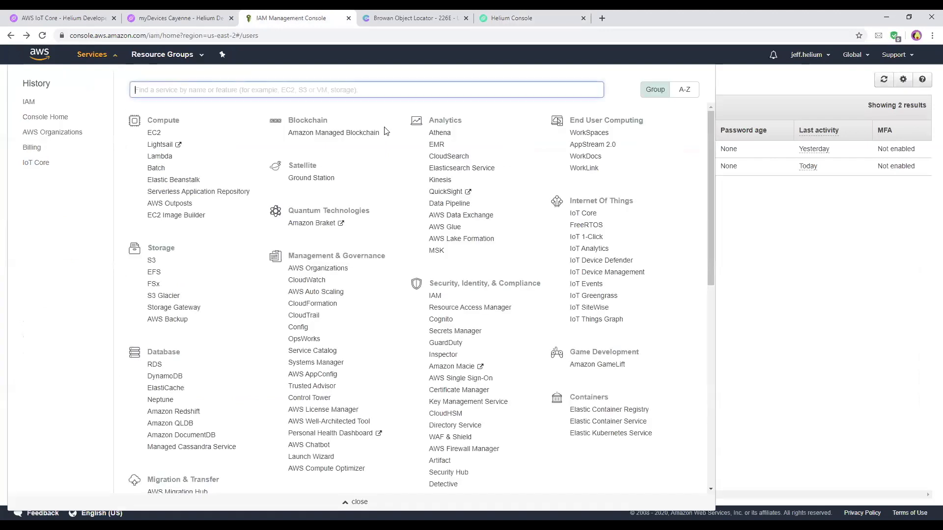
Review IoT Core's connection and message charts, then show the registered Things list.
click(582, 213)
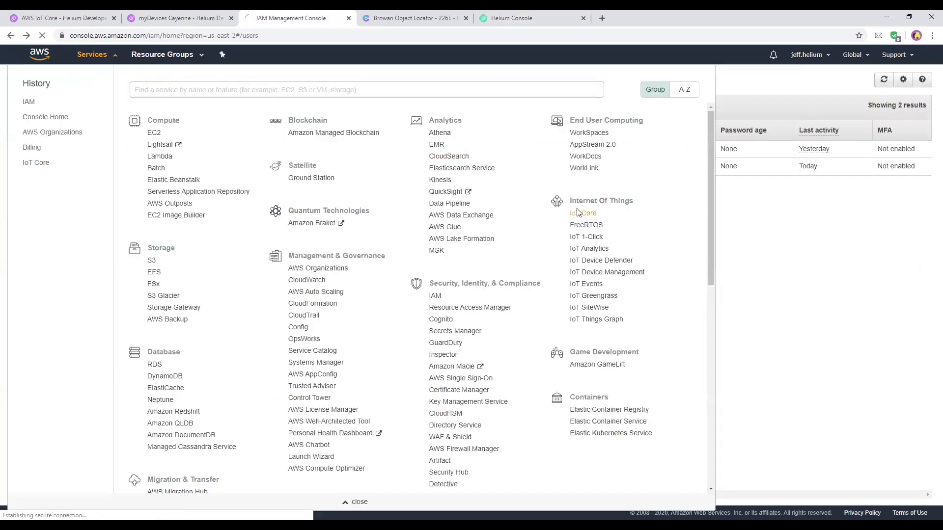
click(582, 212)
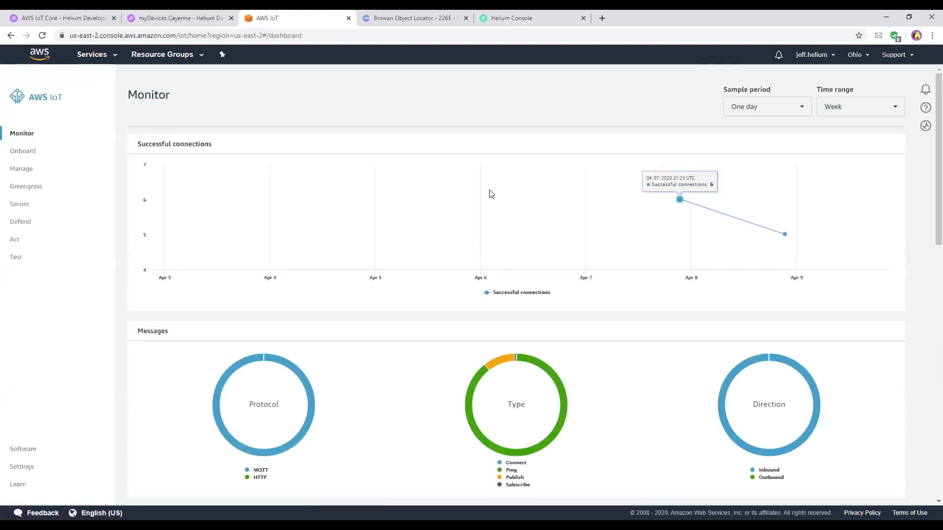
mouse_move(656, 267)
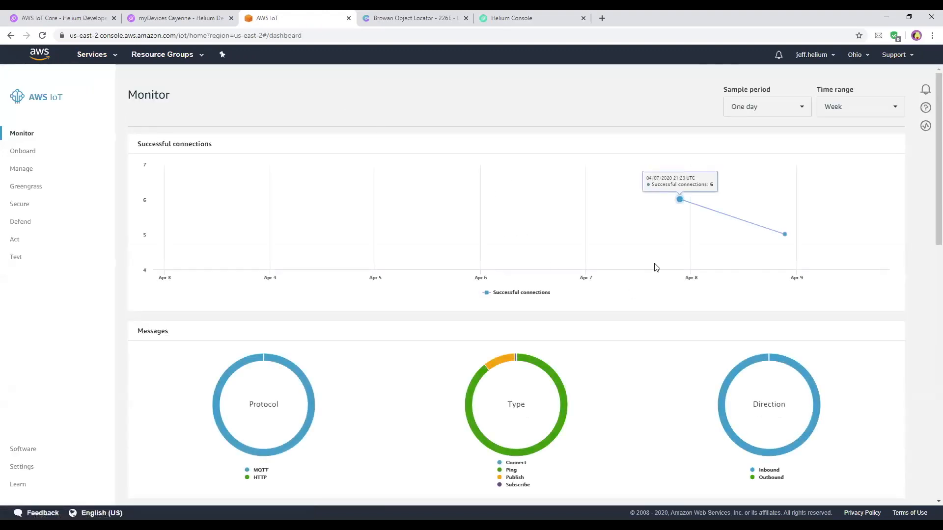
mouse_move(784, 235)
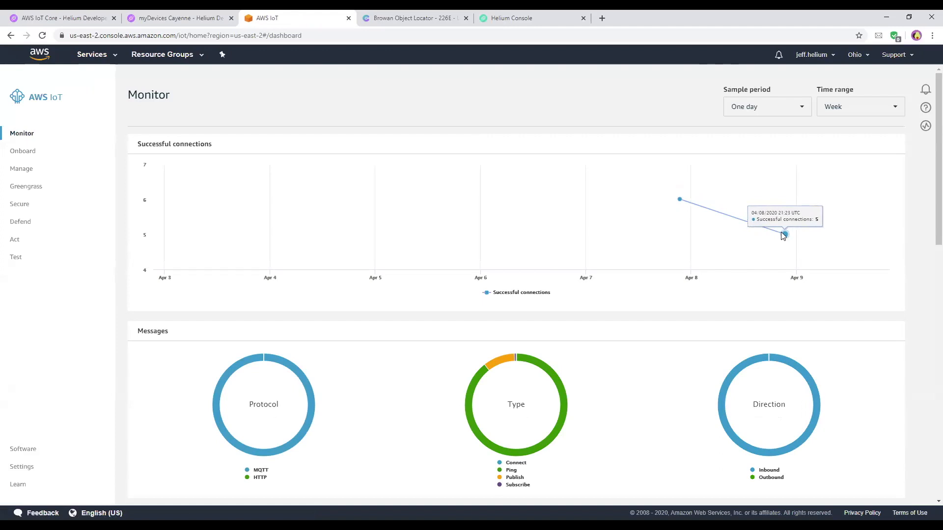
scroll(down, 3)
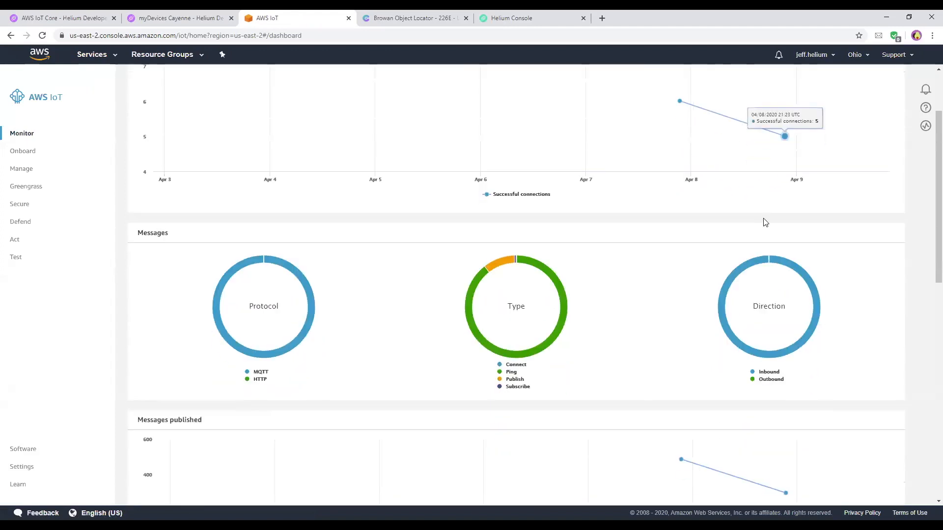
scroll(down, 3)
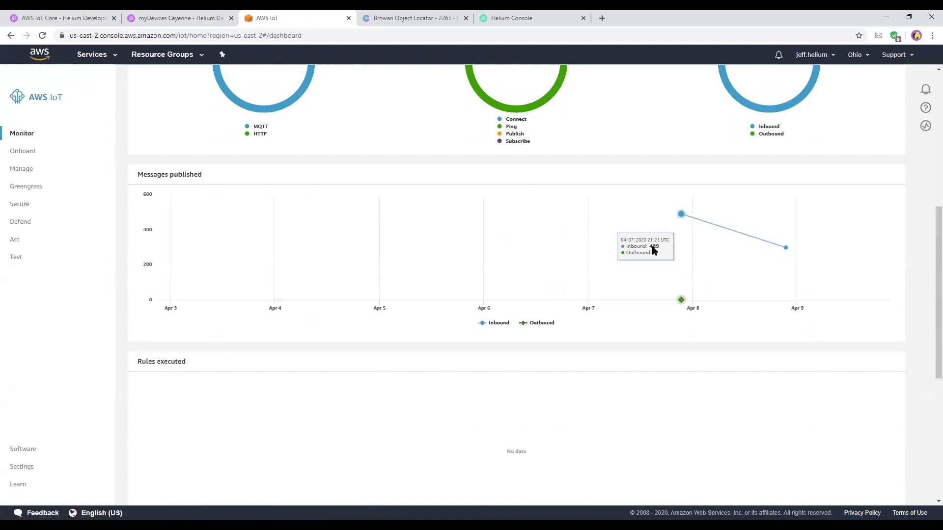
scroll(up, 3)
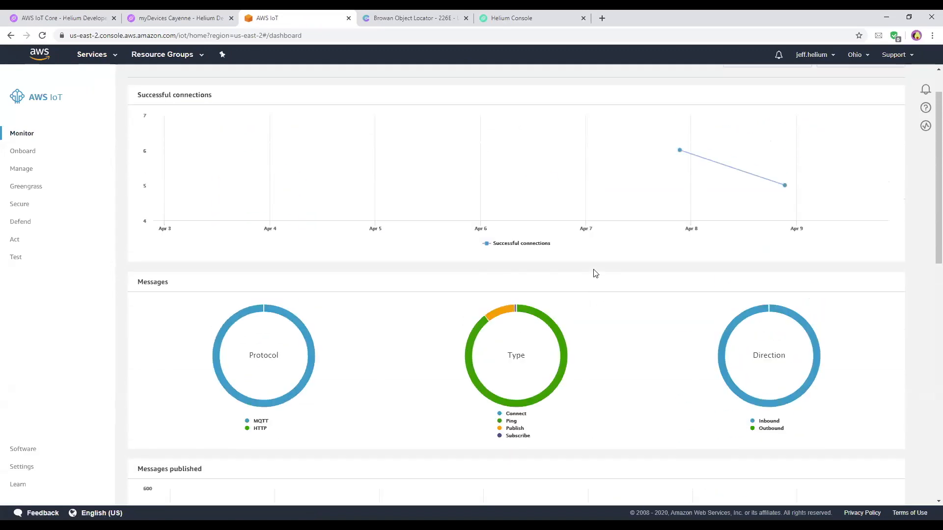
scroll(up, 3)
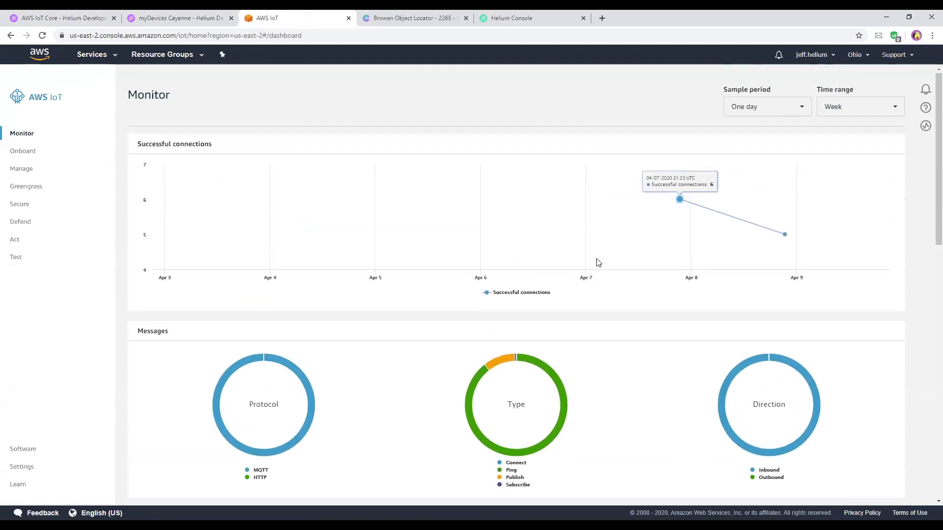
mouse_move(708, 210)
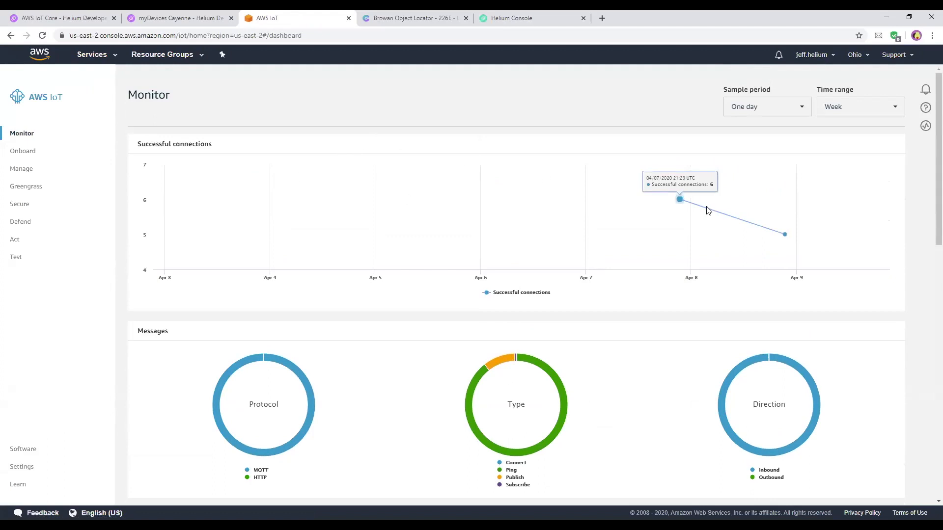
mouse_move(21, 169)
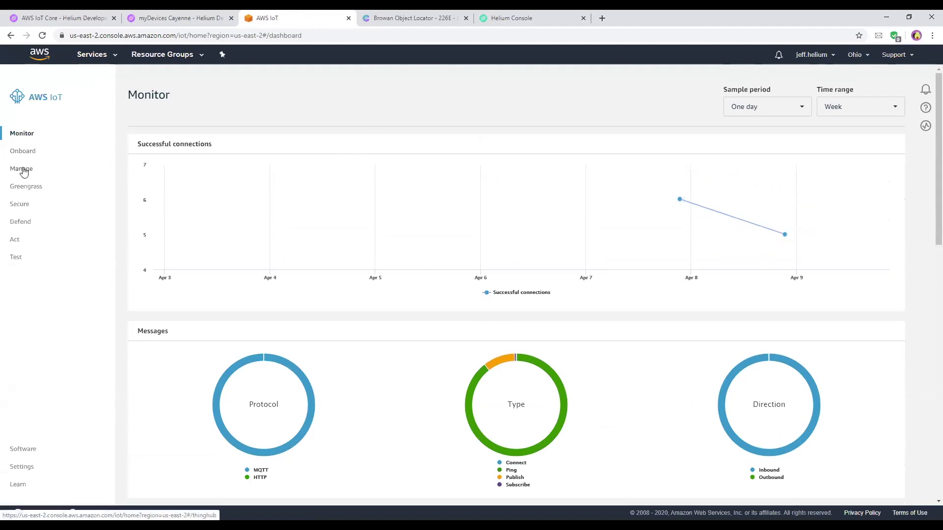
click(20, 169)
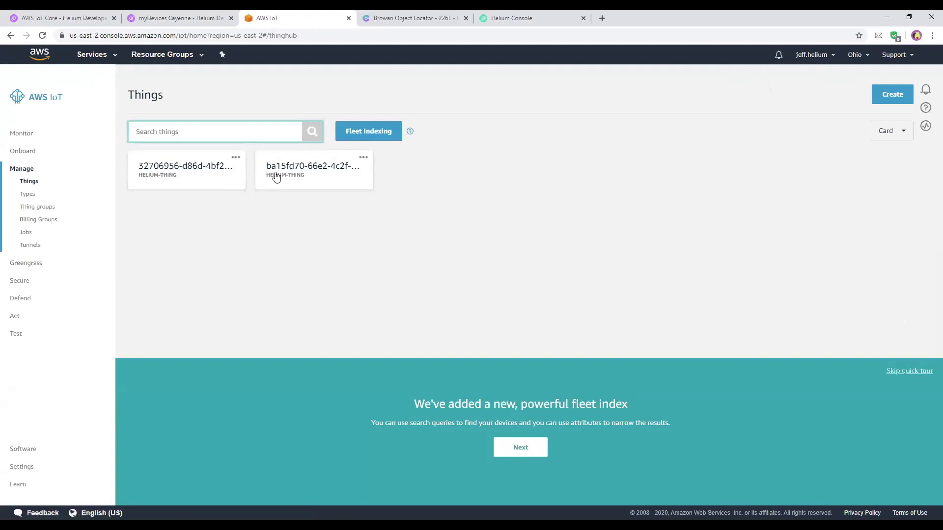
mouse_move(296, 198)
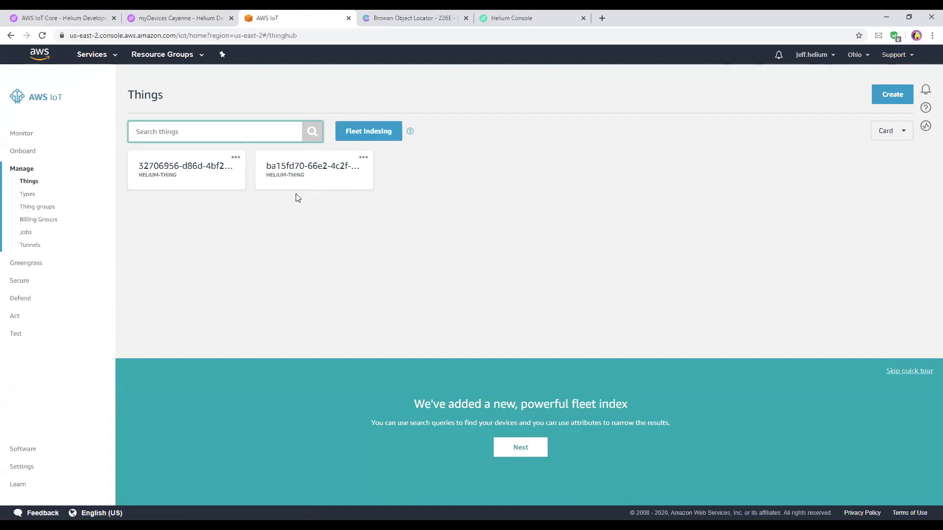
mouse_move(304, 203)
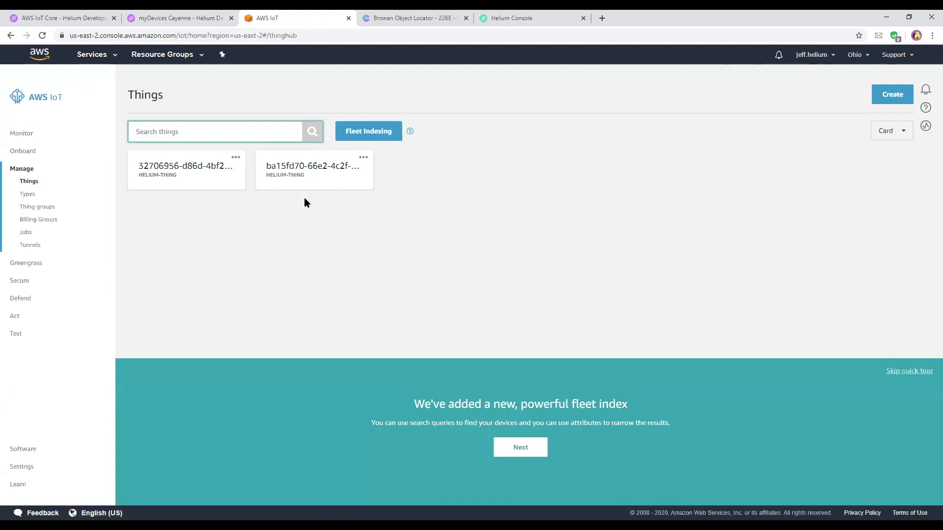
mouse_move(167, 251)
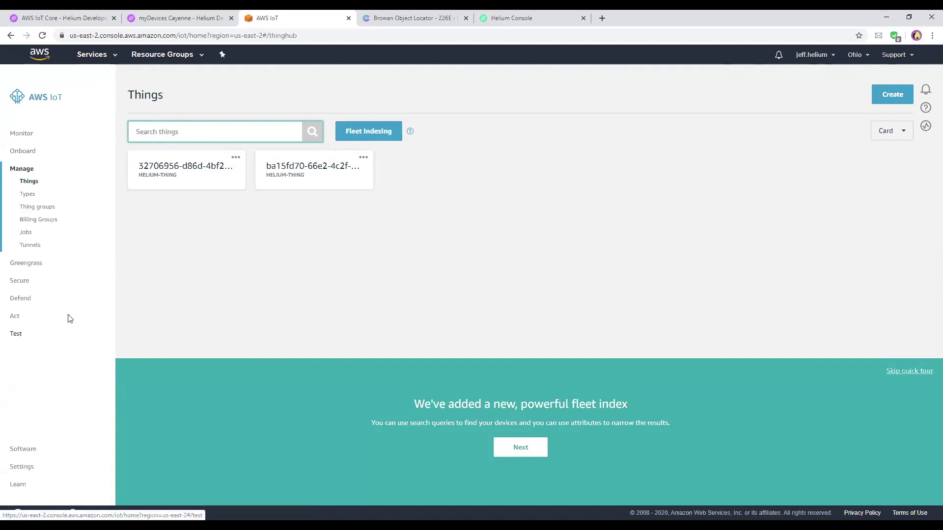
Look at the MQTT test client, then return to the IoT Core monitoring dashboard.
click(16, 333)
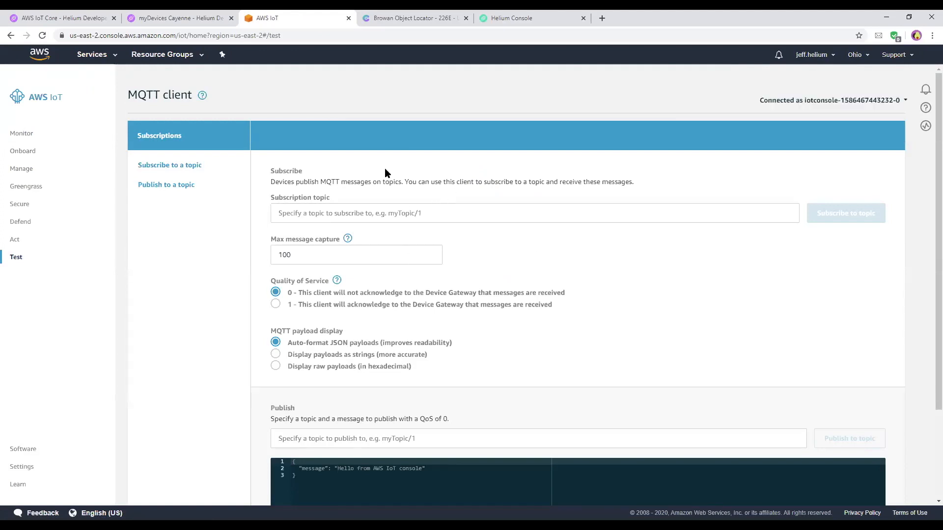
mouse_move(193, 154)
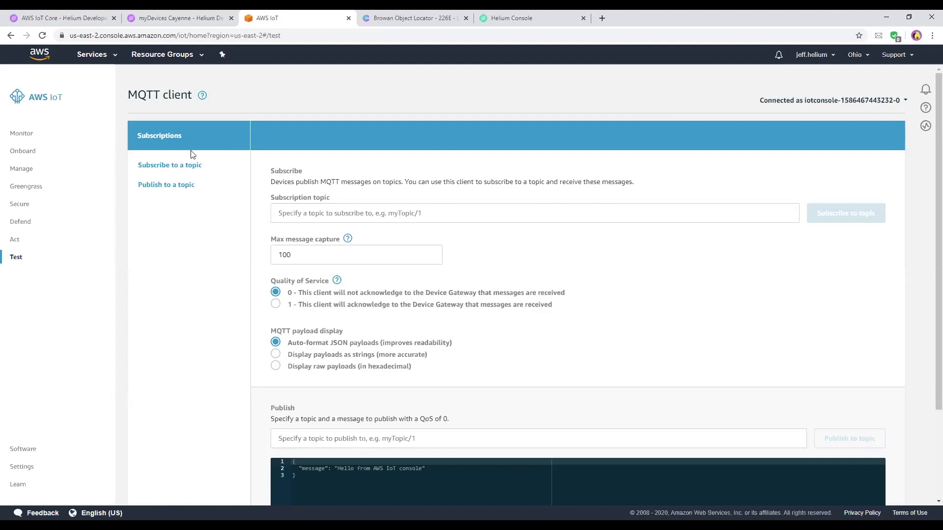
click(21, 132)
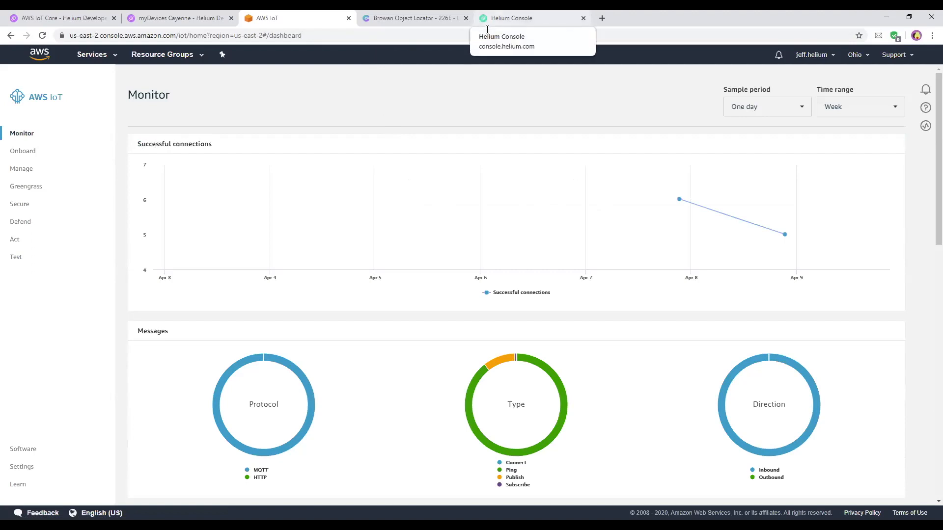
Return to Helium Console's Create New Integration page for AWS IoT Core with empty connection details.
click(531, 18)
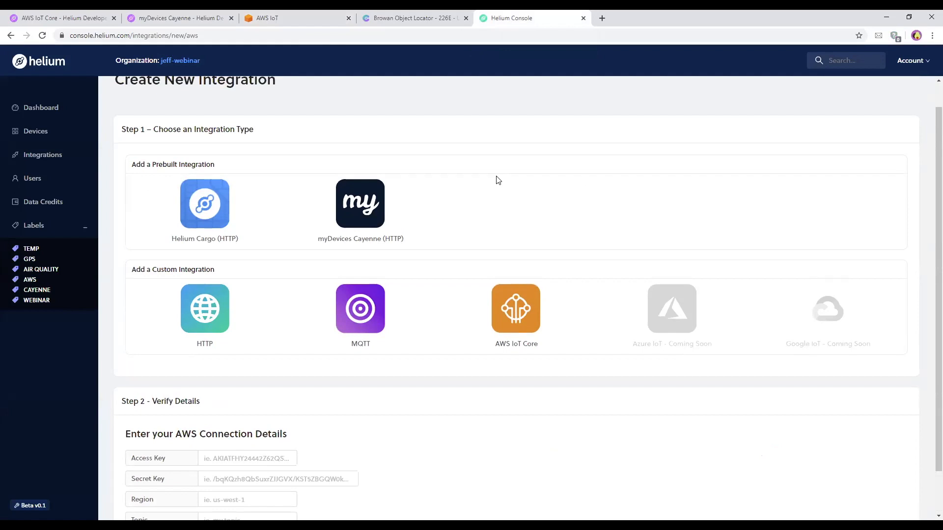
mouse_move(509, 173)
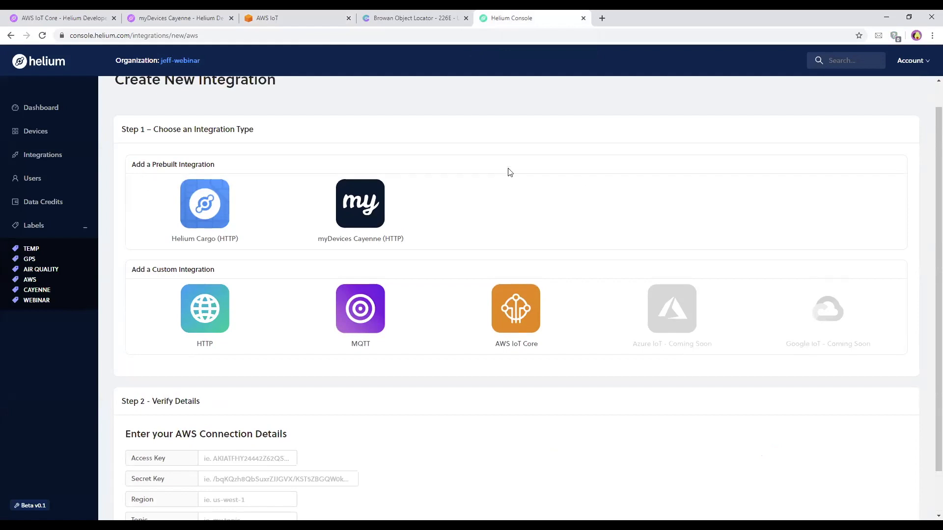
mouse_move(497, 164)
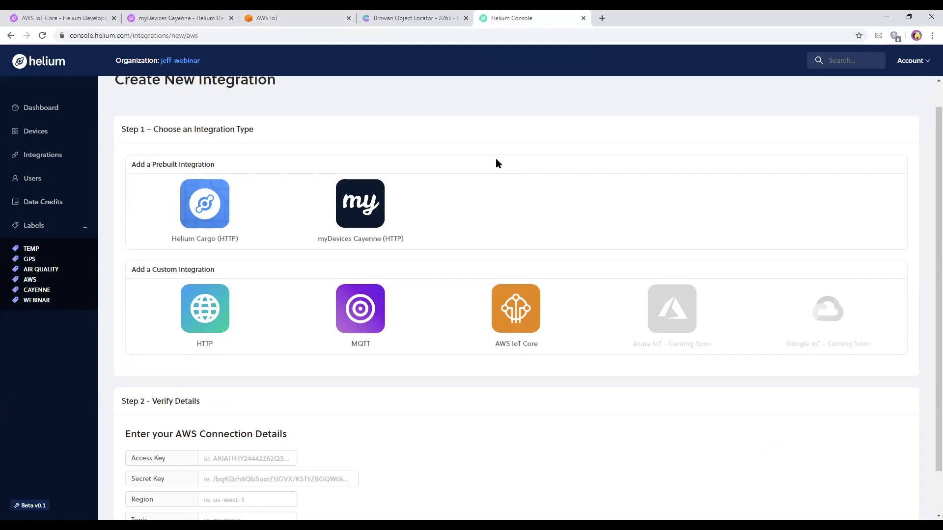
mouse_move(482, 30)
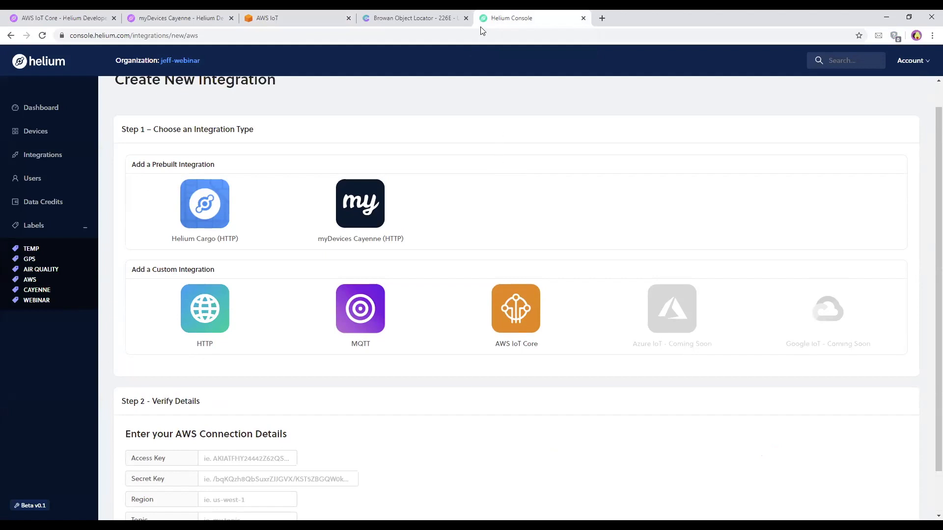